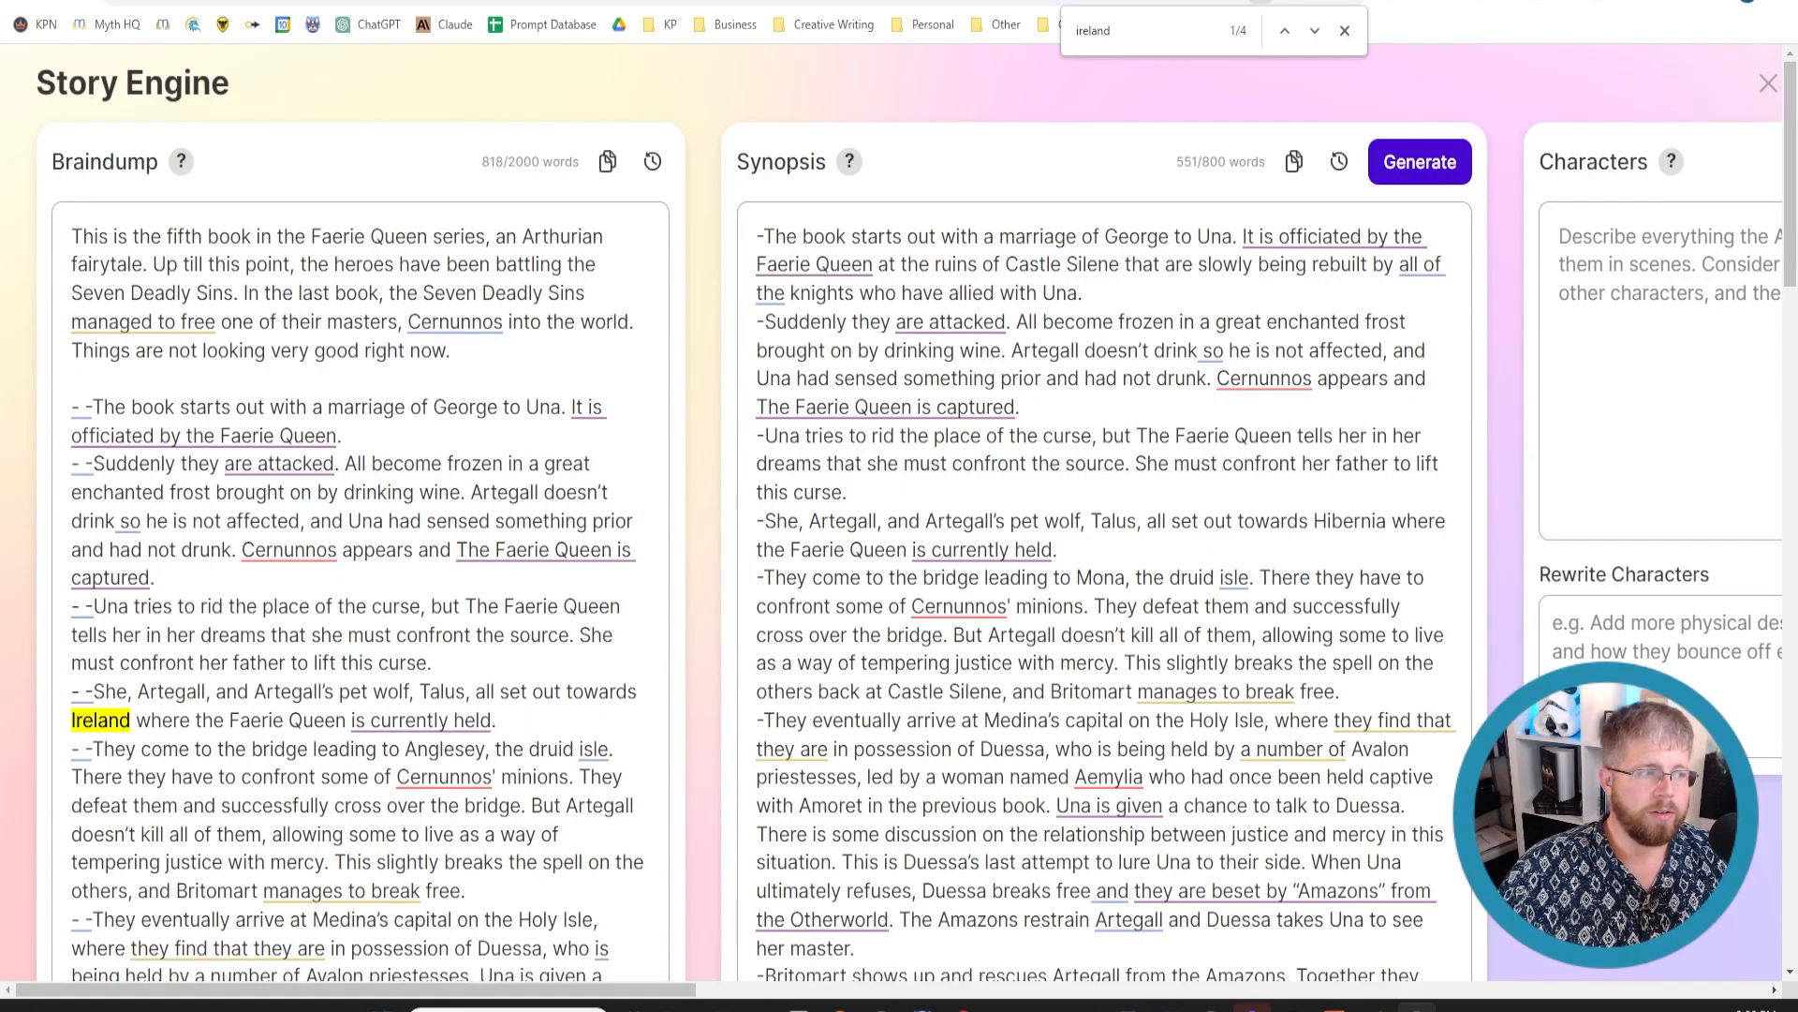
- Scroll the Story Engine board right past Braindump until the empty Characters panel sits beside the Synopsis
{"action": "left_click", "coordinate": [420, 719]}
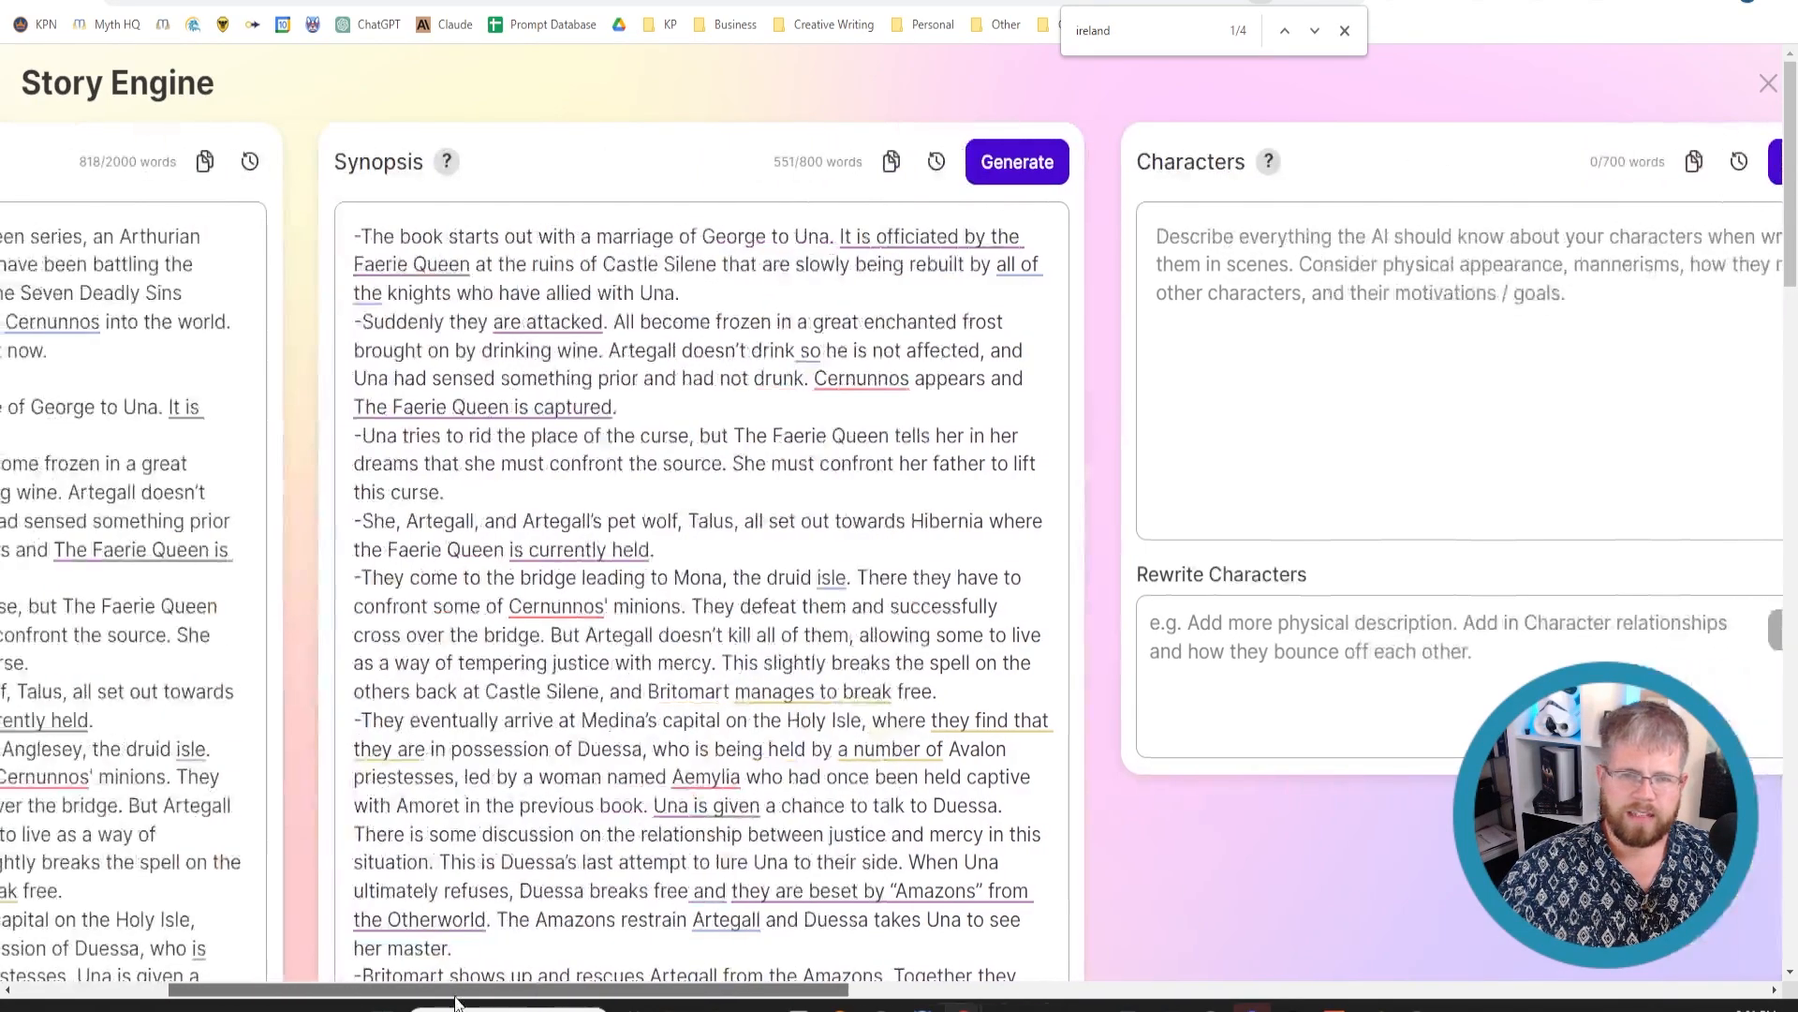
{"action": "scroll", "scroll_direction": "right", "scroll_amount": 3}
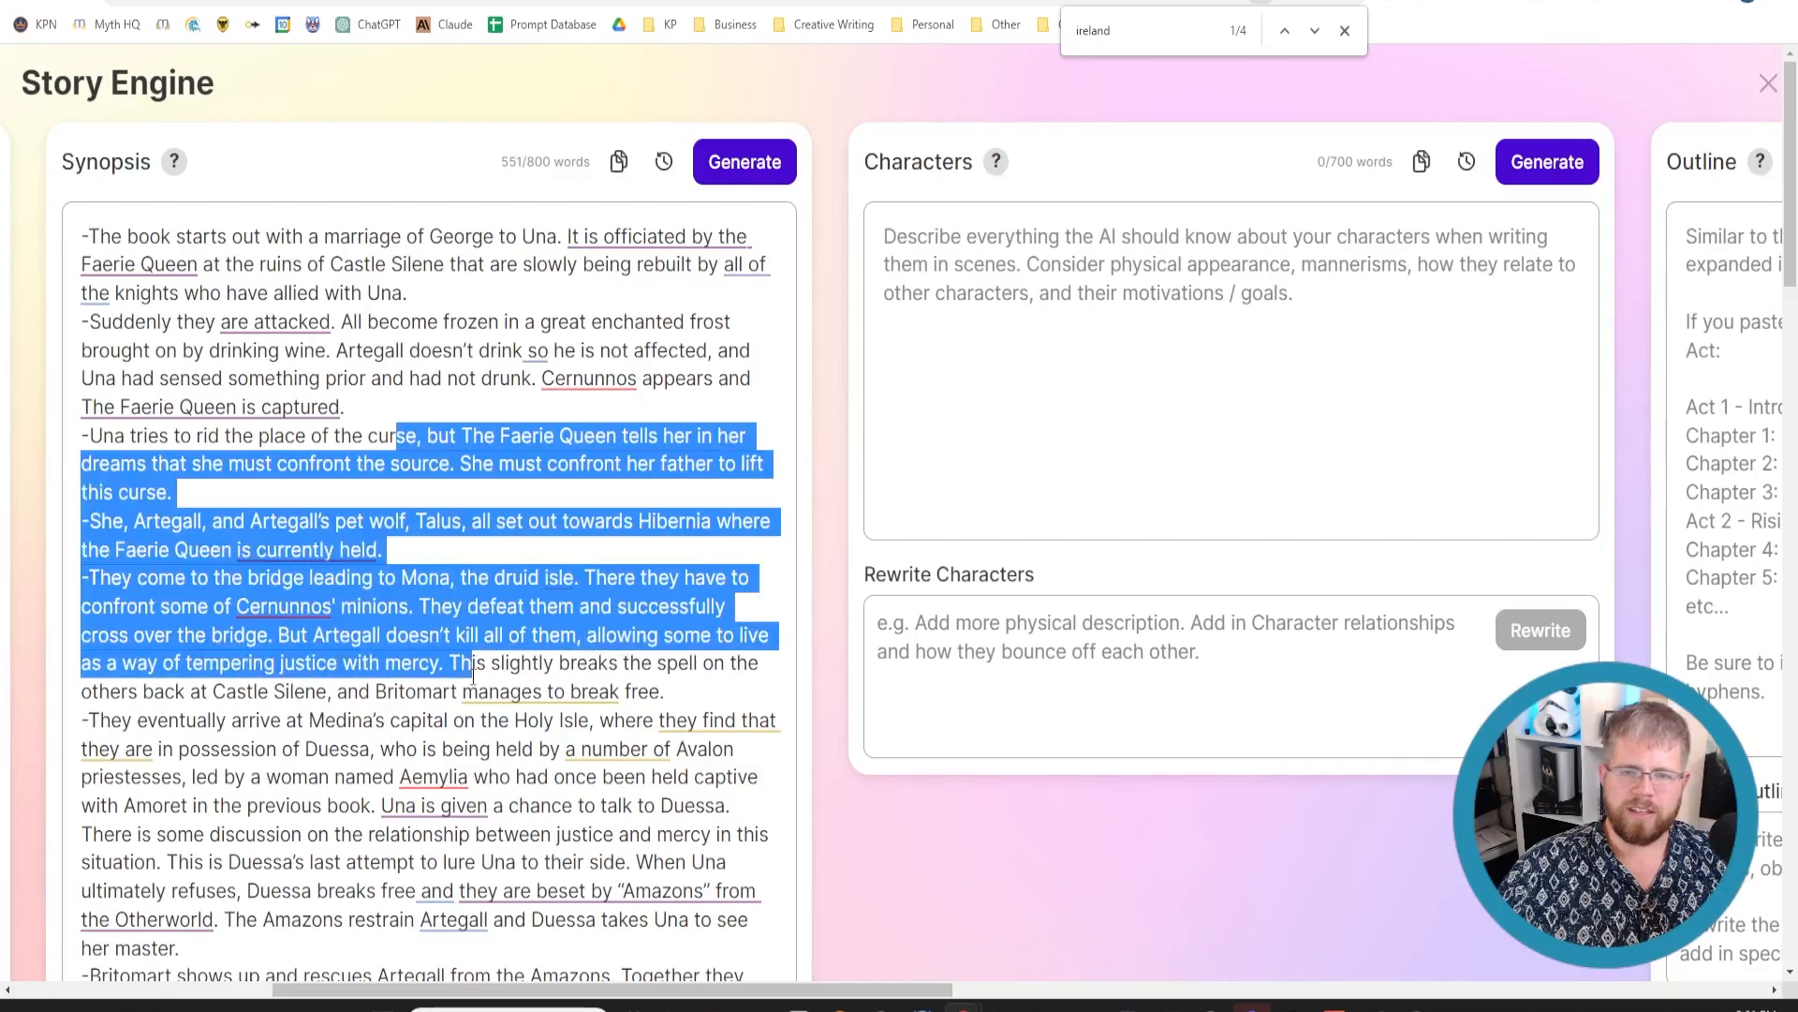
{"action": "left_click", "coordinate": [474, 661]}
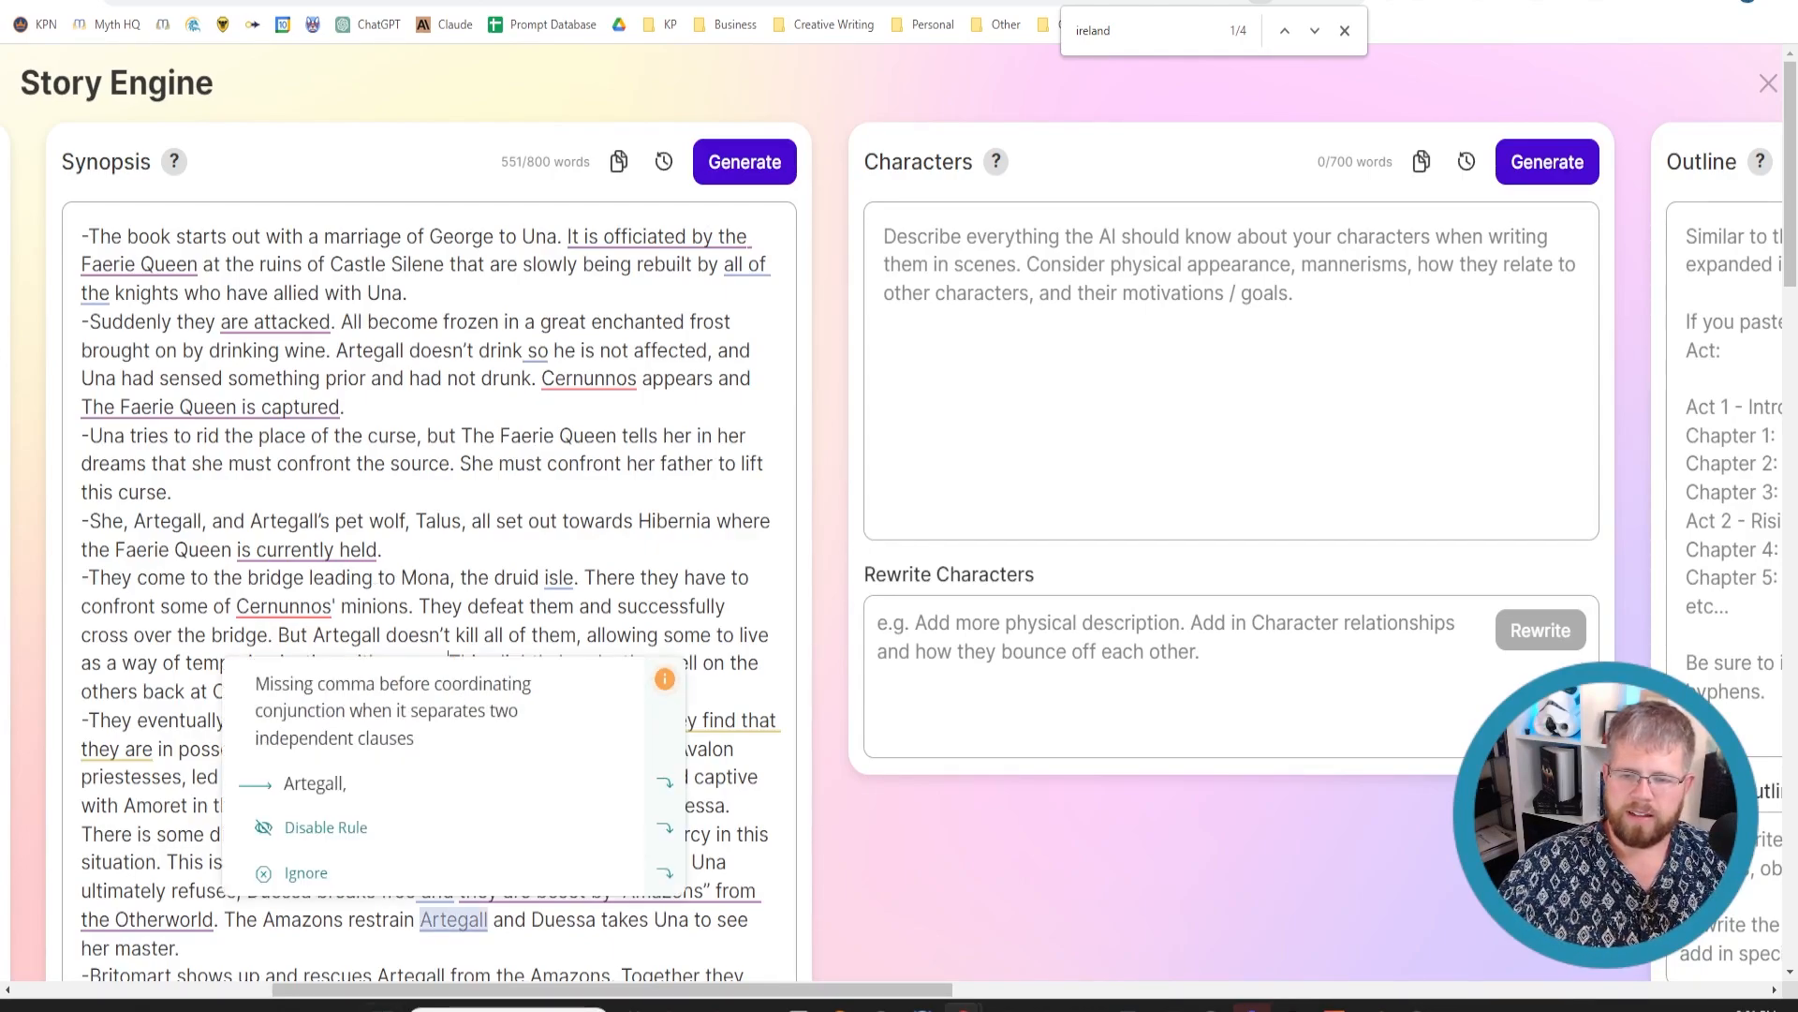
- Read the Characters how-it-works note, then generate character descriptions from the synopsis
{"action": "scroll", "scroll_direction": "right", "scroll_amount": 3}
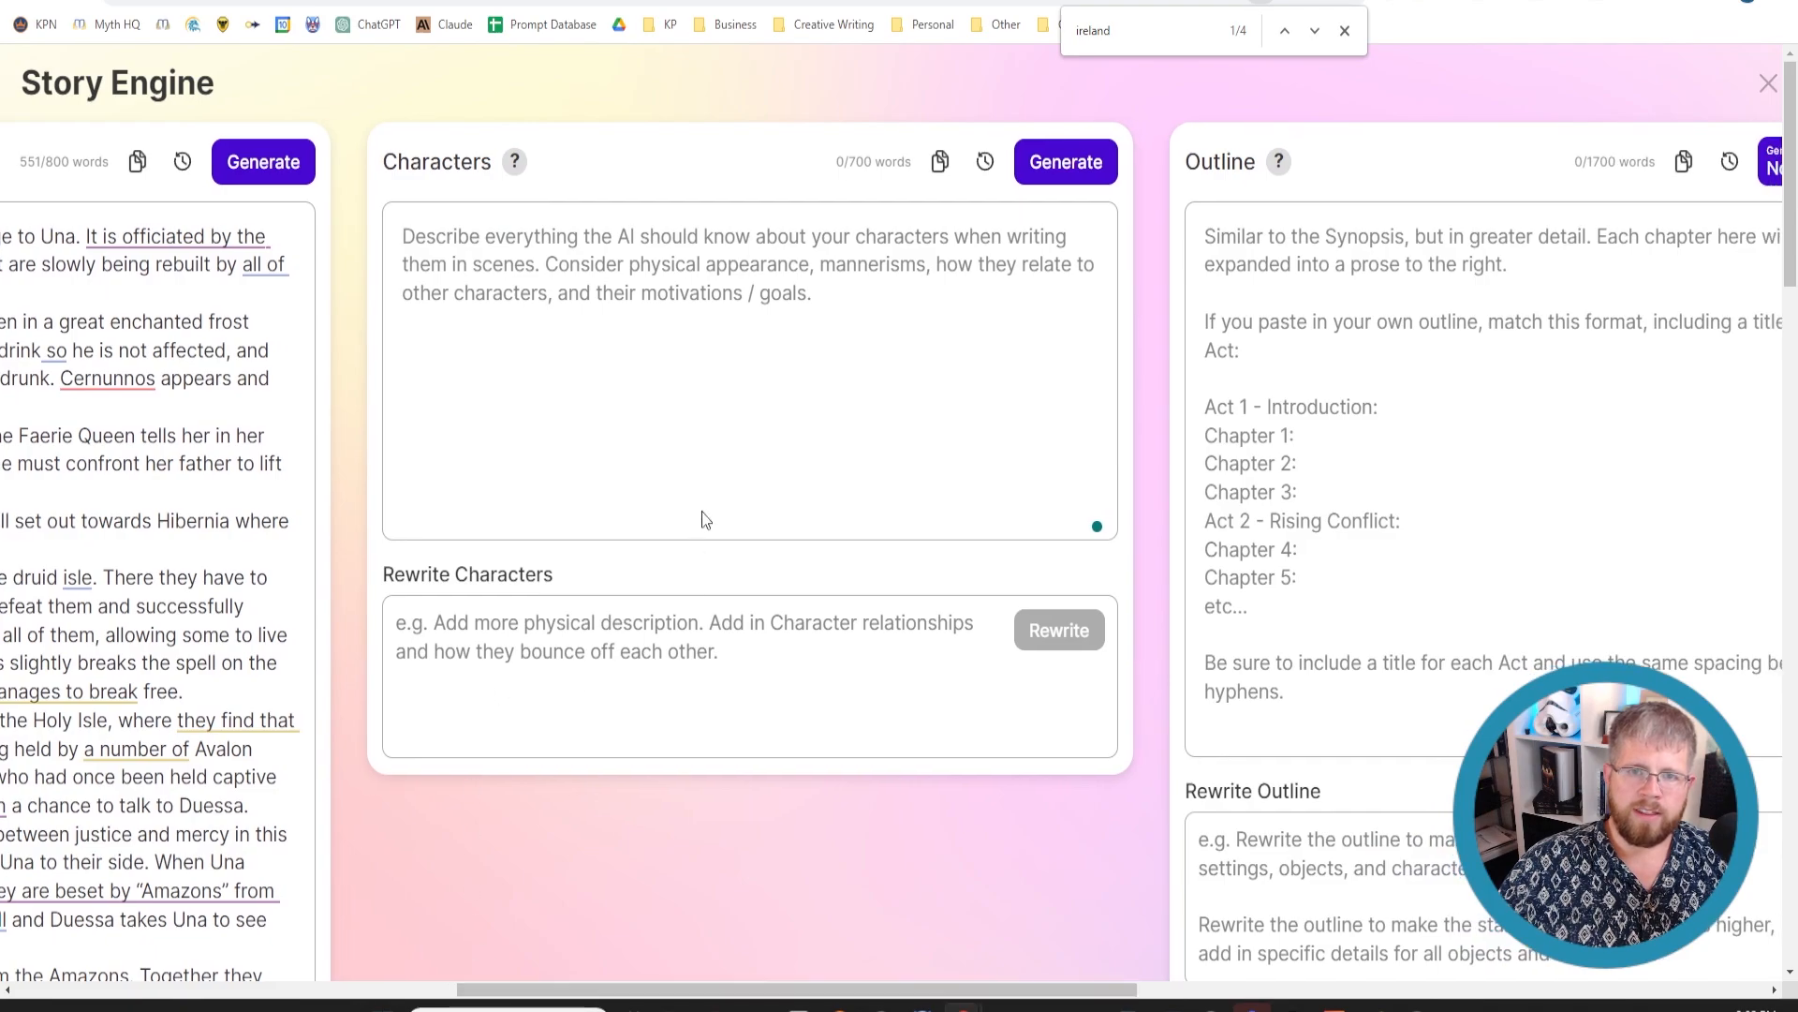
{"action": "left_click", "coordinate": [513, 161]}
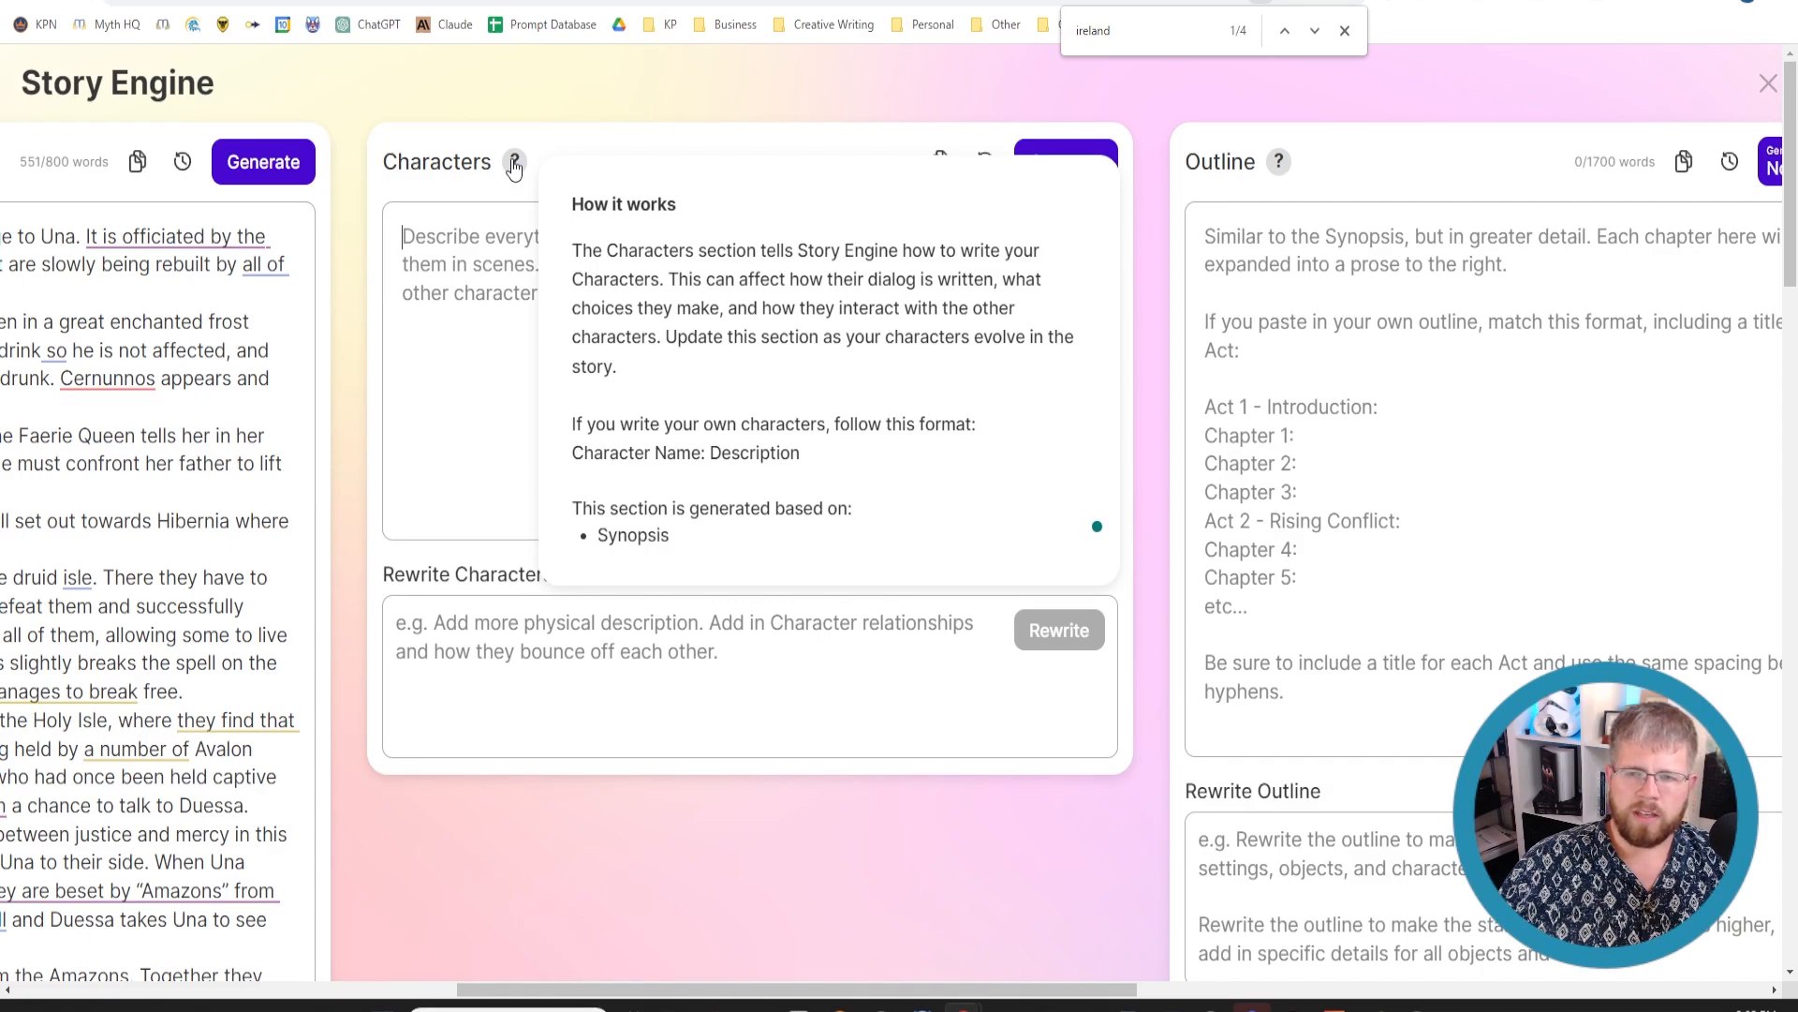
{"action": "mouse_move", "coordinate": [515, 216]}
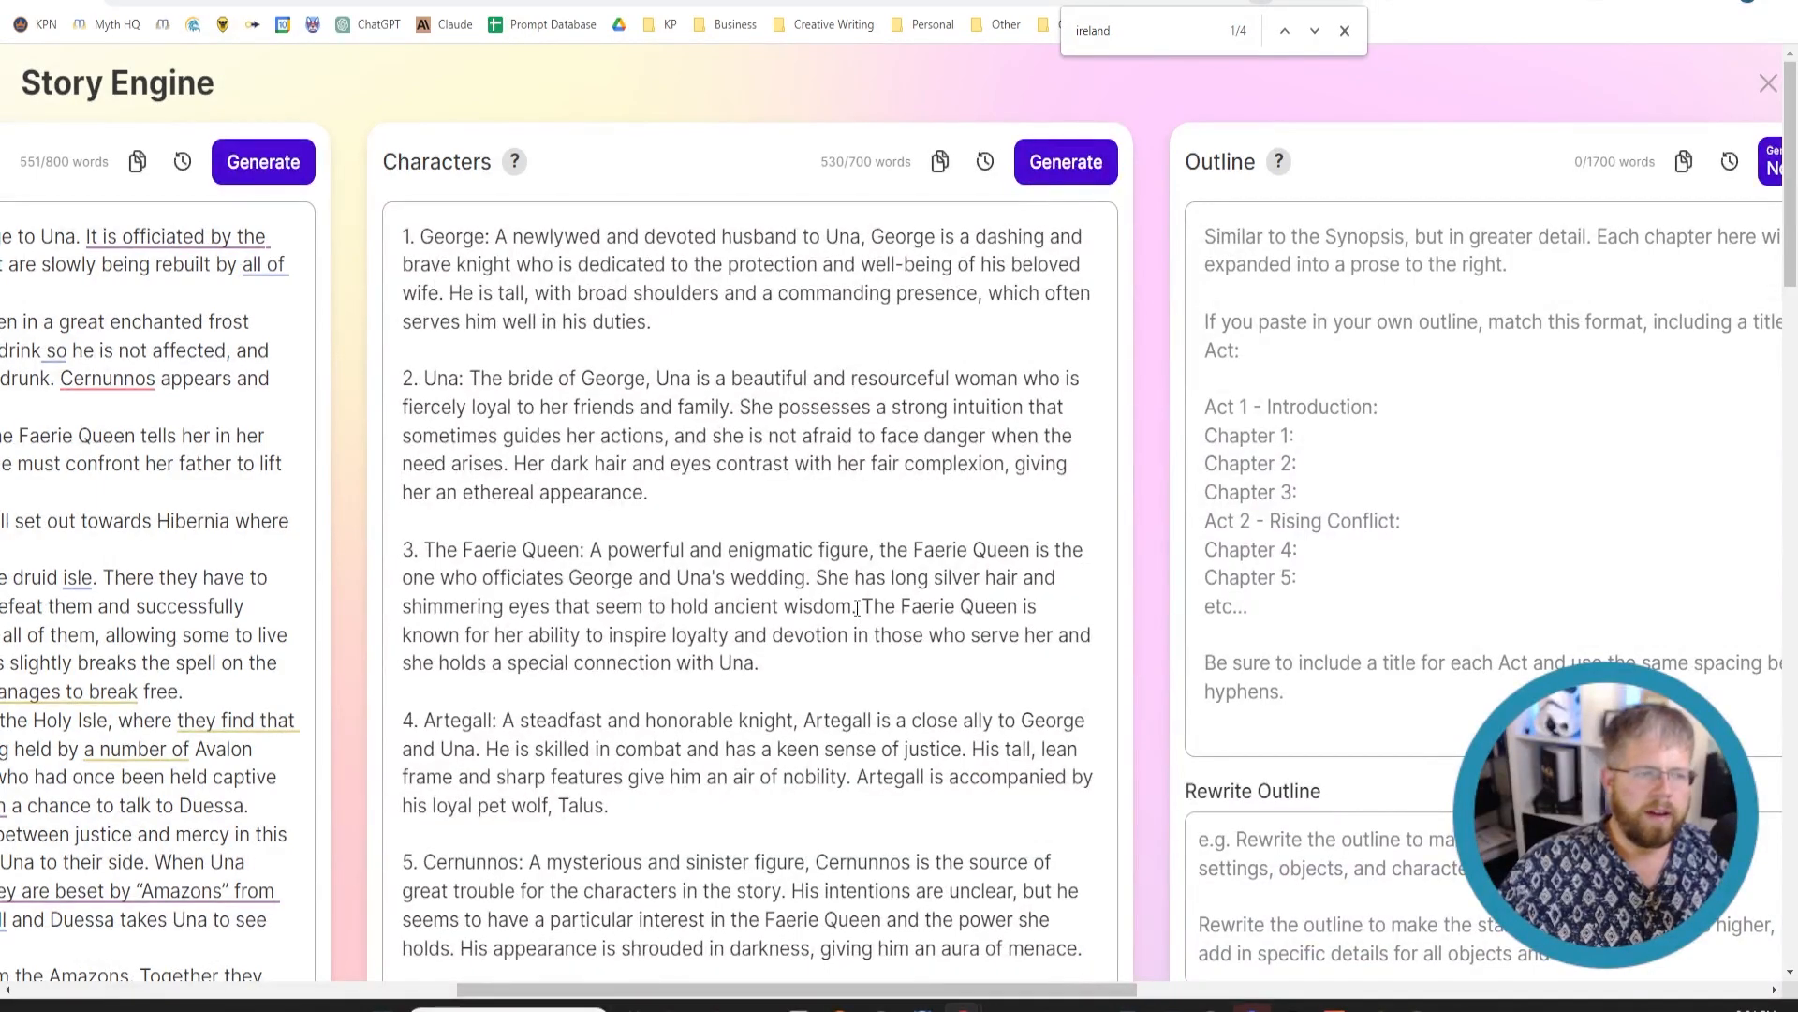
- Scroll to the bottom of the generated list and delete the Calidore entry, leaving nine characters ending with Britomart
{"action": "scroll", "scroll_direction": "down", "scroll_amount": 3}
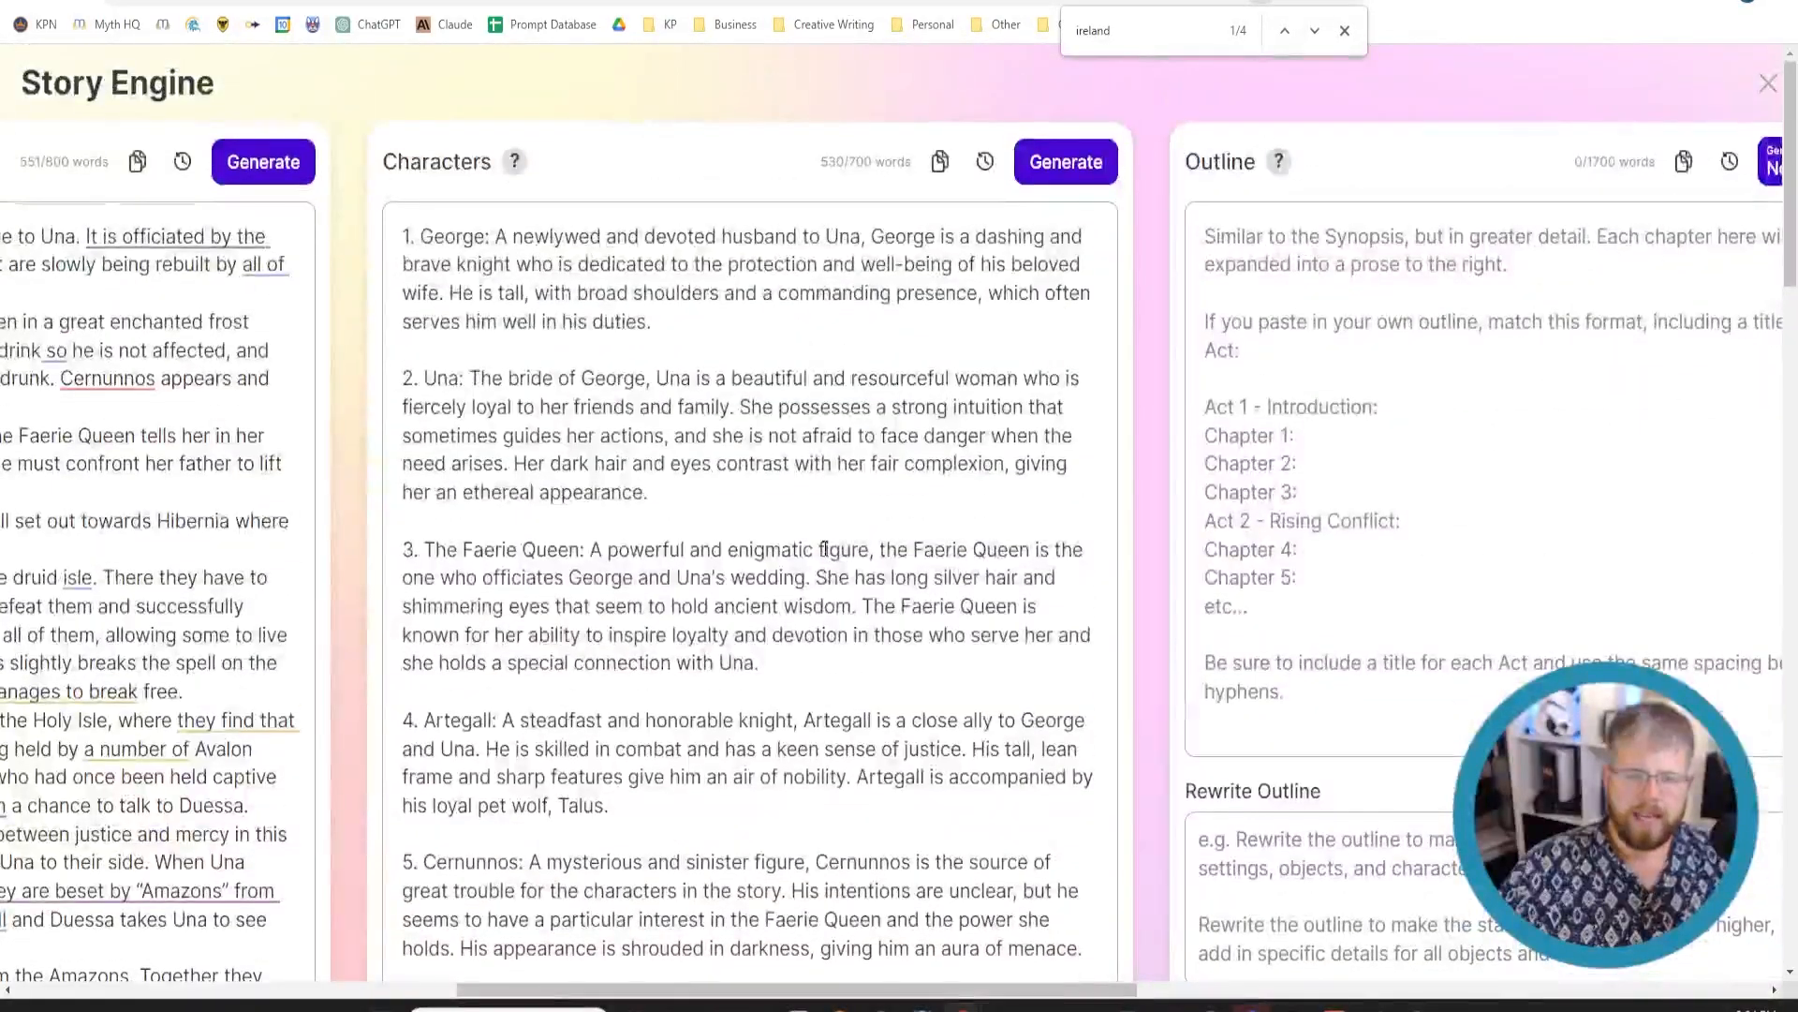
{"action": "scroll", "scroll_direction": "down", "scroll_amount": 3}
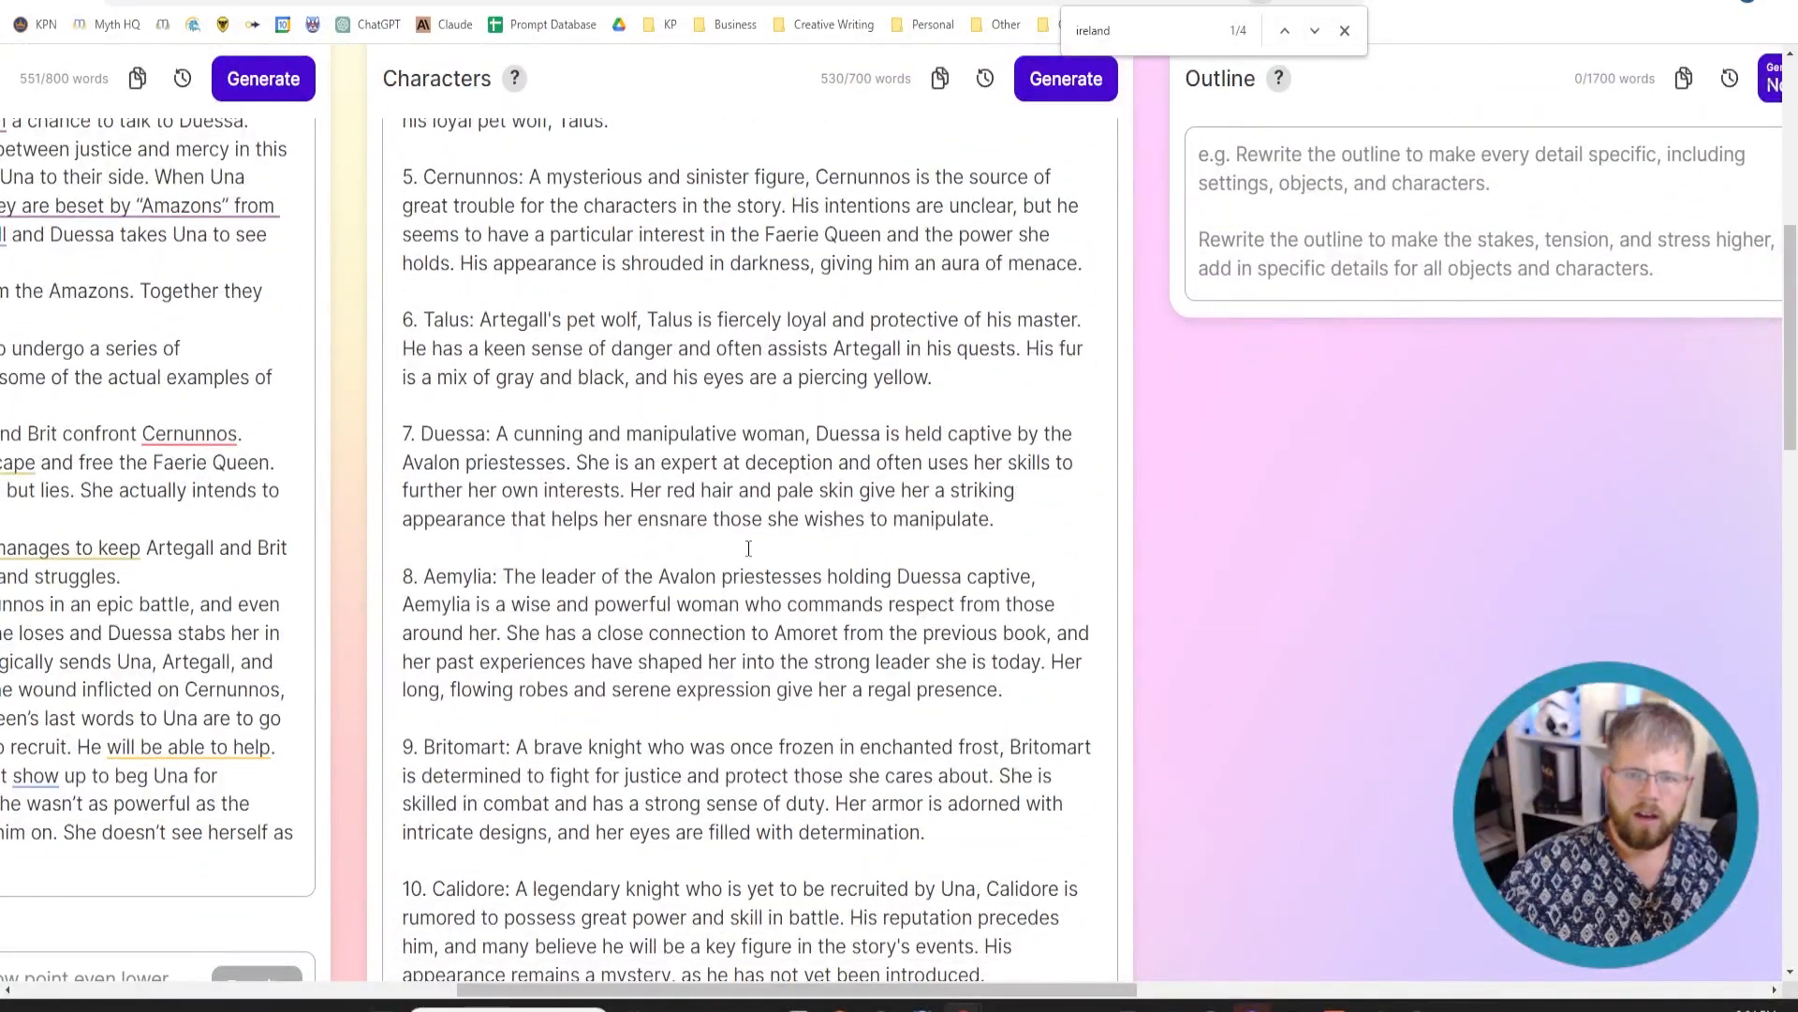
{"action": "scroll", "scroll_direction": "down", "scroll_amount": 3}
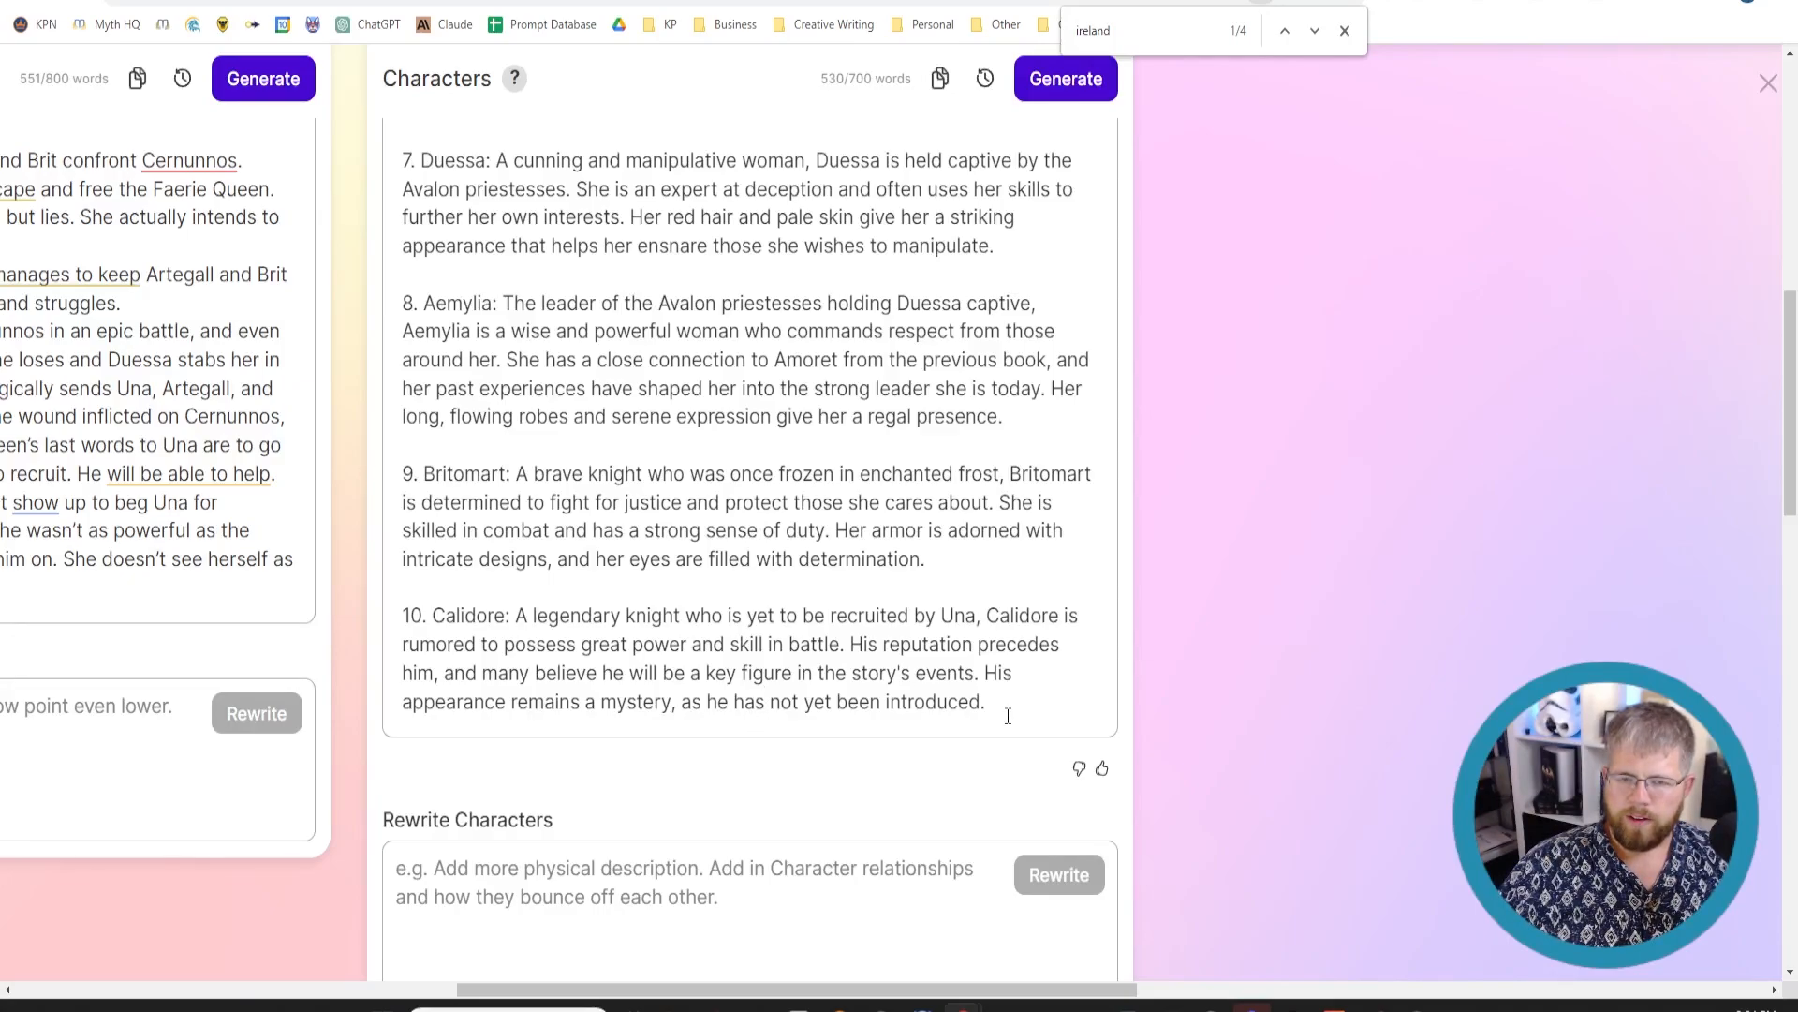
{"action": "left_click", "coordinate": [989, 700]}
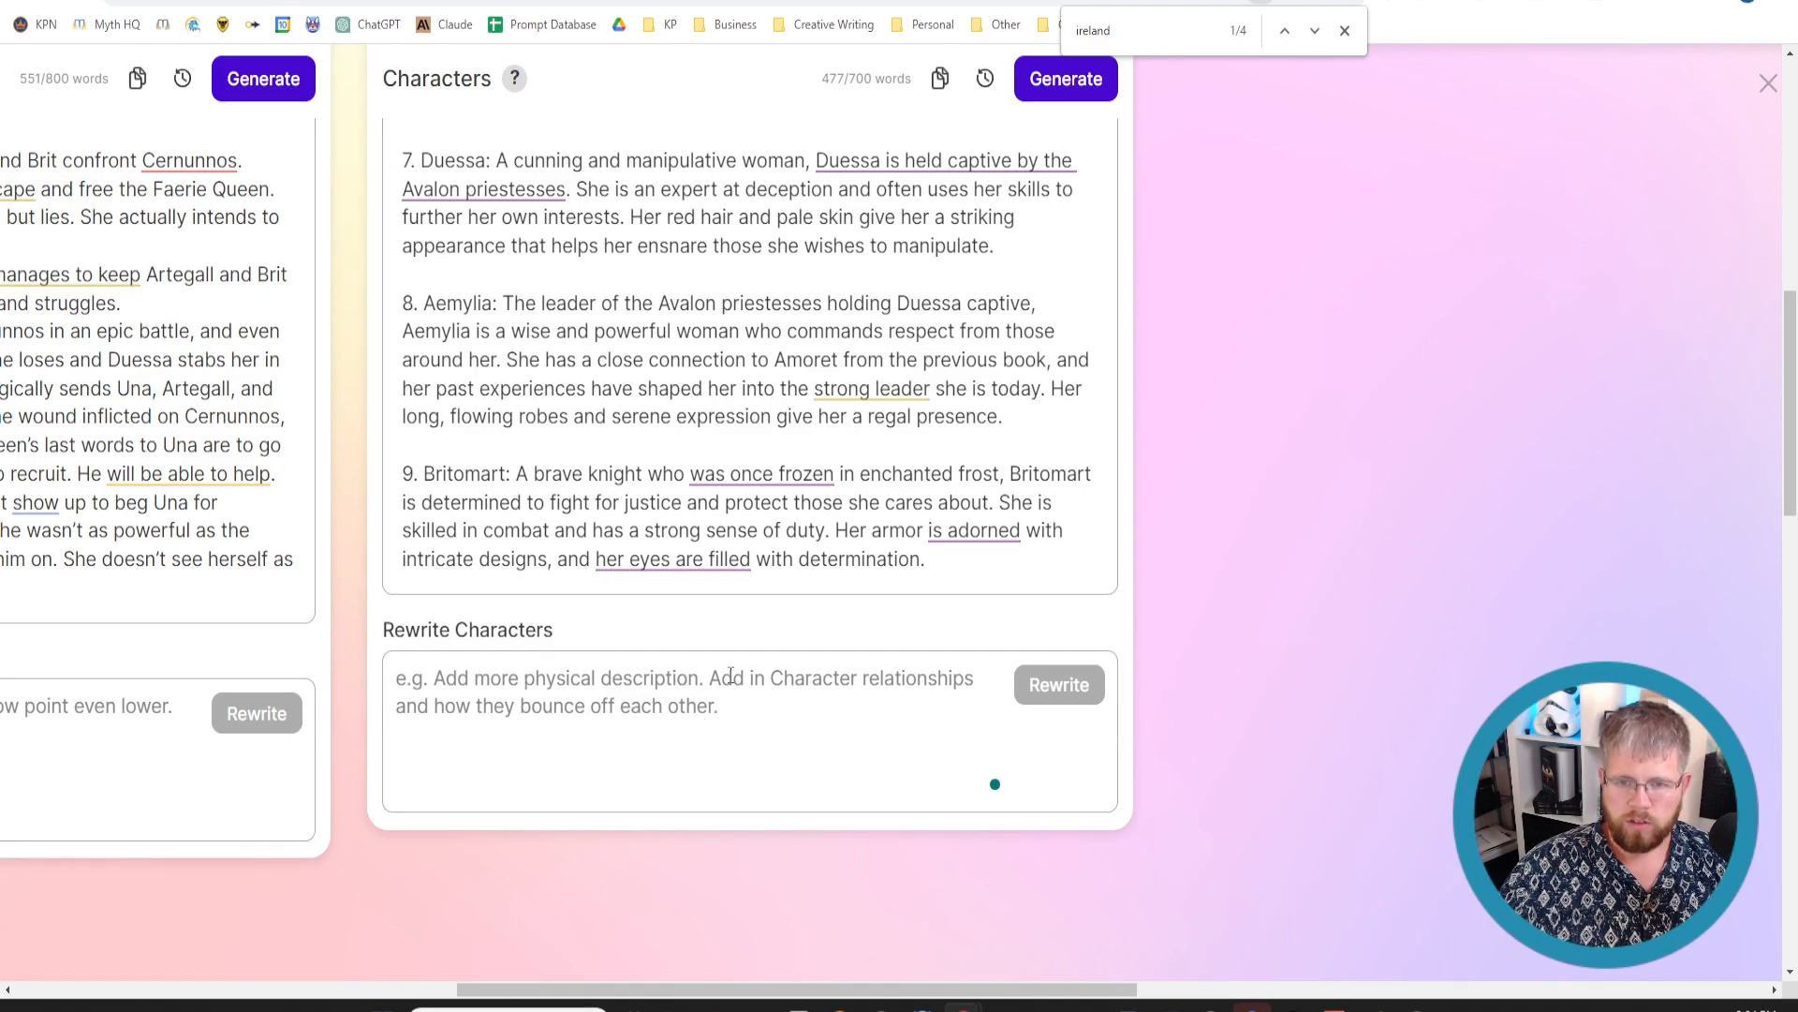
- Write the rewrite request: add more information about how each character talks and what their dialogue sounds like
{"action": "left_click", "coordinate": [573, 687]}
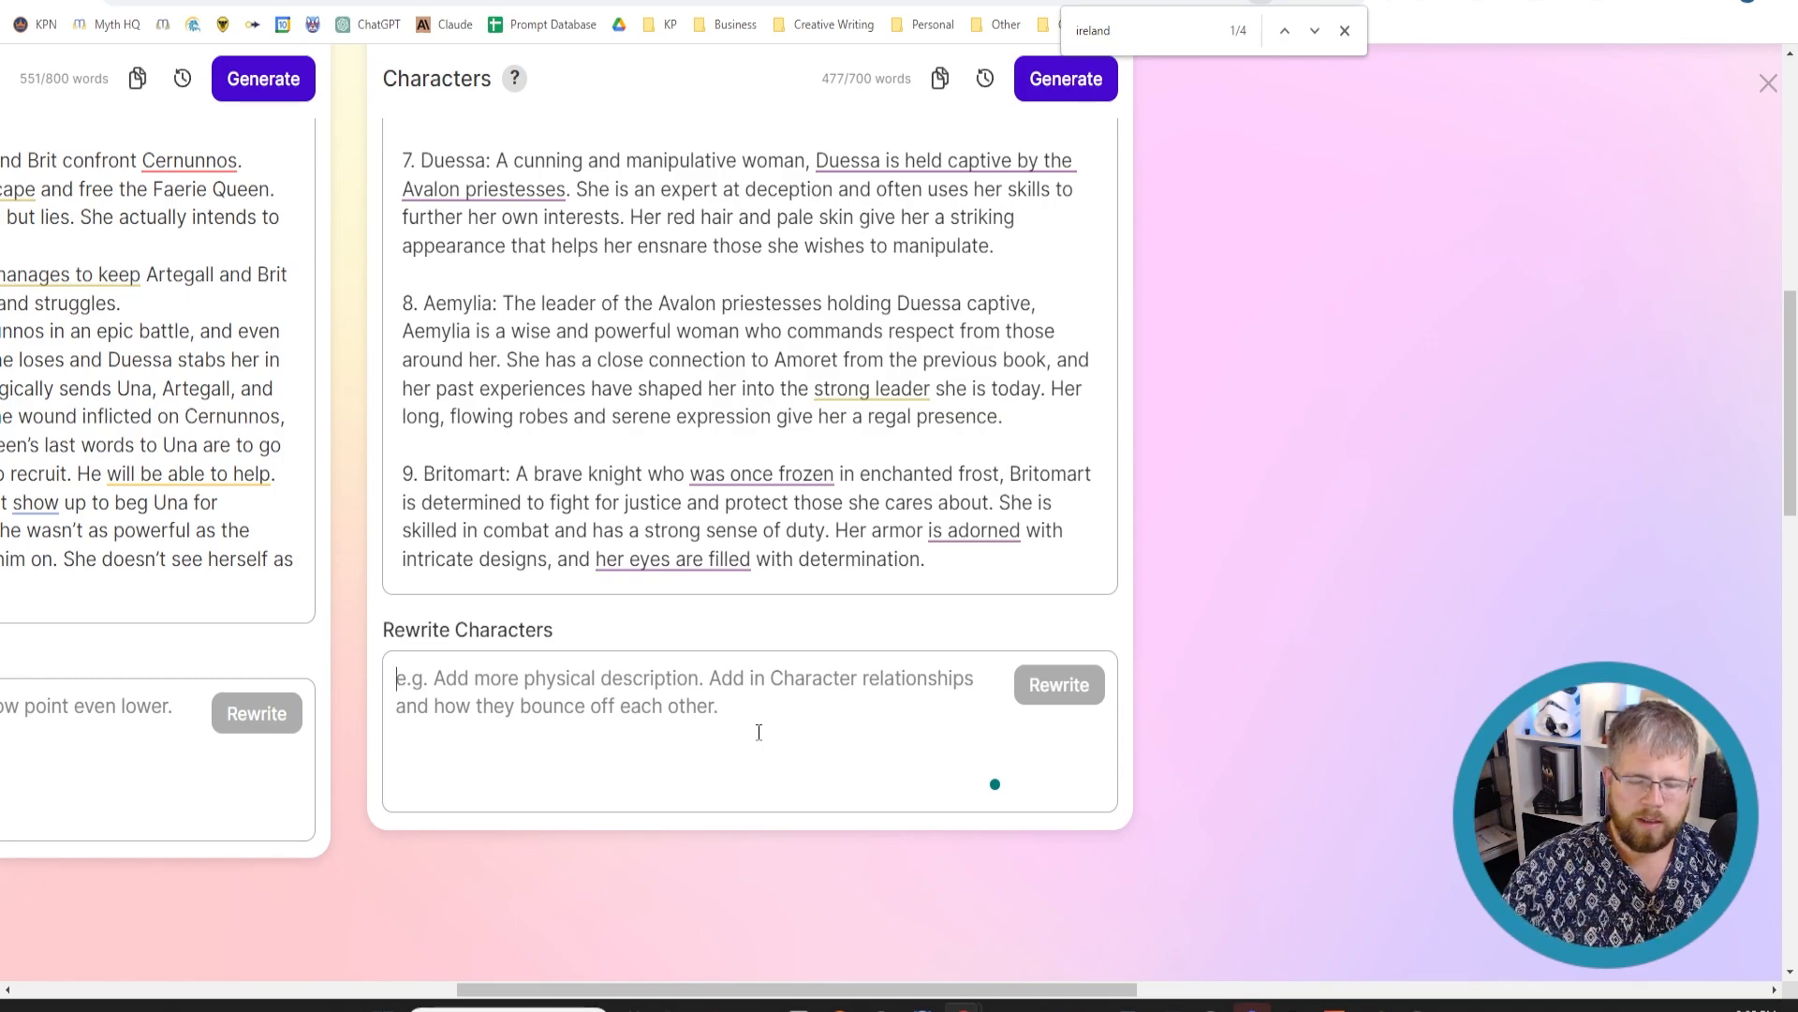
{"action": "type", "text": "R"}
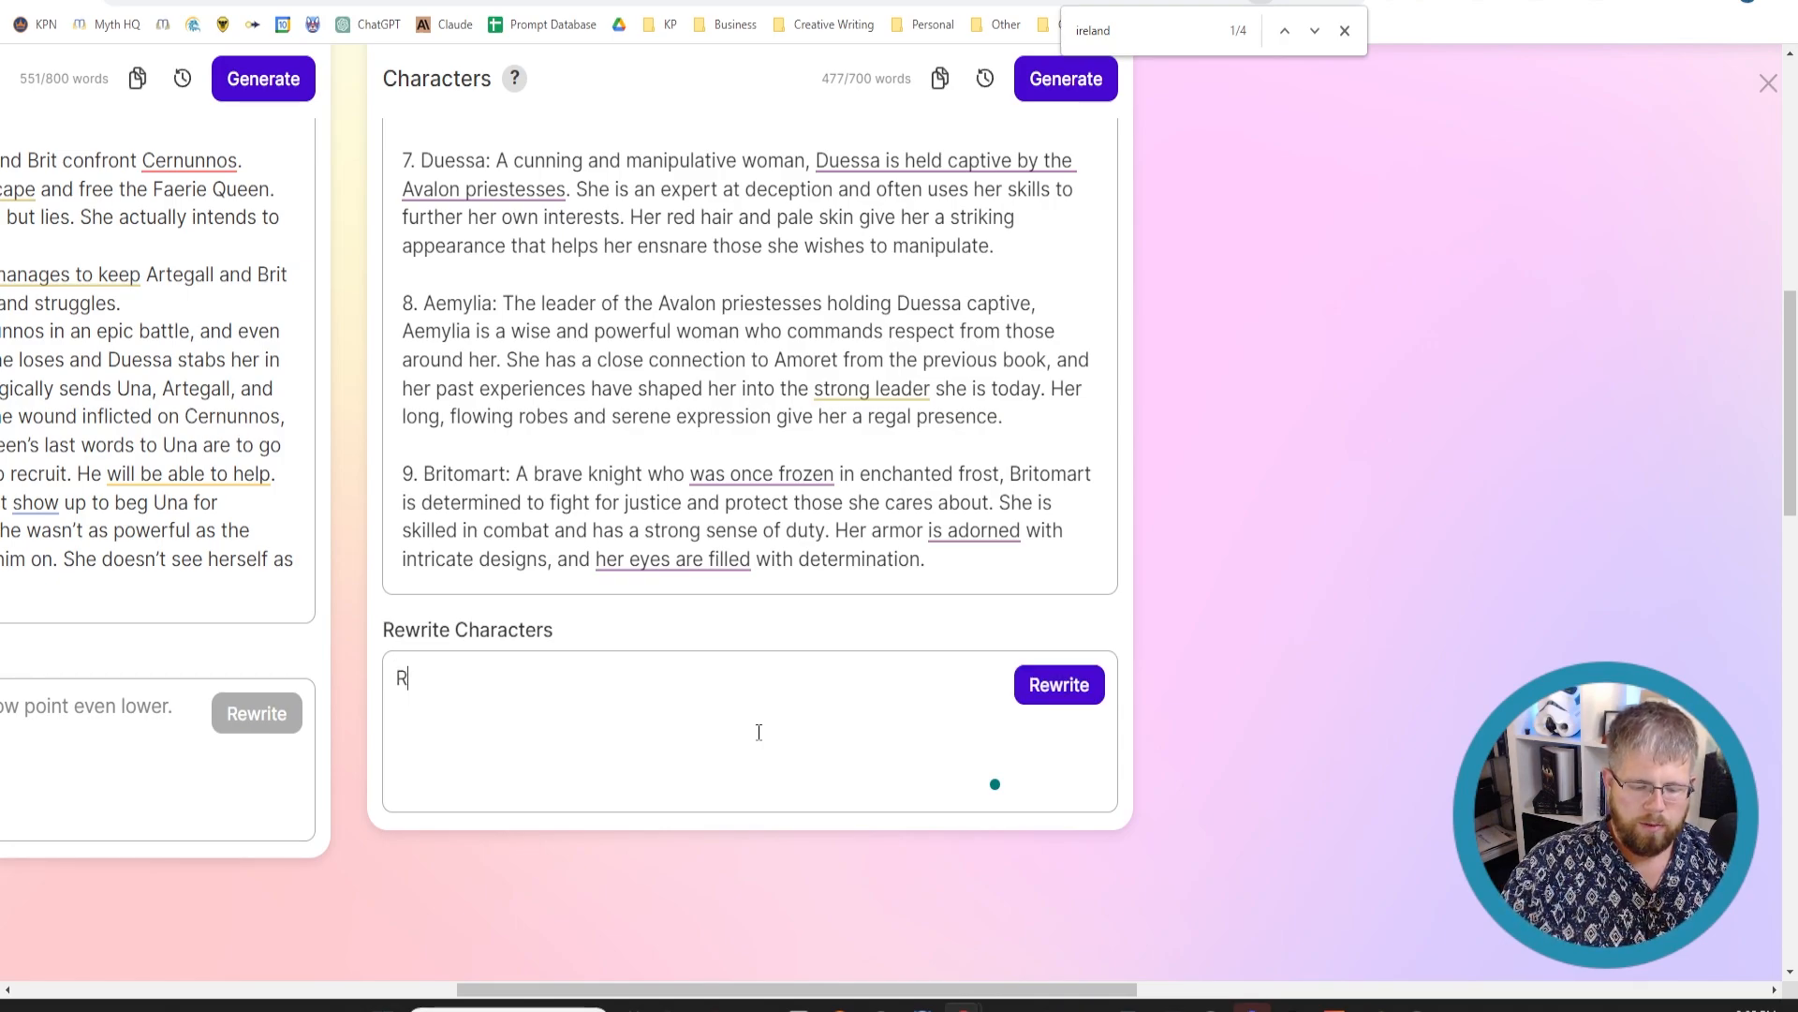
{"action": "type", "text": "ewrite it to"}
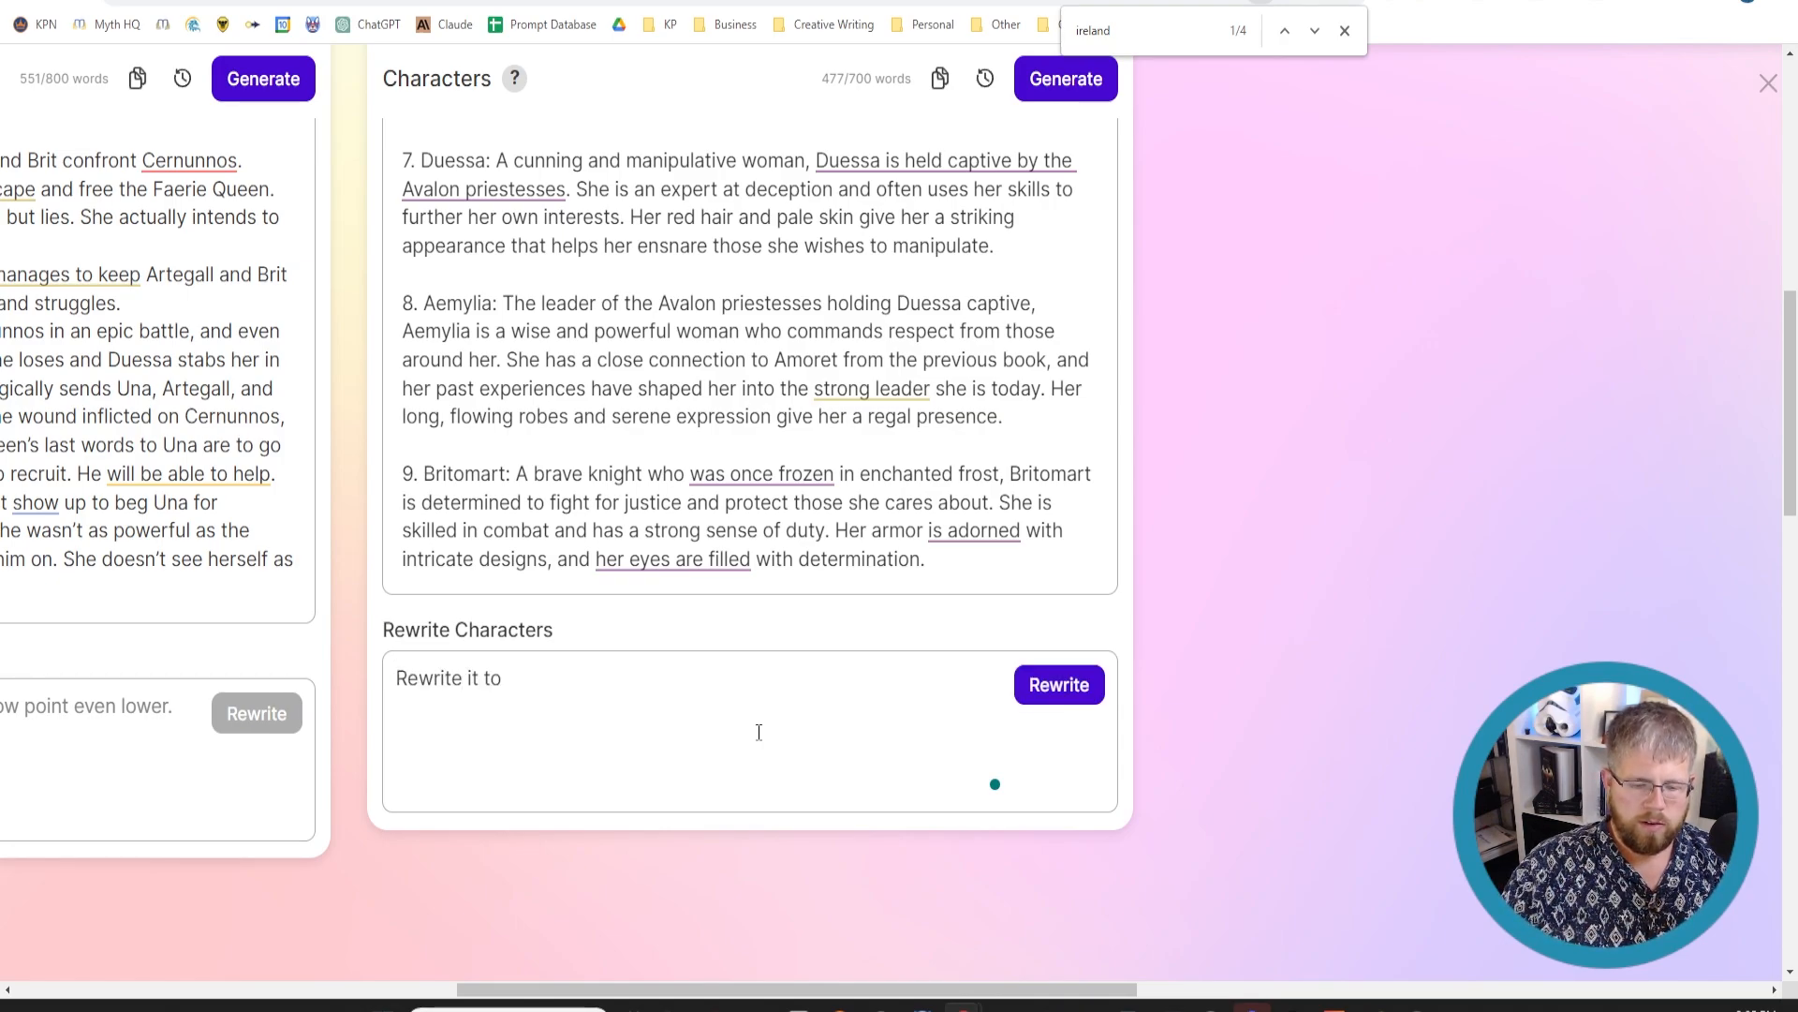
{"action": "type", "text": "add"}
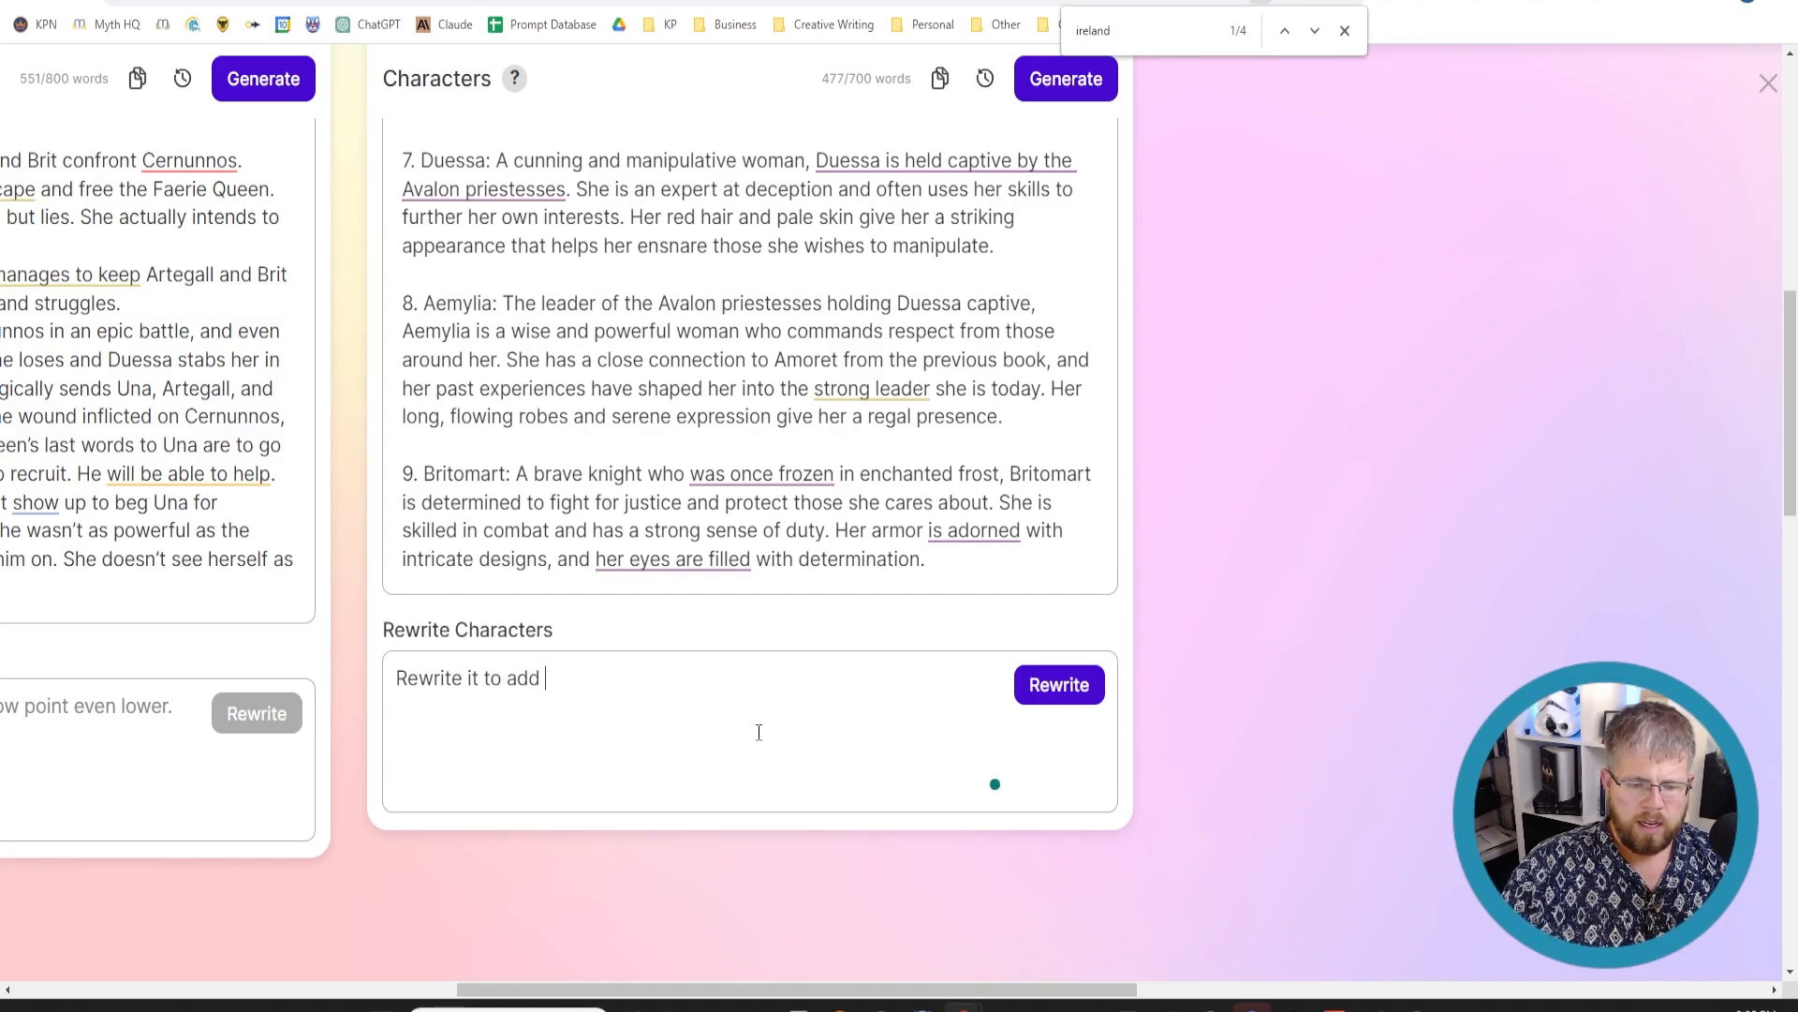
{"action": "type", "text": "more informationa bou"}
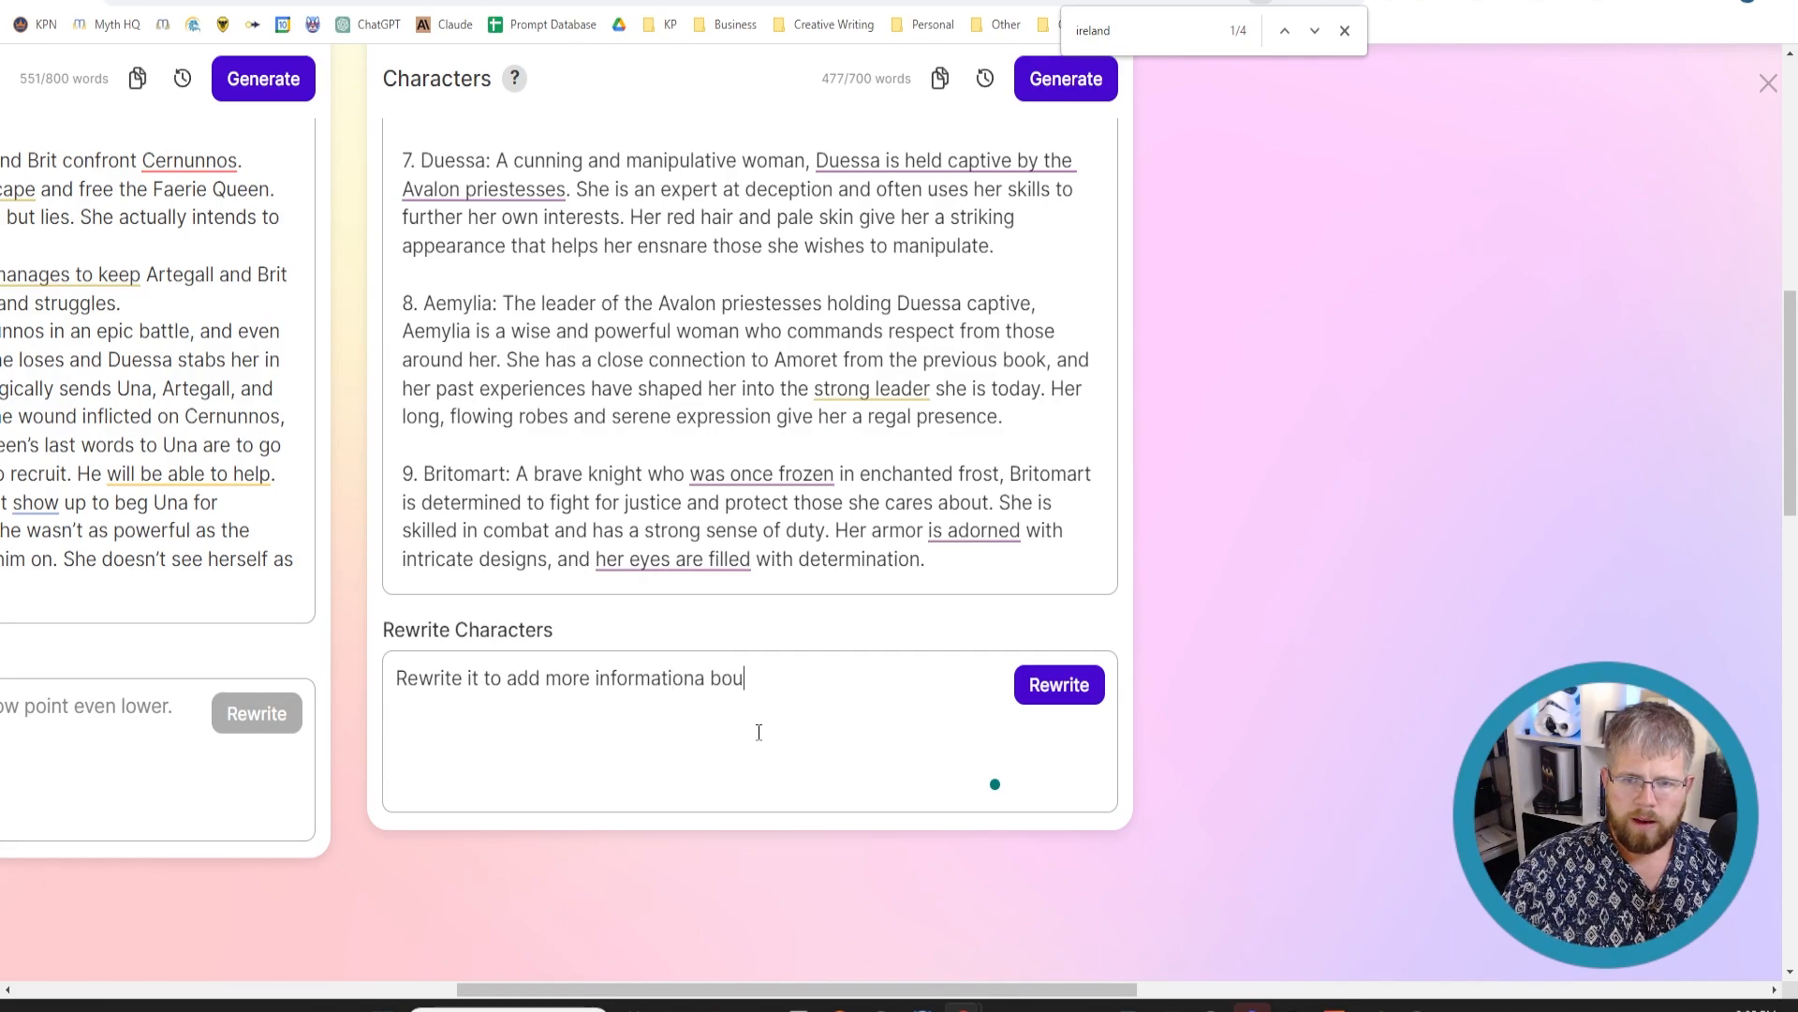
{"action": "type", "text": "about how"}
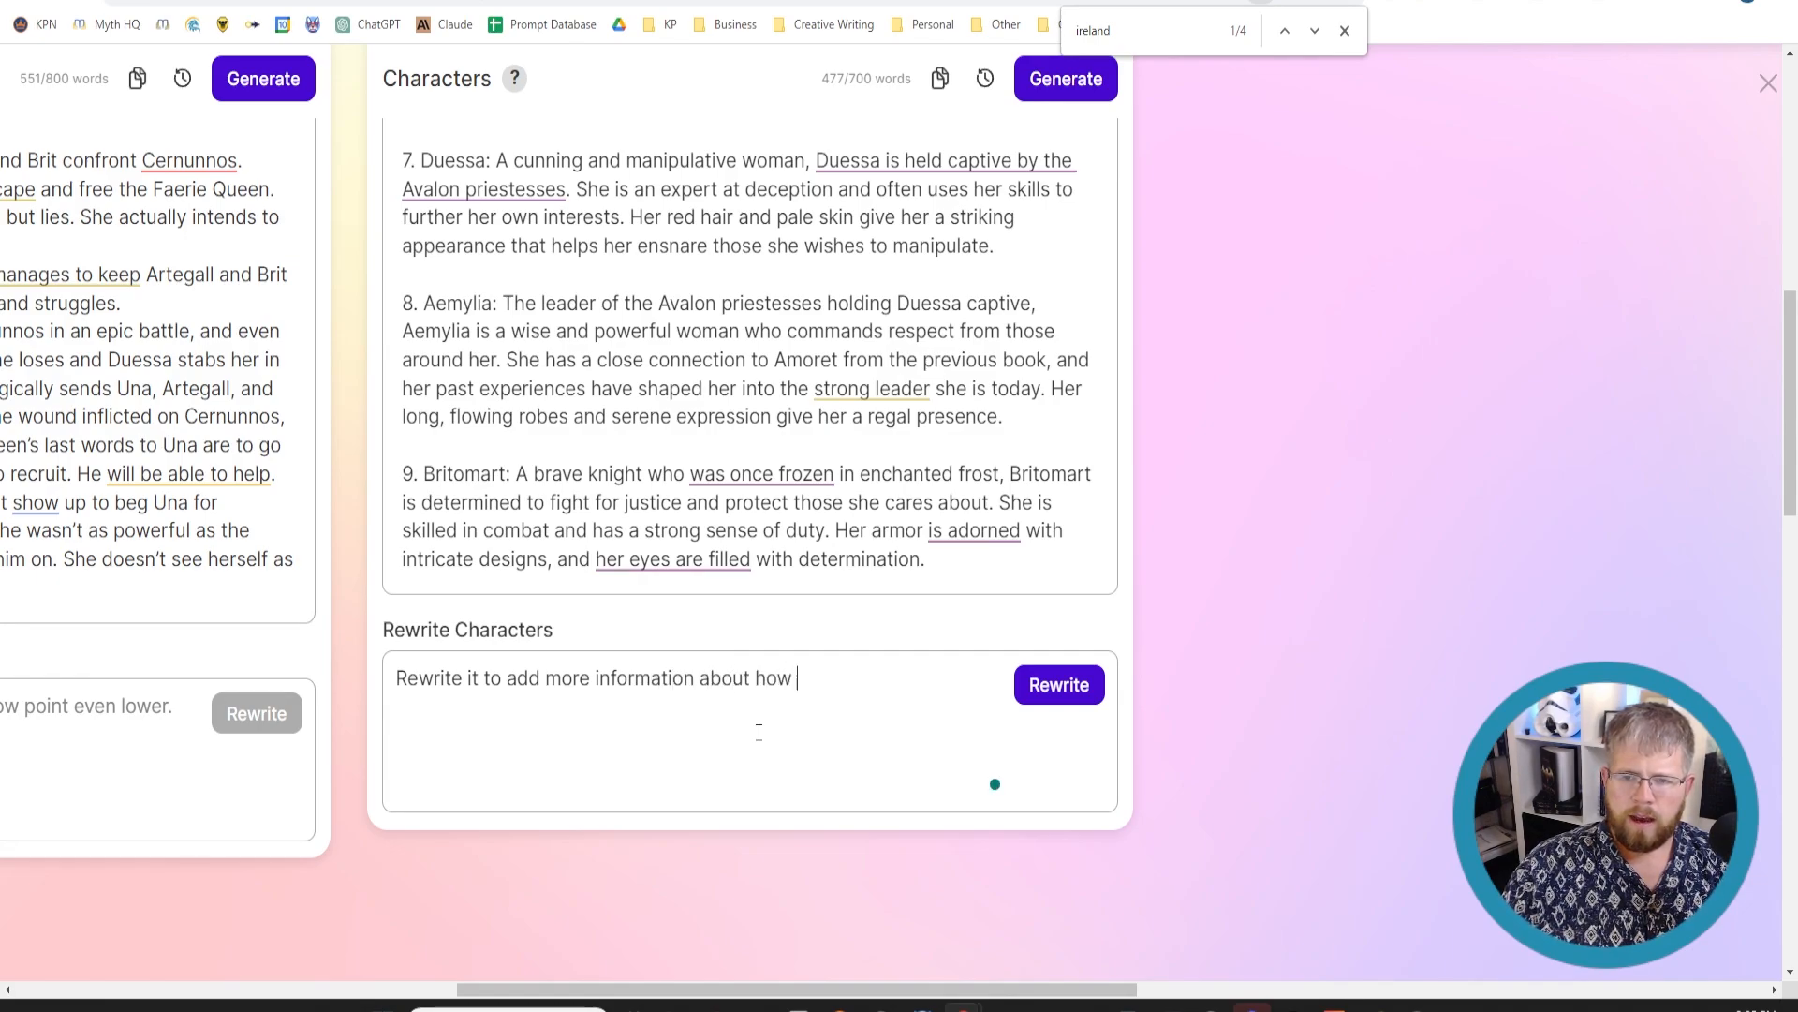
{"action": "type", "text": "each character t"}
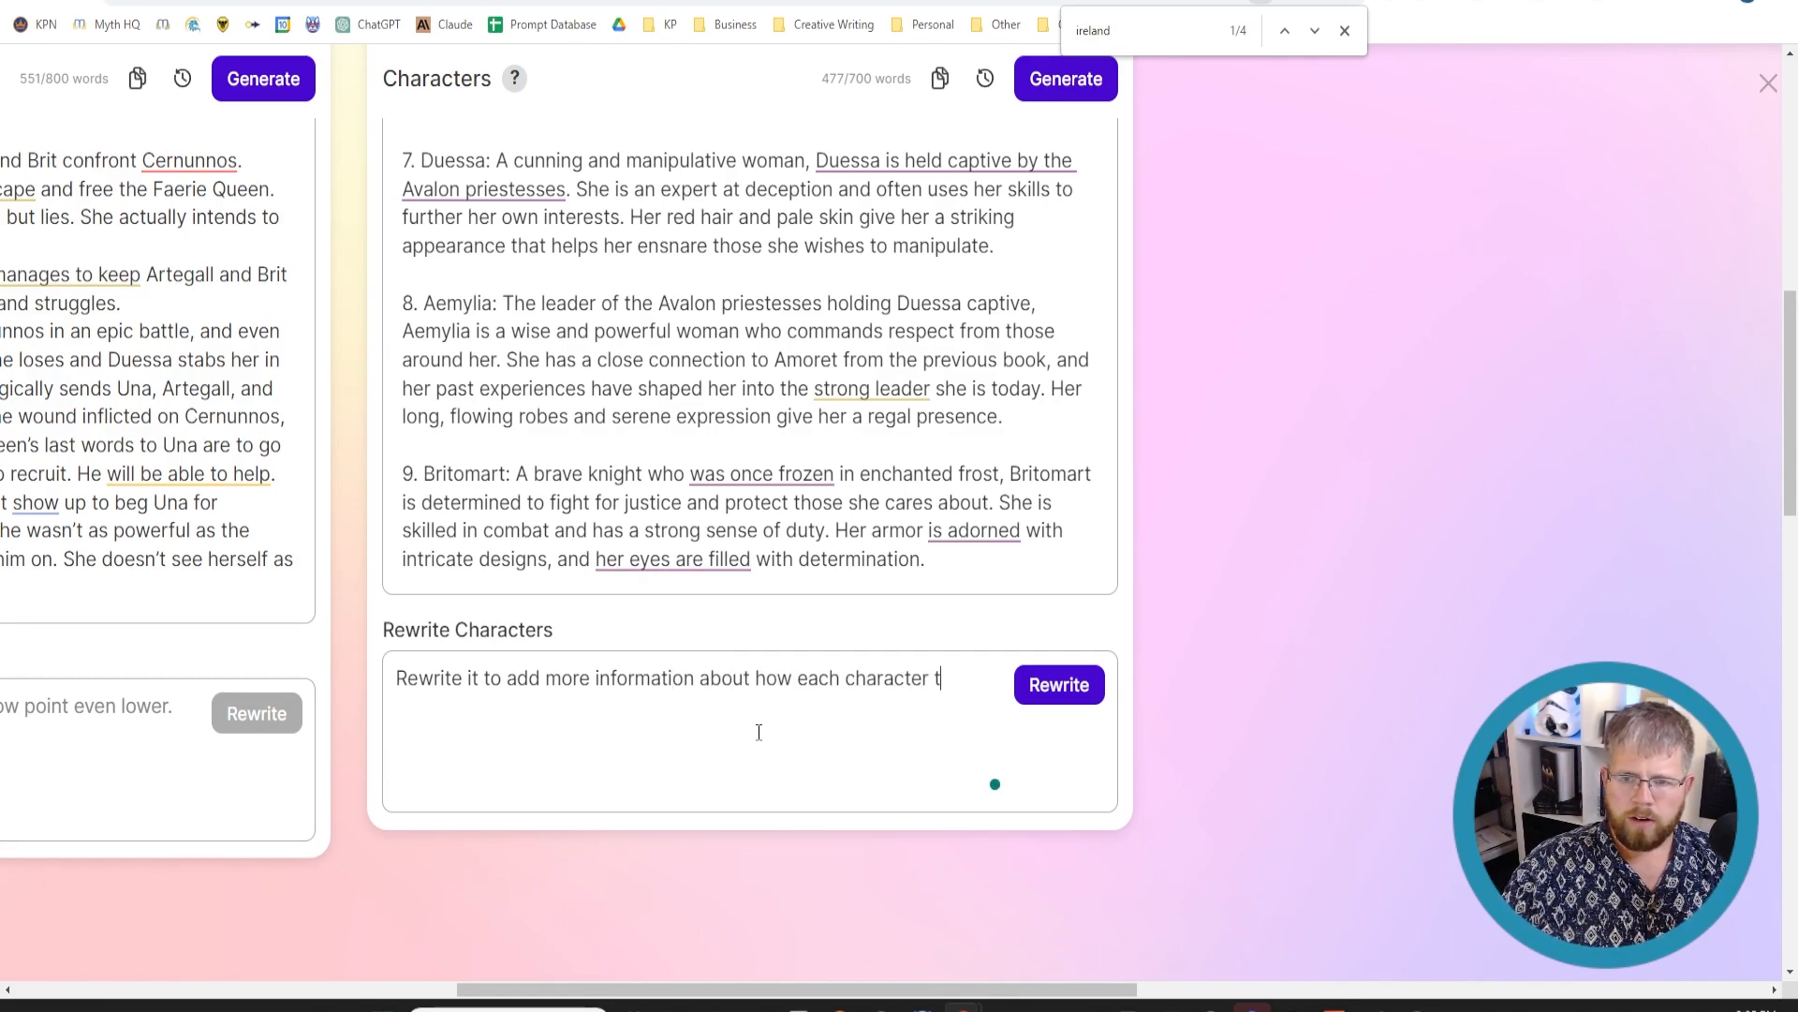
{"action": "type", "text": "alks and what their"}
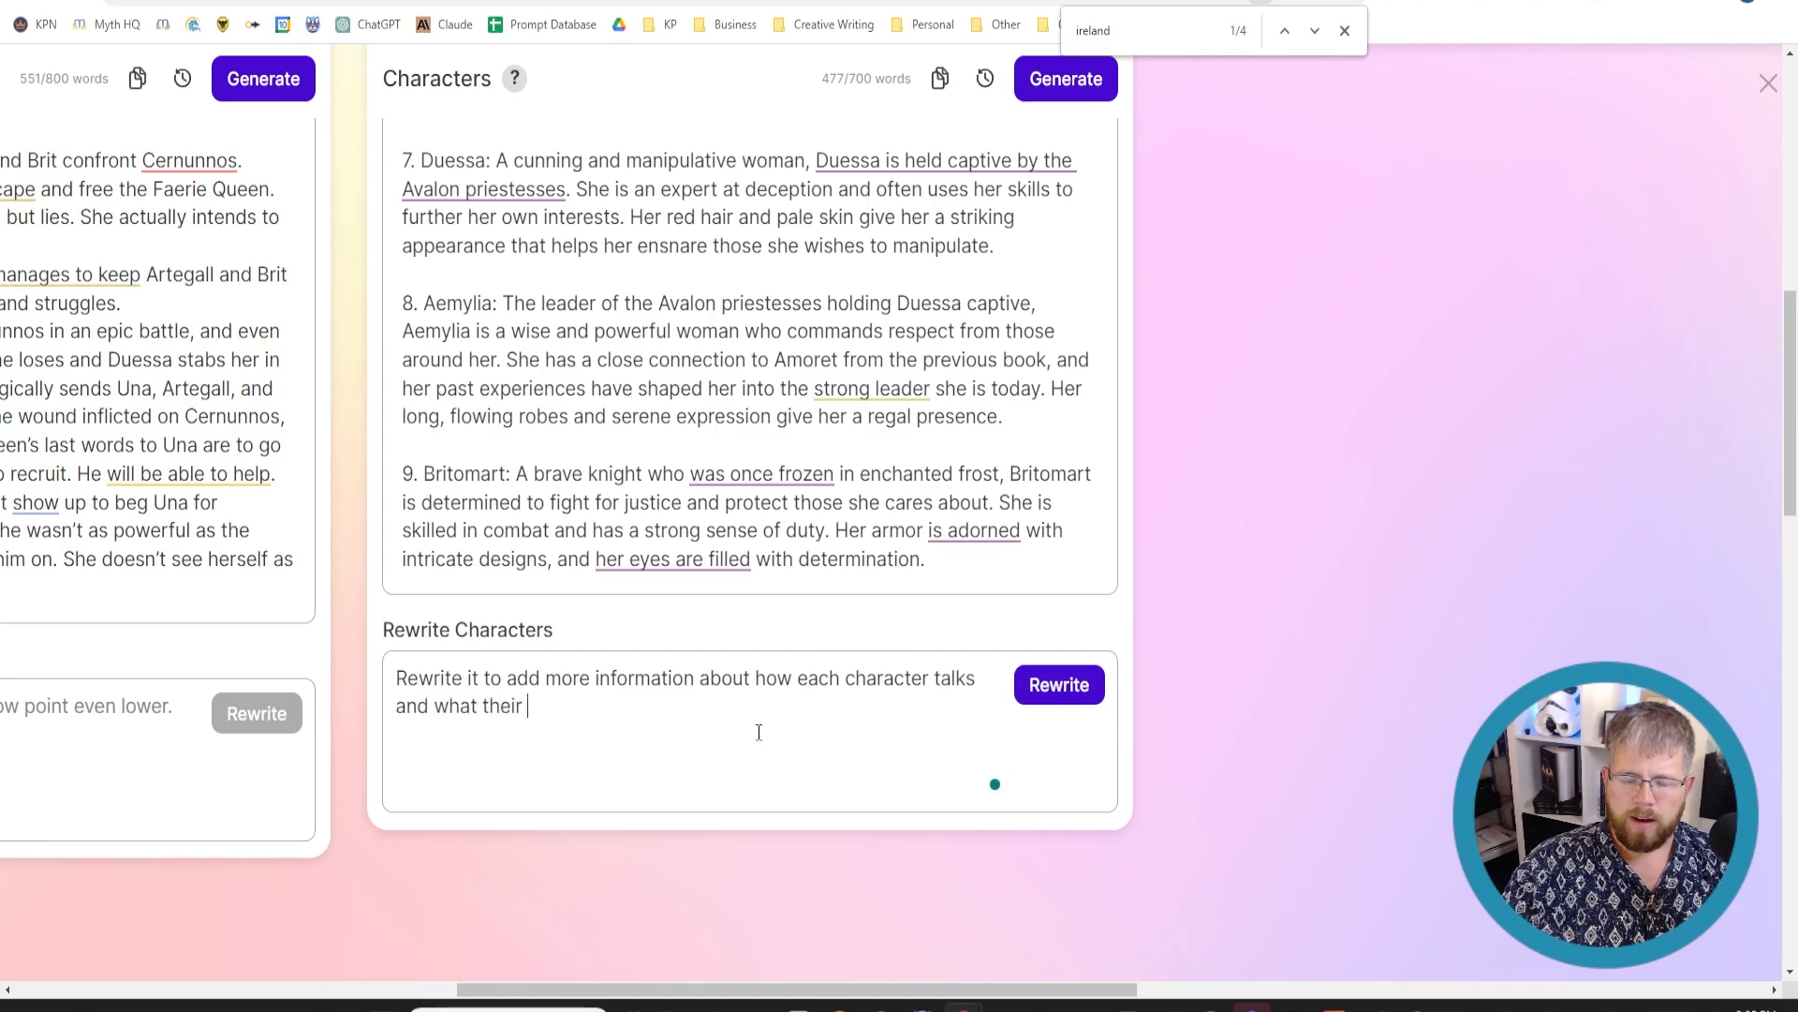
{"action": "type", "text": "dialogue sounds like"}
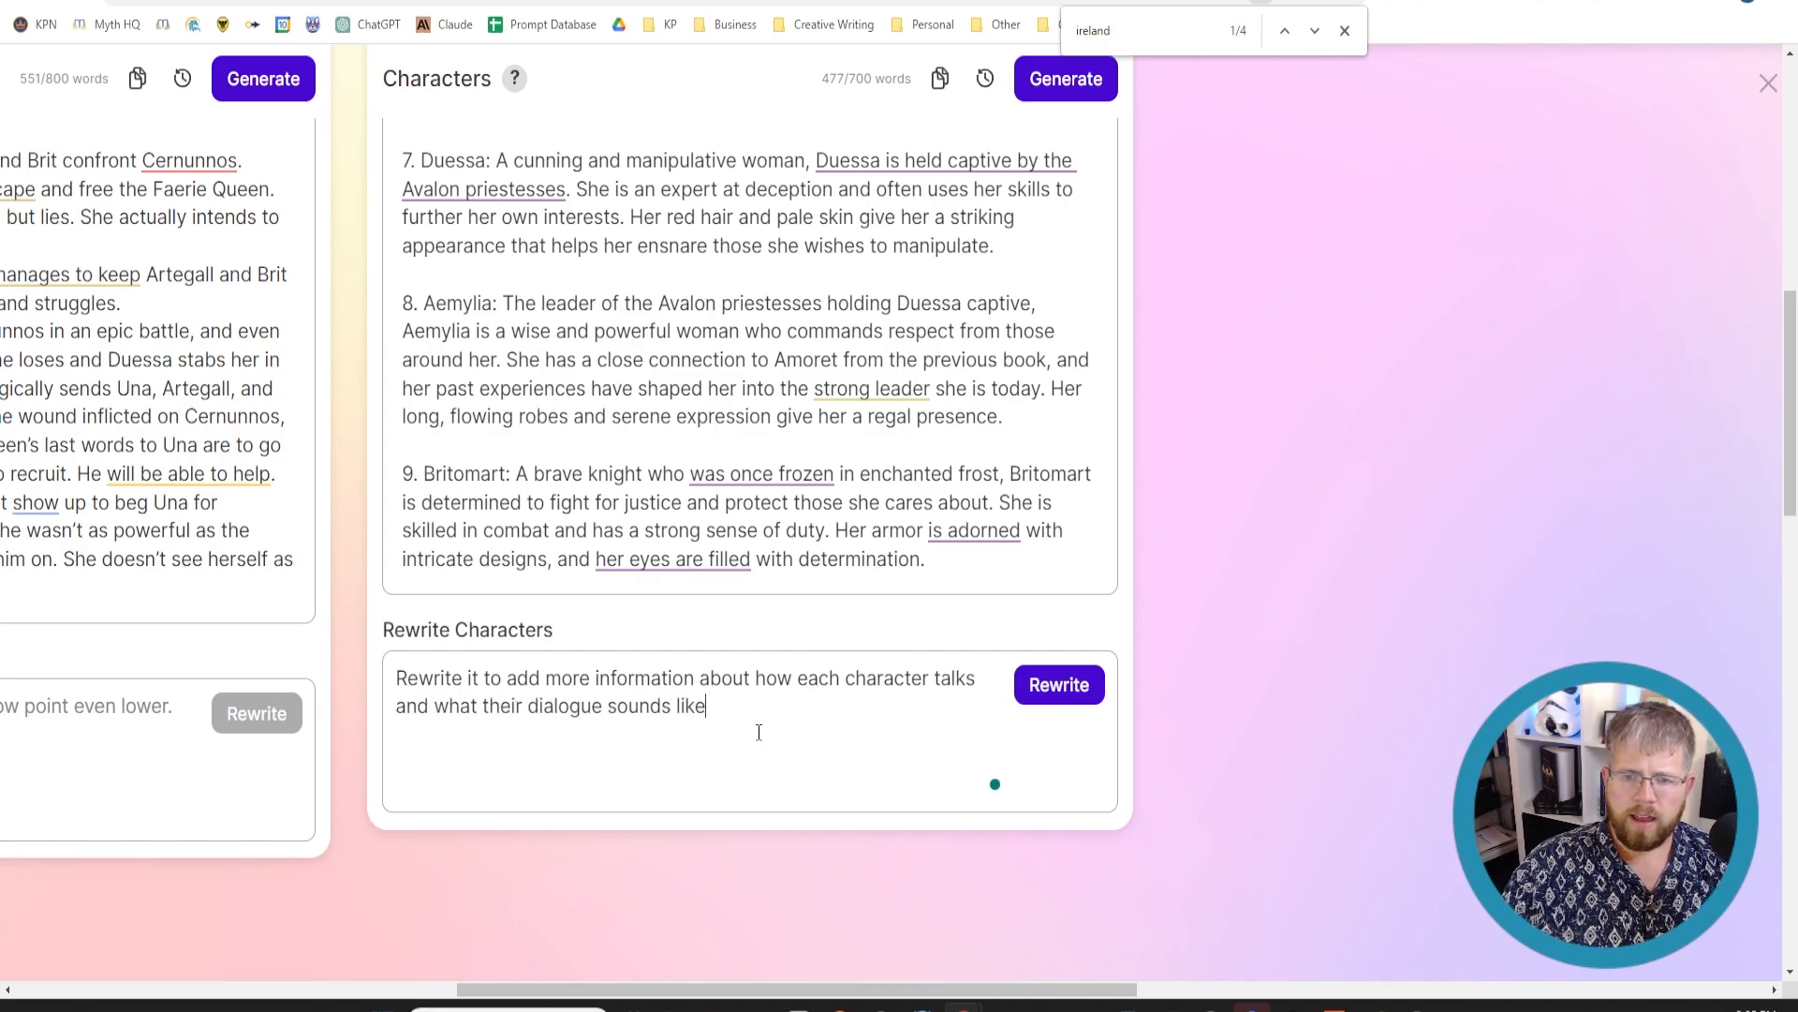
{"action": "type", "text": "."}
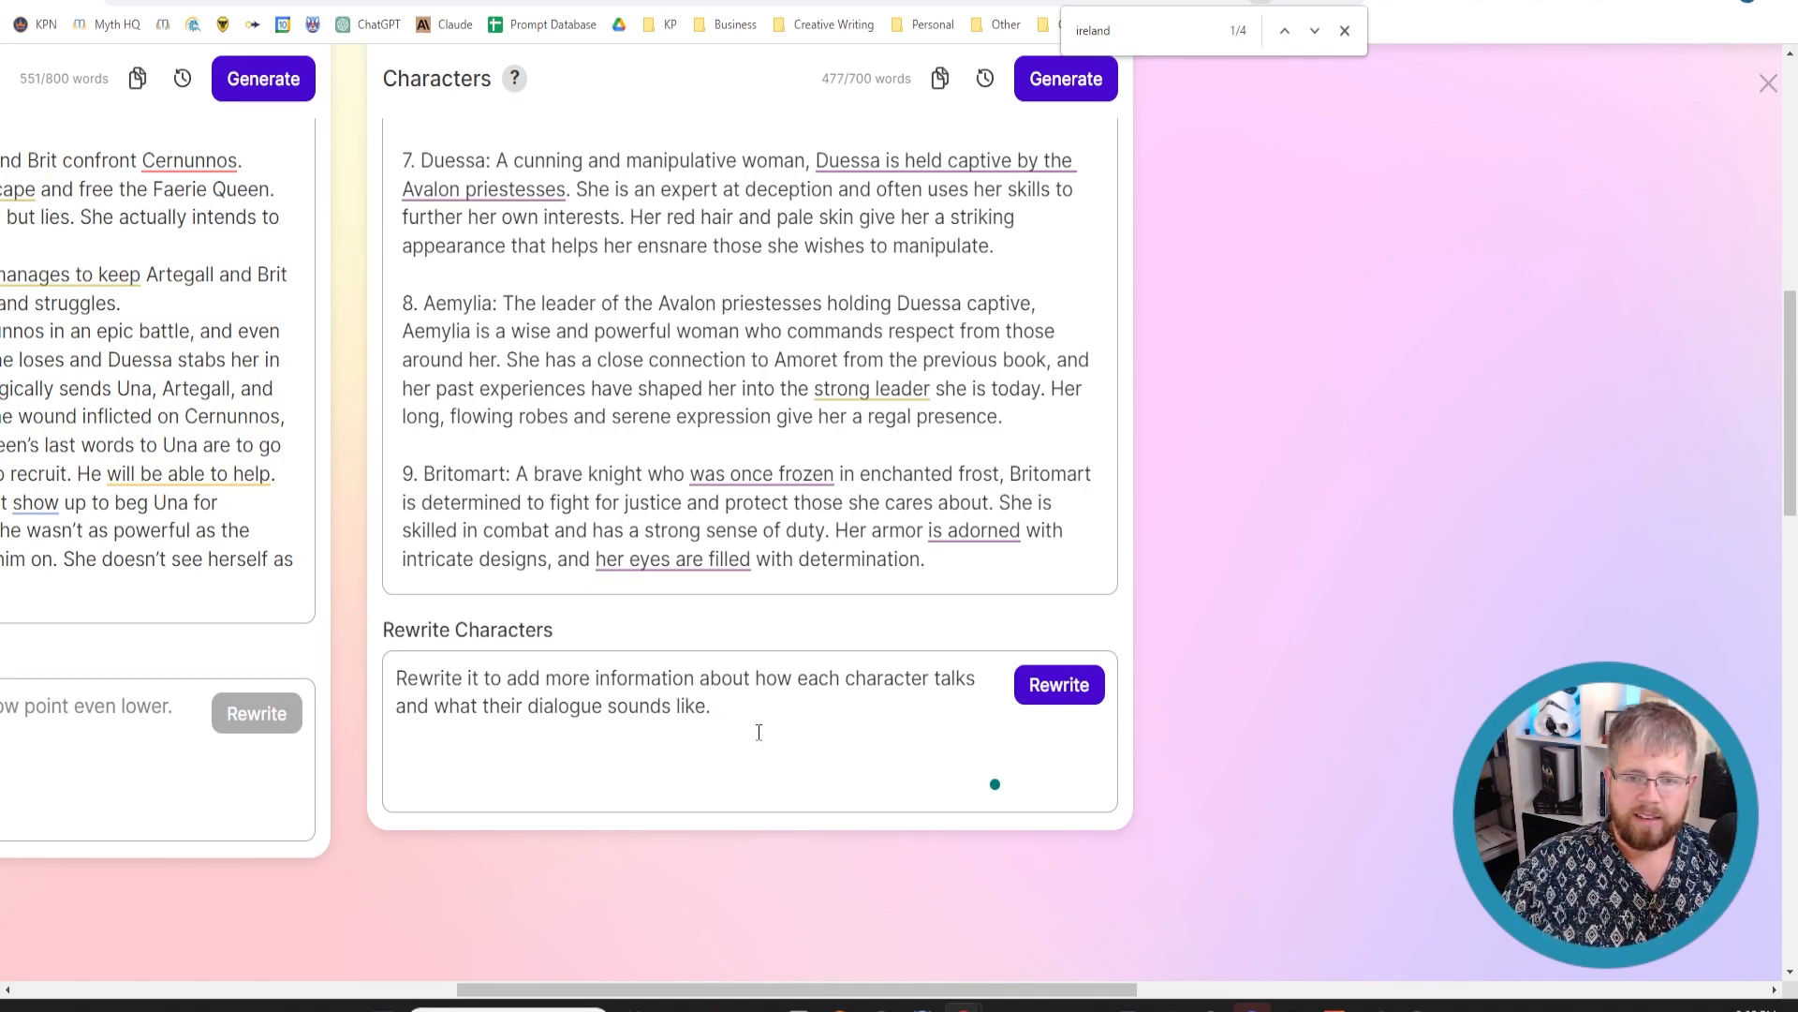
- Extend the request: get specific about cadence, sentence structure, vocal variety, and words they overrely on
{"action": "type", "text": "Get specific about"}
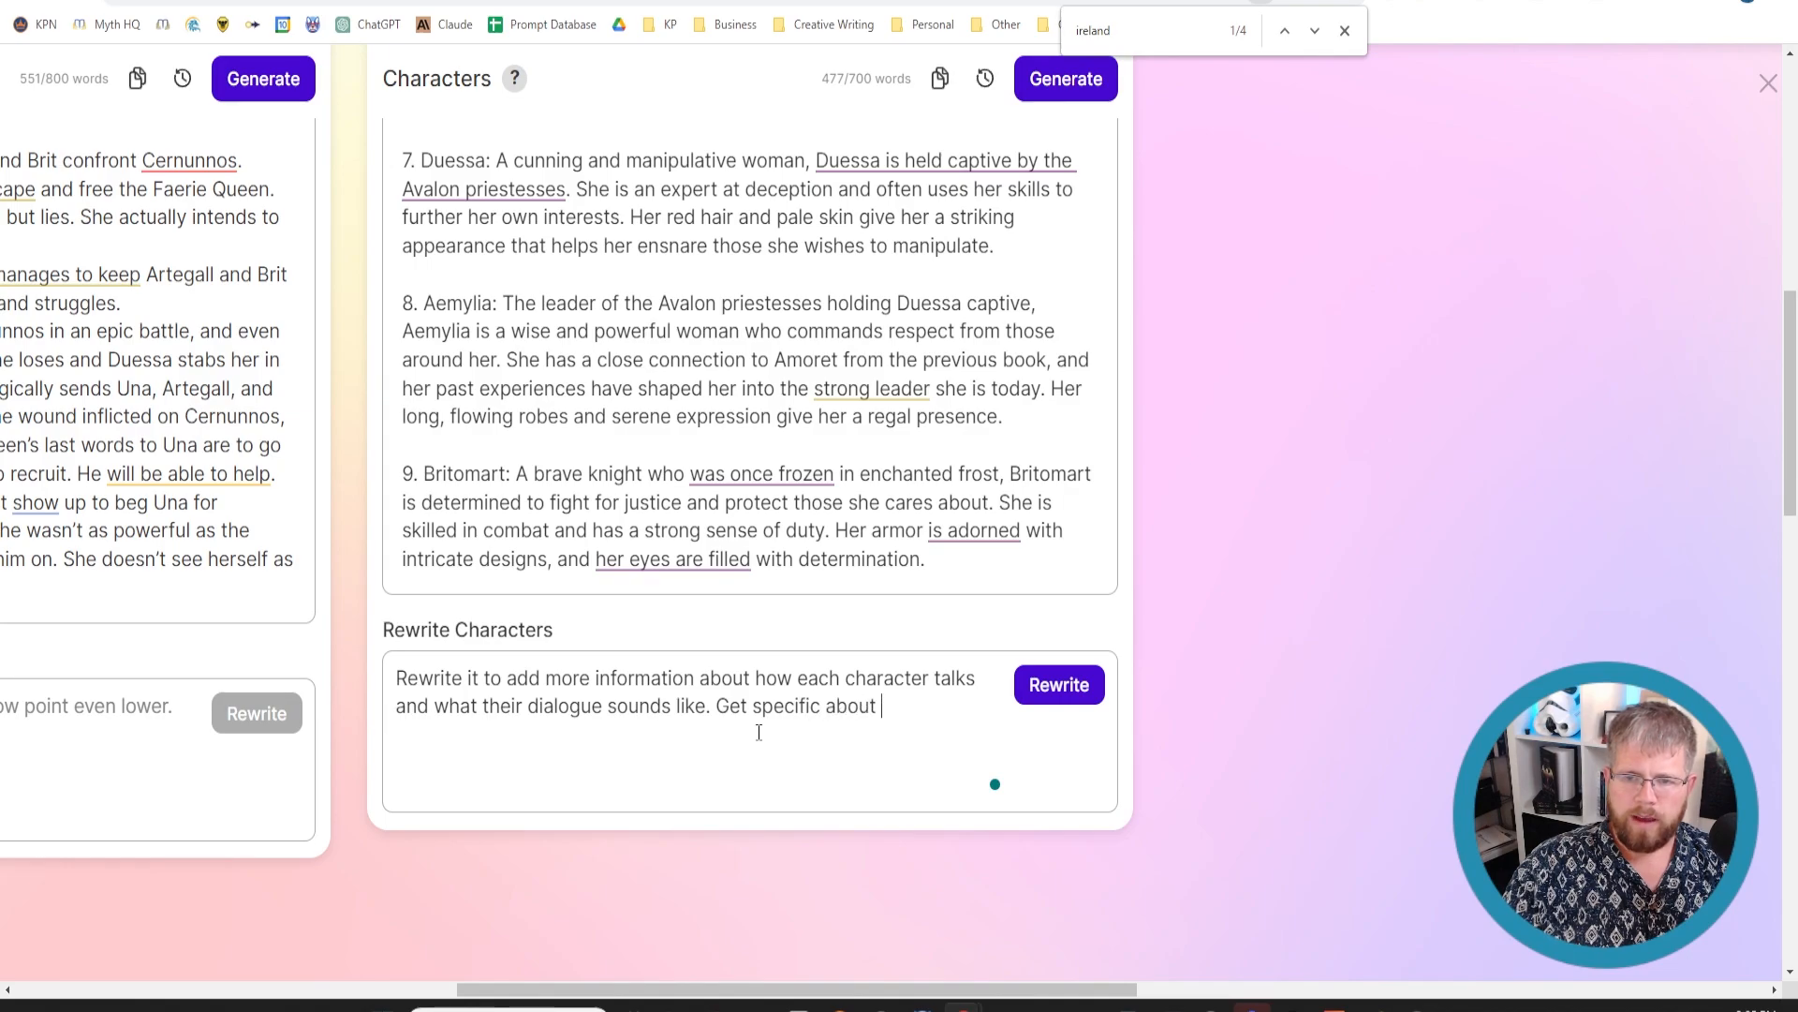
{"action": "type", "text": "things like cadence,"}
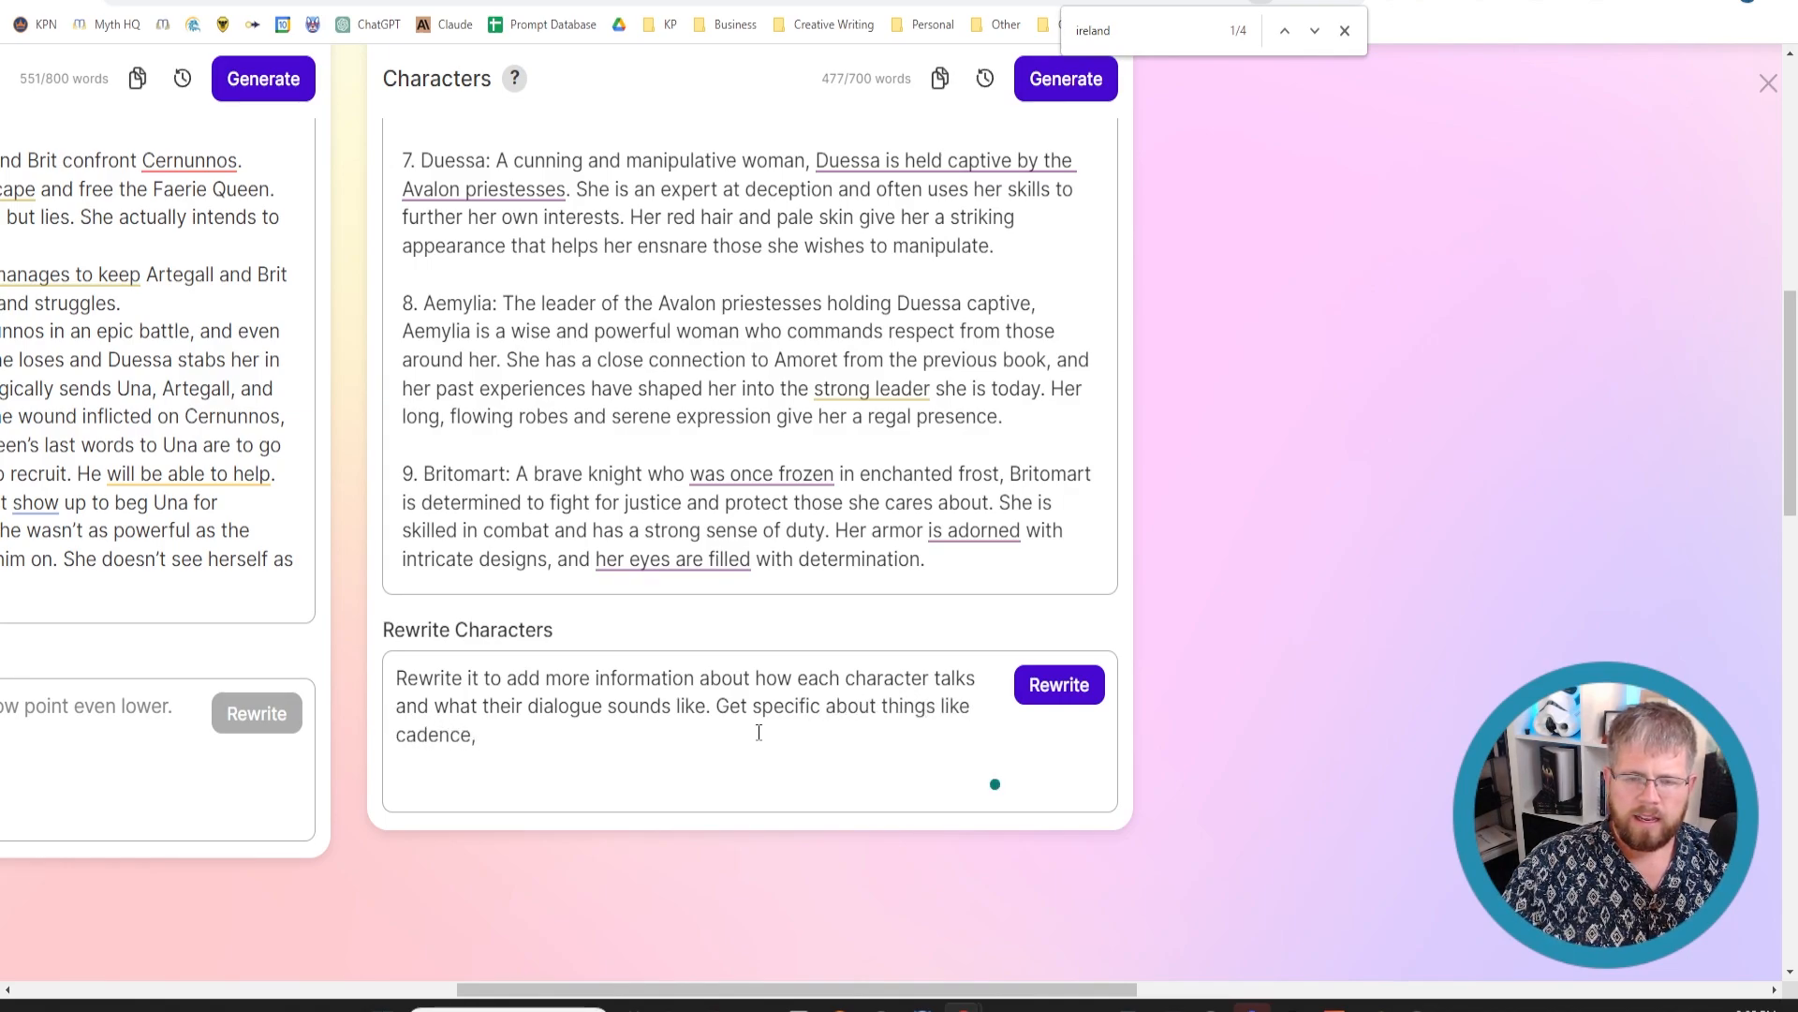
{"action": "type", "text": "sentence str"}
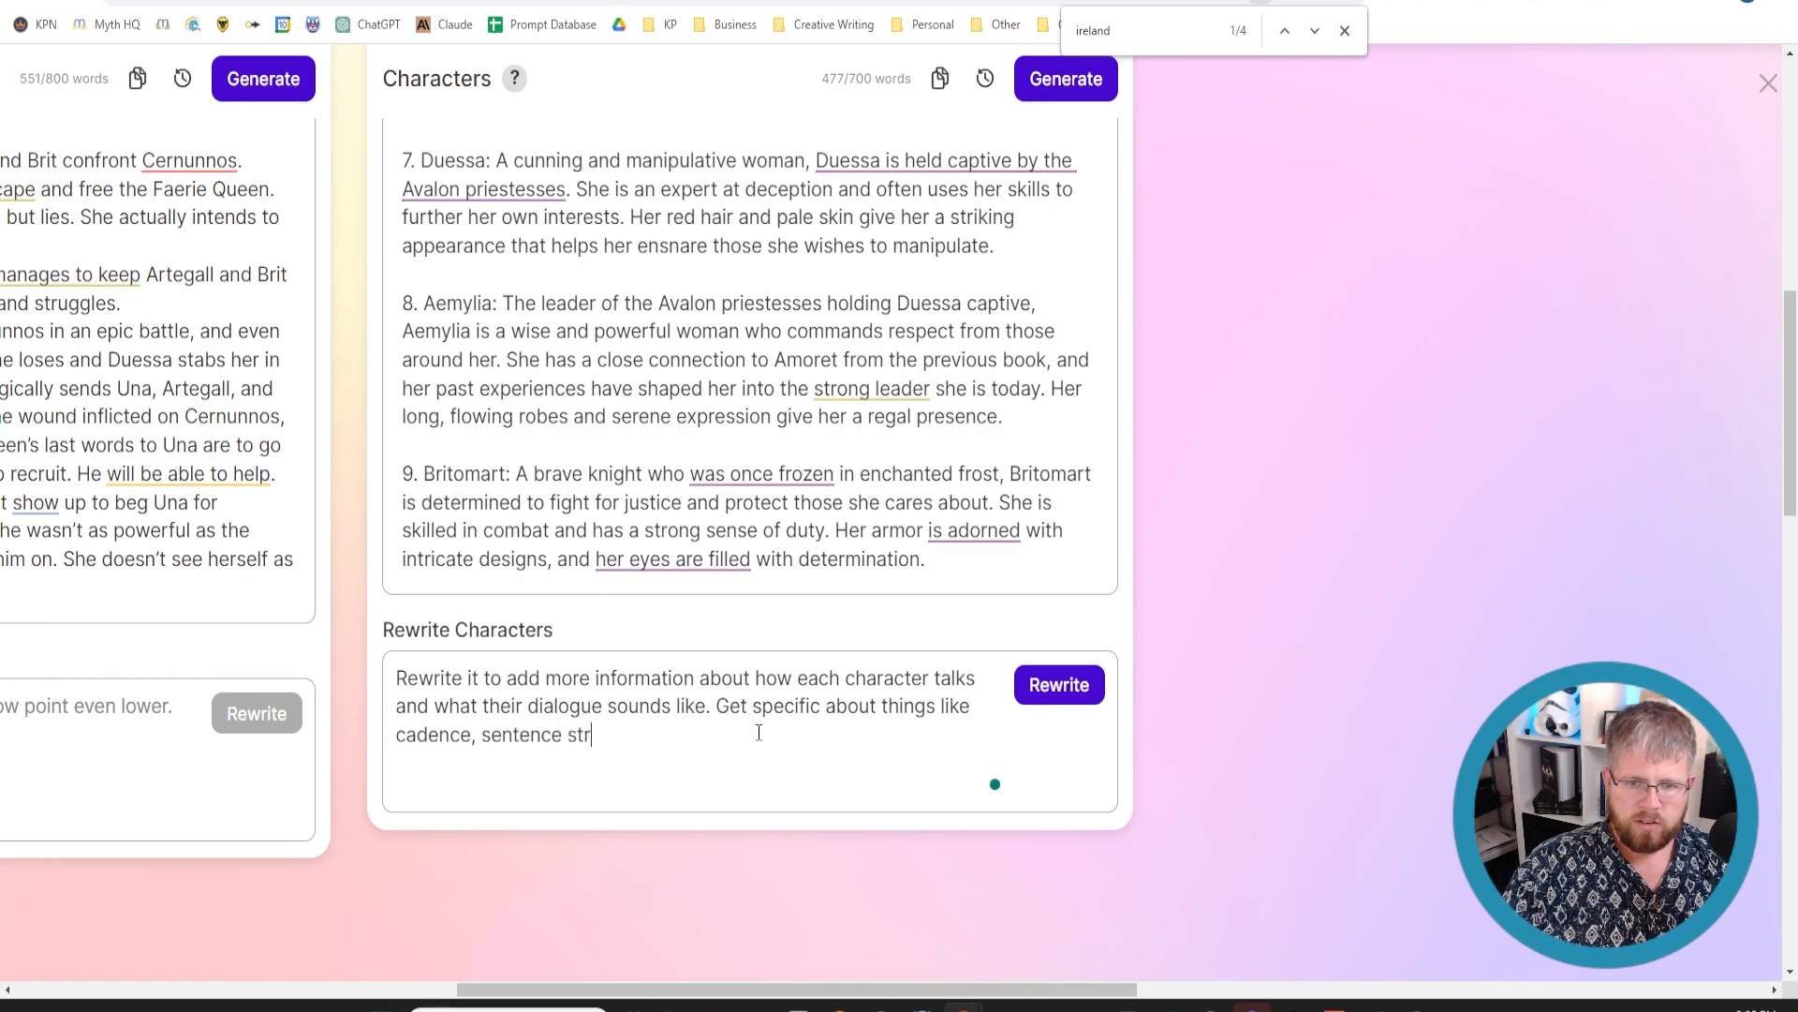
{"action": "type", "text": "ucture,"}
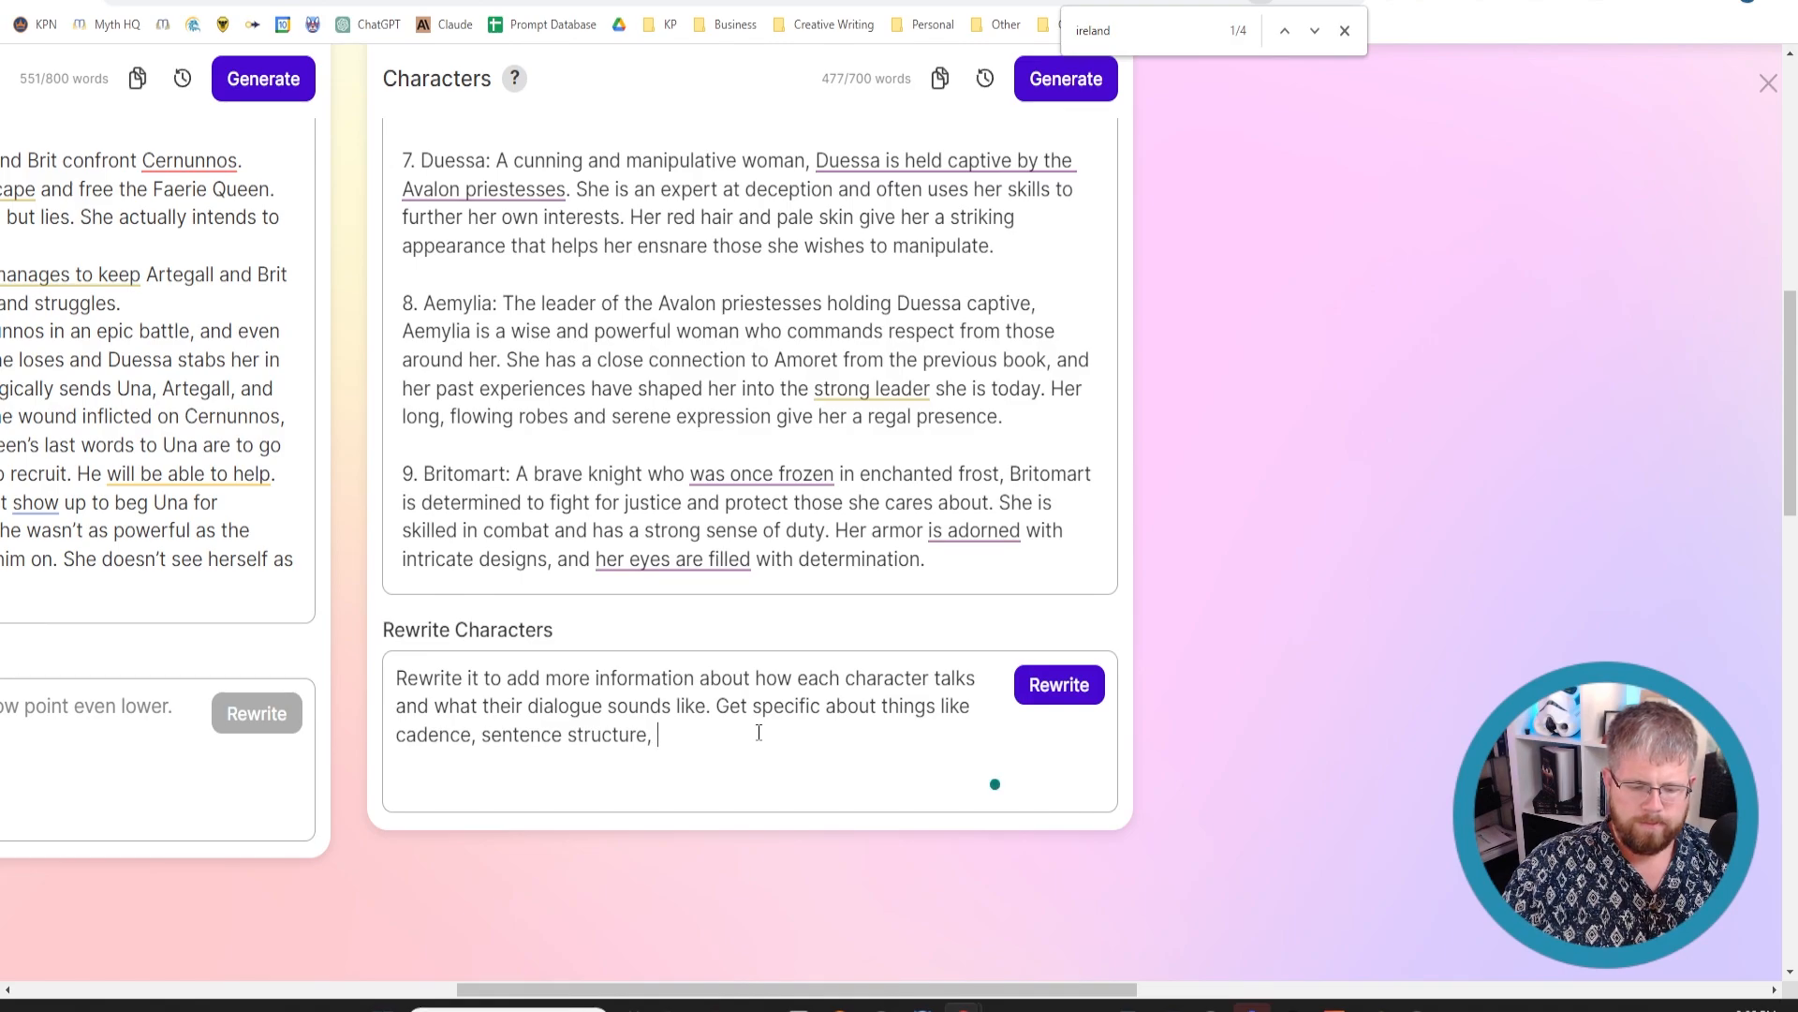
{"action": "type", "text": "vocal vari"}
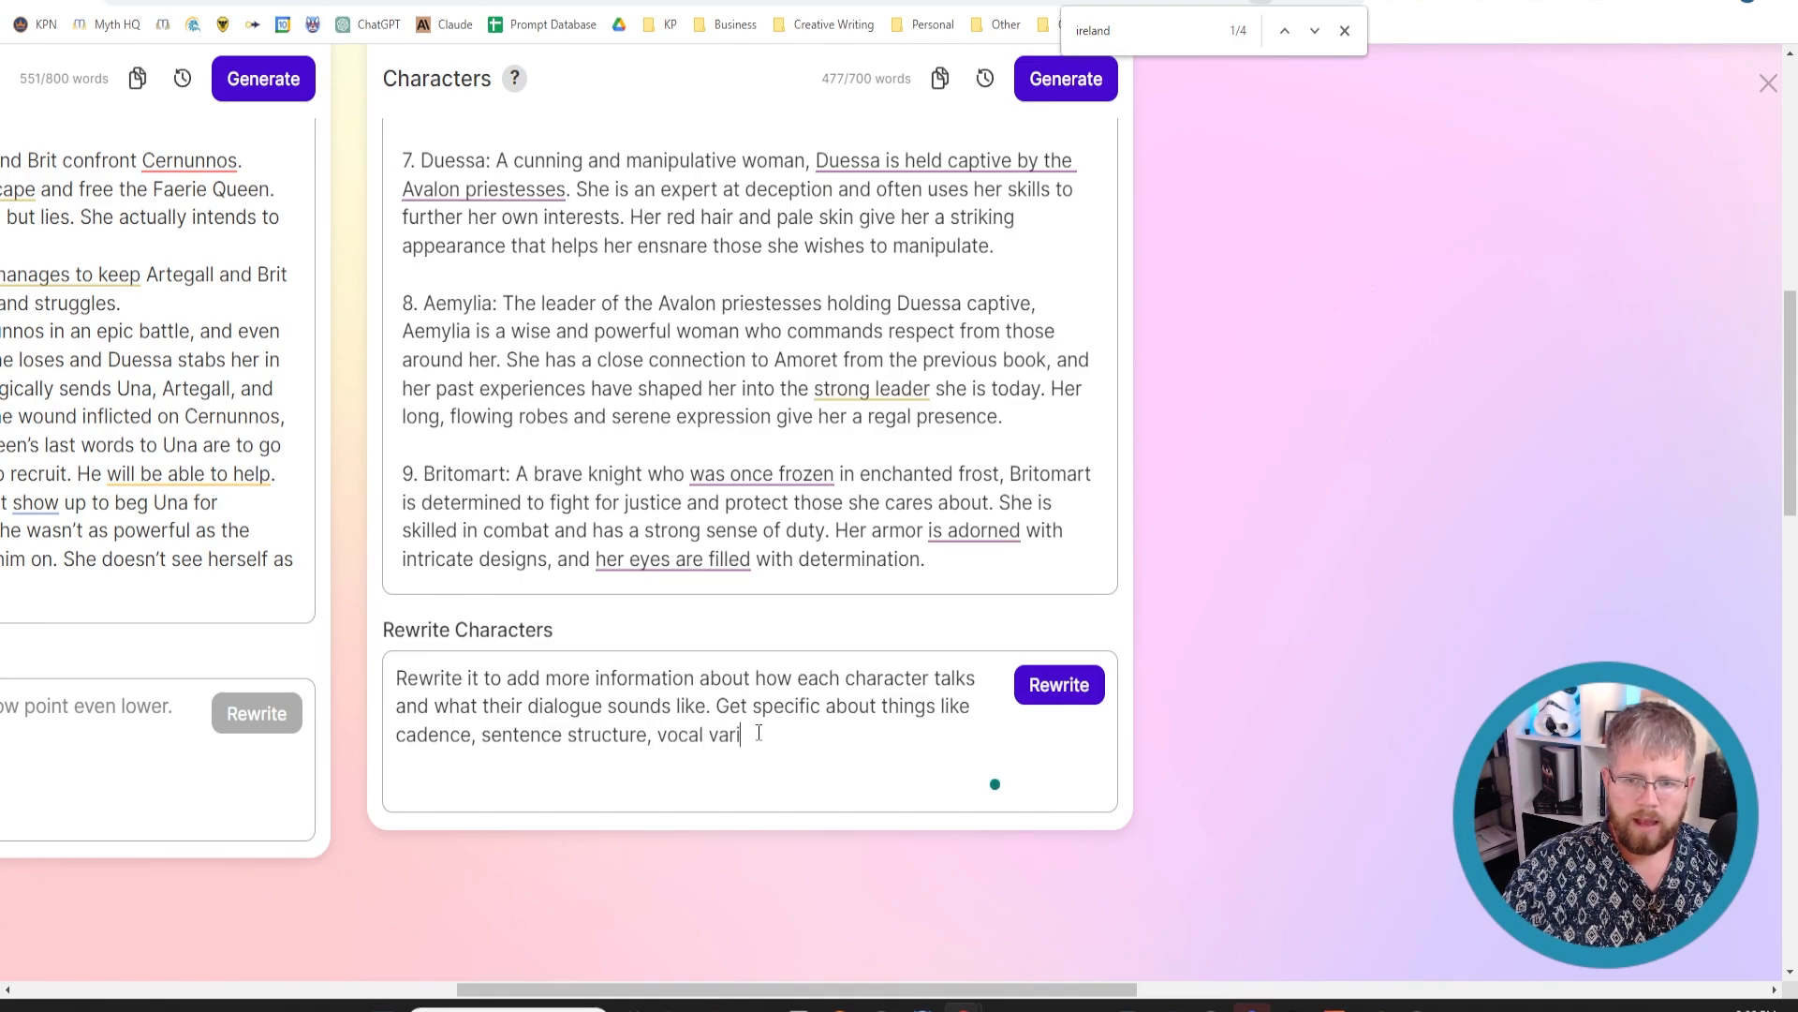
{"action": "type", "text": "ety,"}
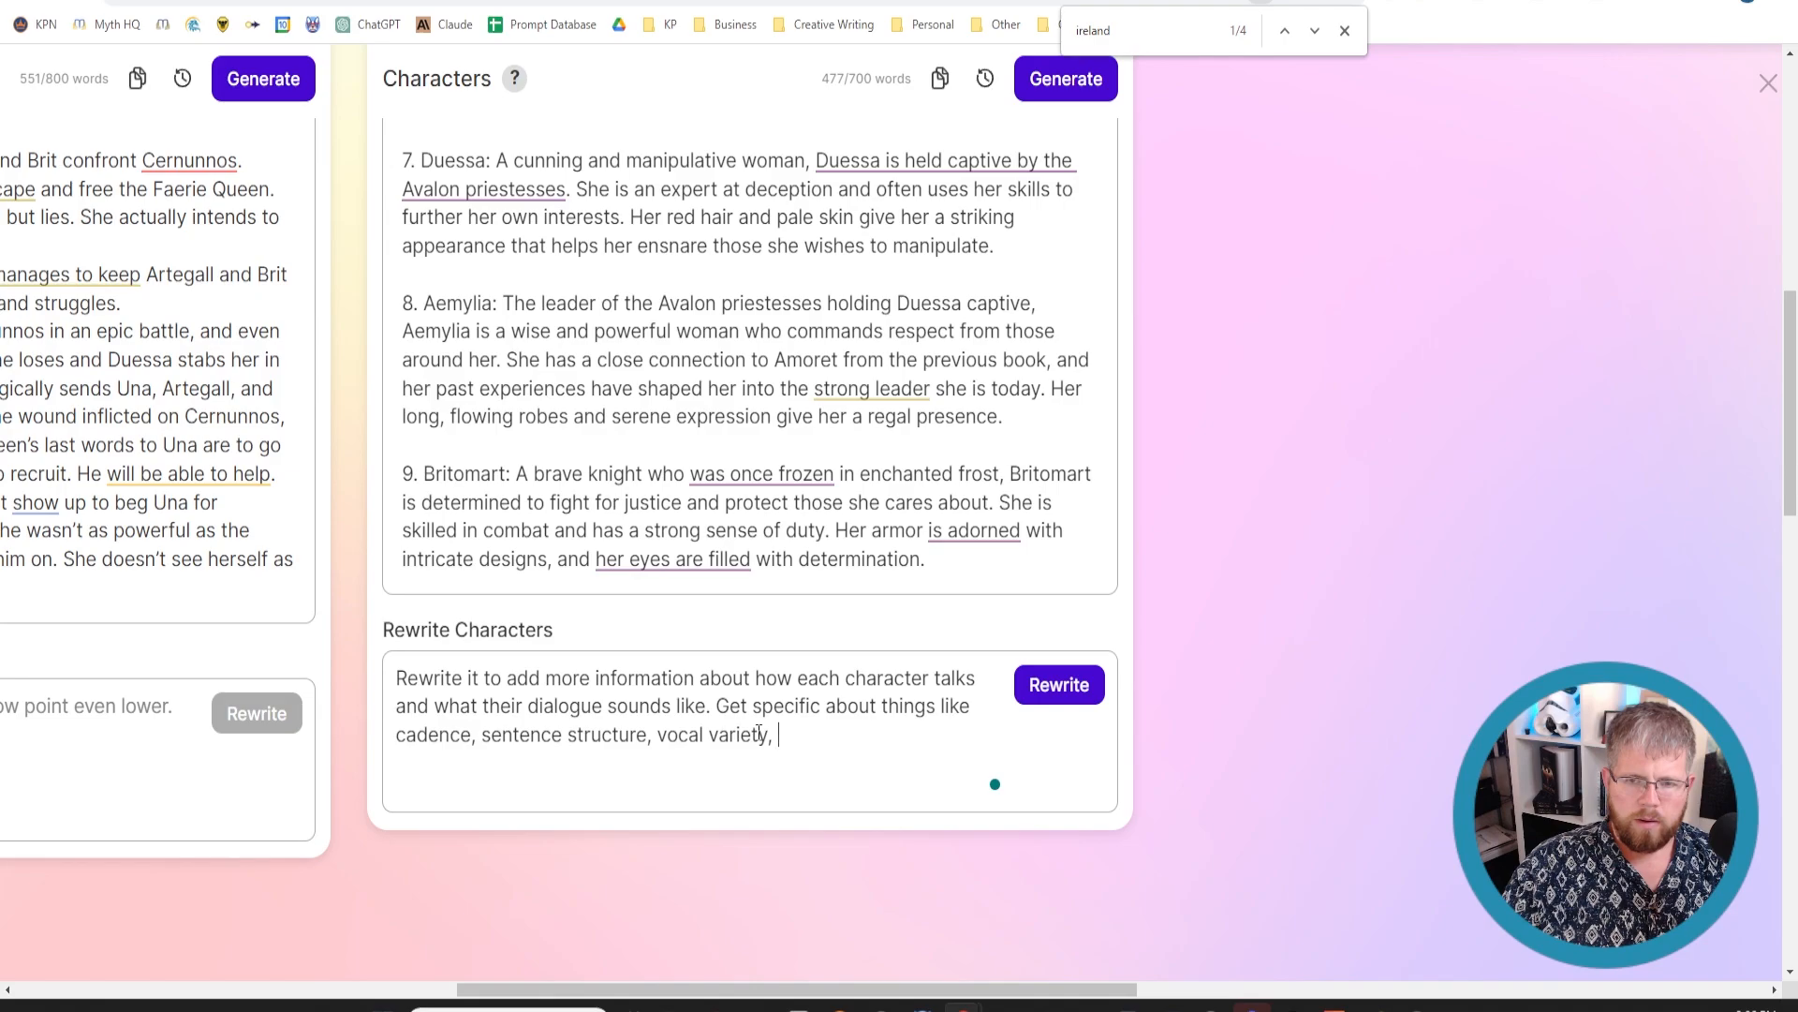
{"action": "type", "text": "any words that they"}
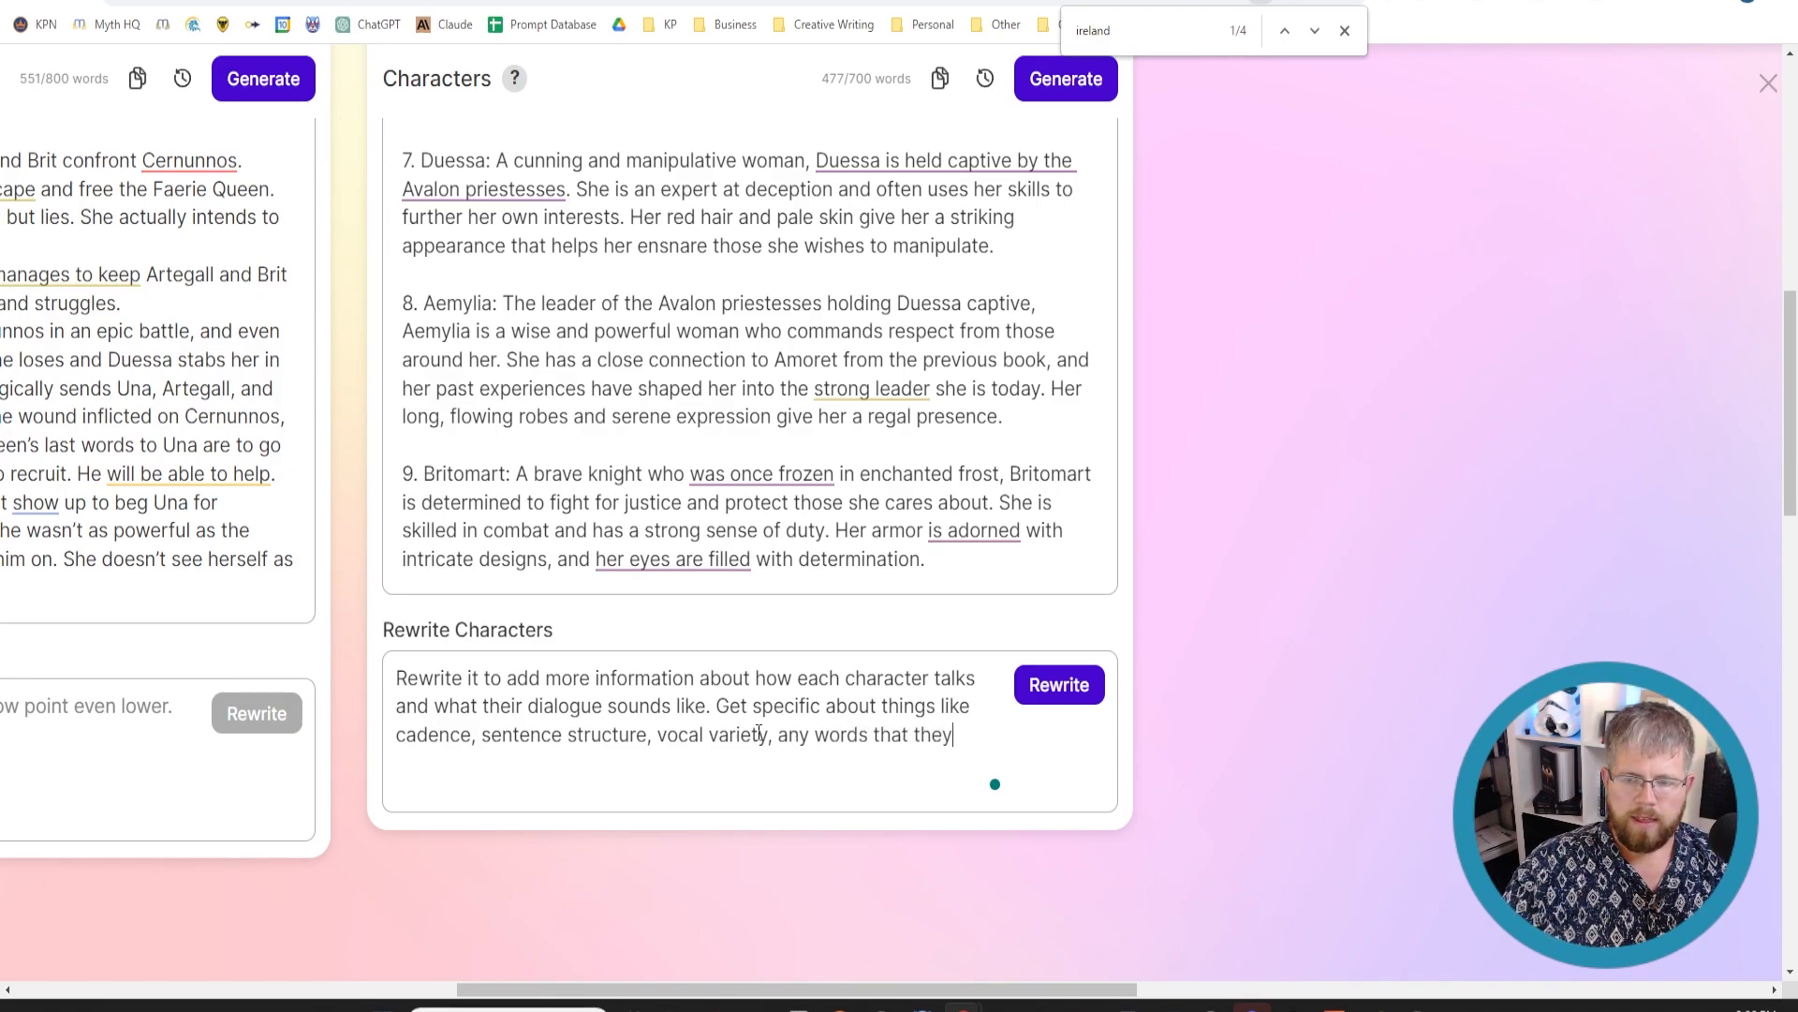
{"action": "type", "text": "overrely oon"}
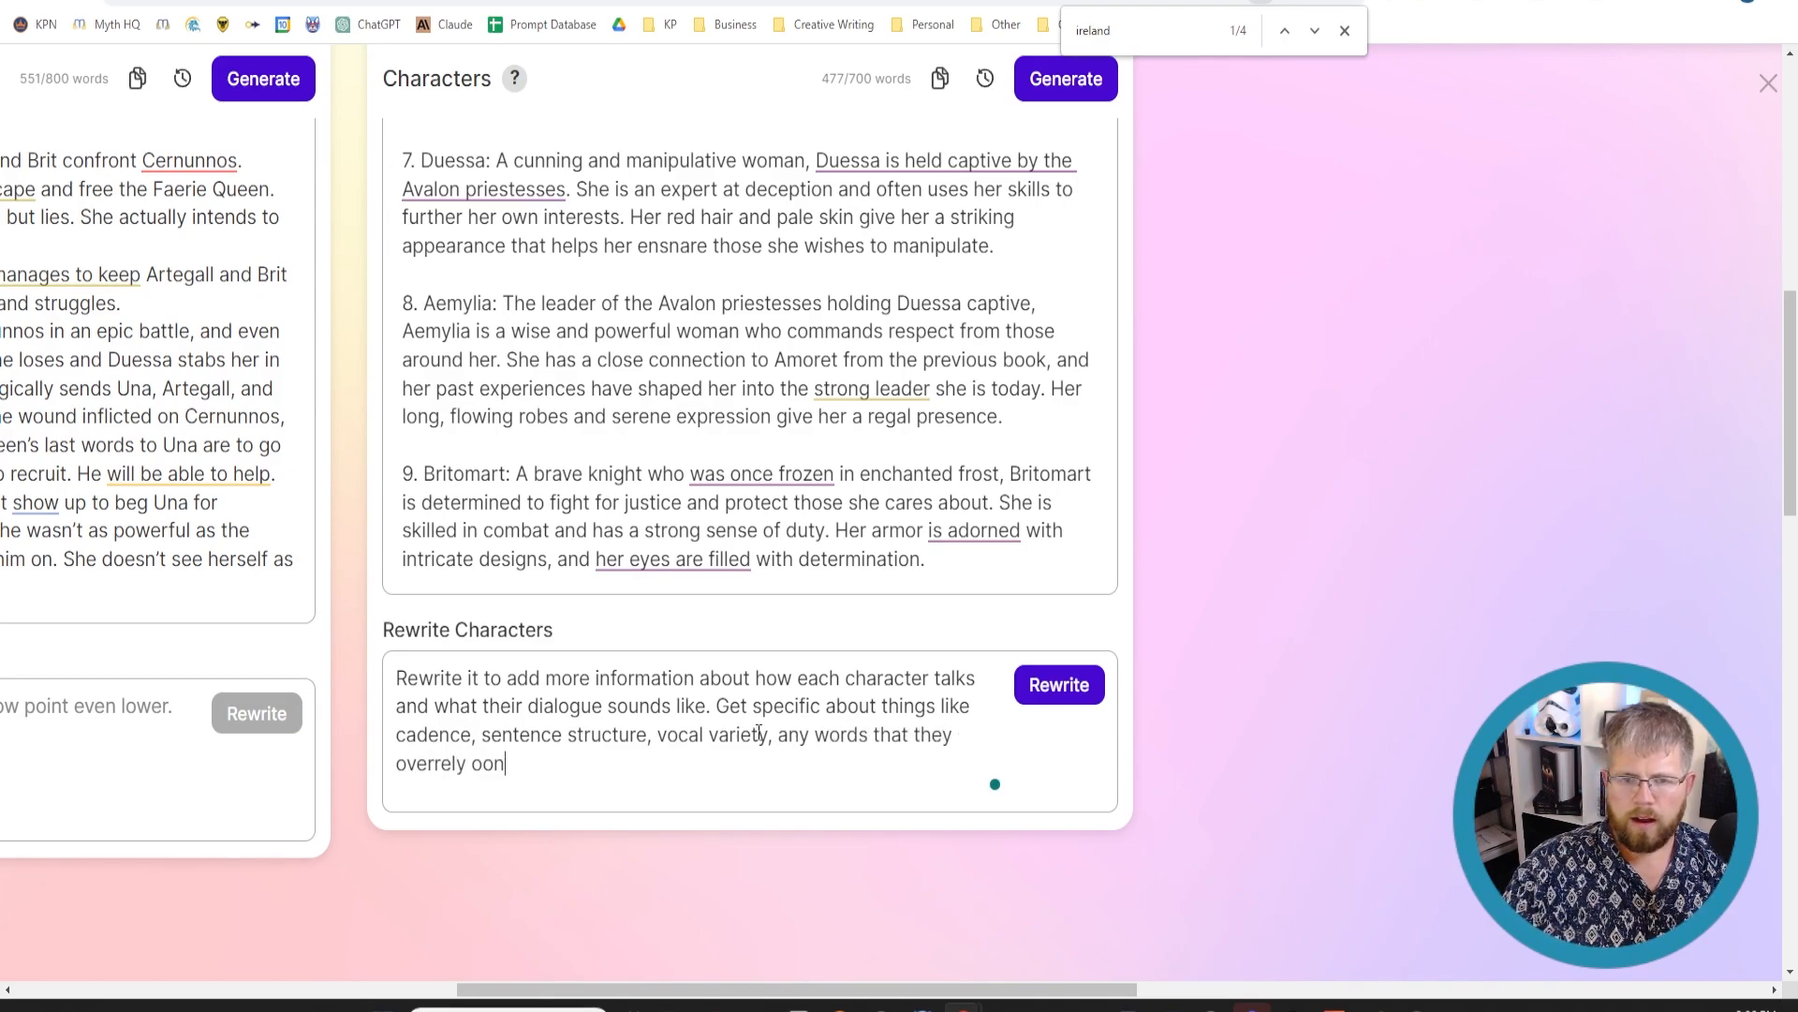
{"action": "type", "text": "on, etc."}
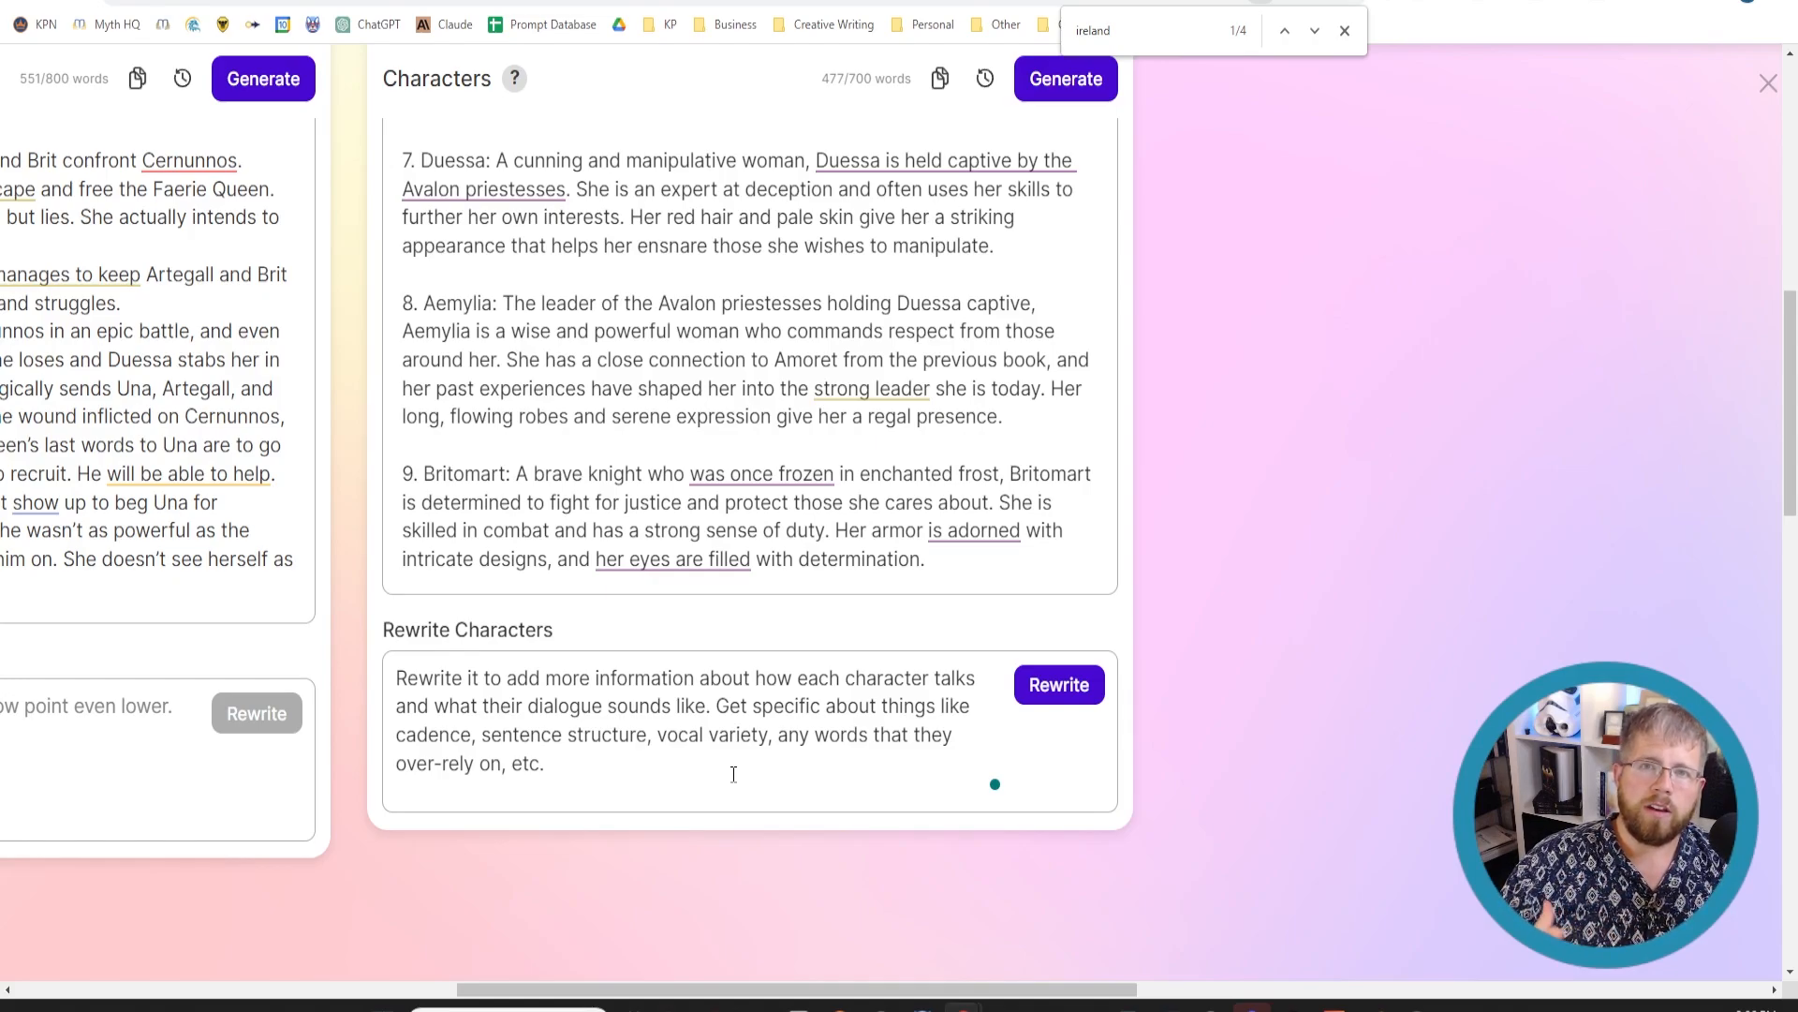
{"action": "left_click", "coordinate": [549, 764]}
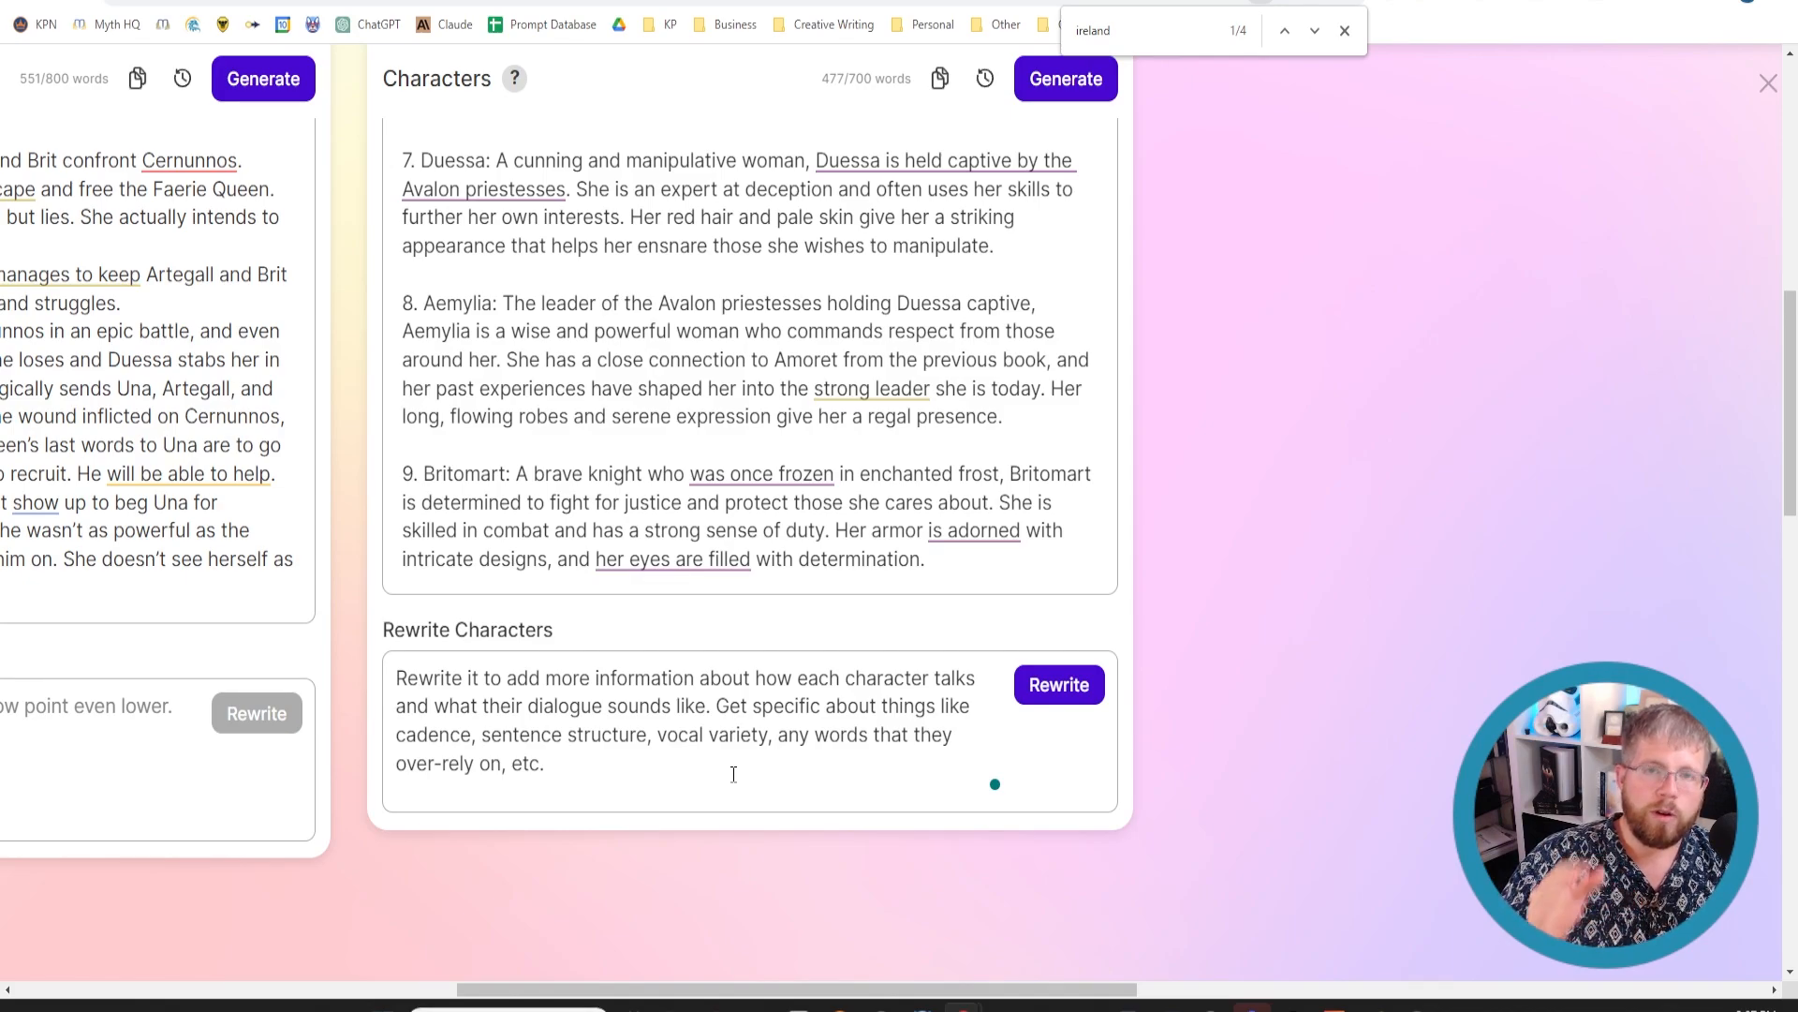
{"action": "left_click", "coordinate": [547, 765]}
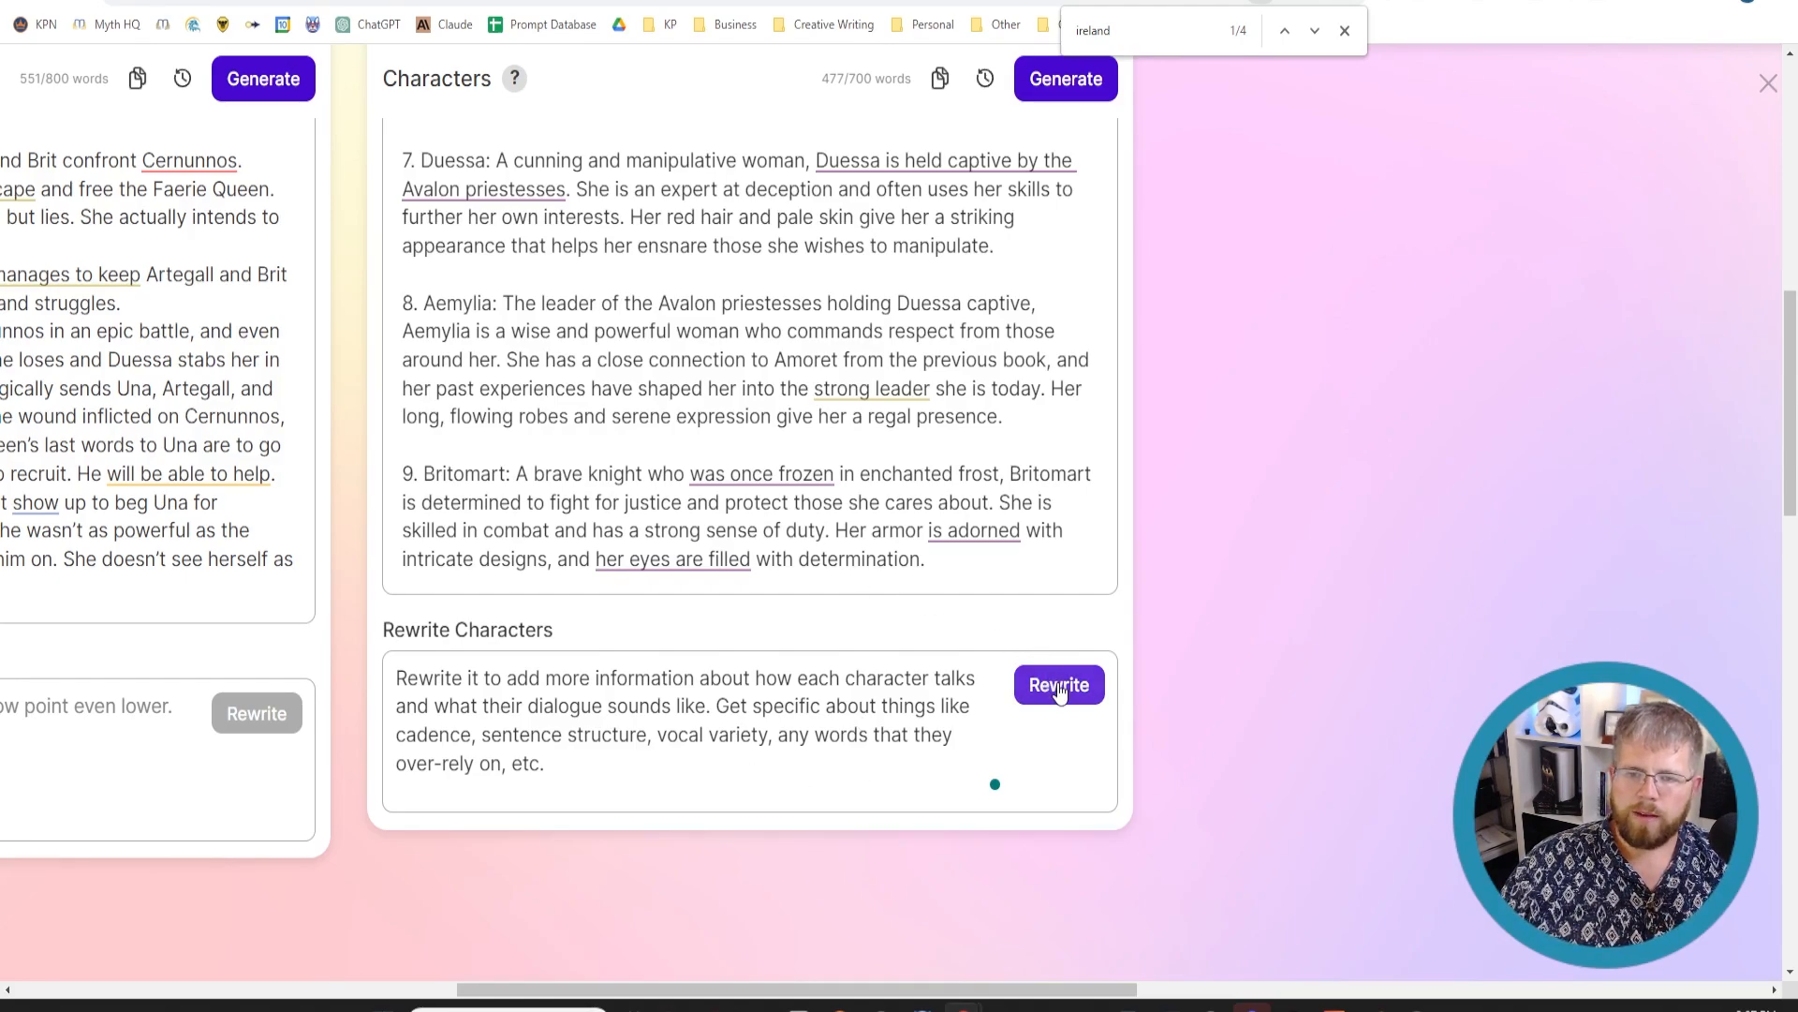
- Submit the rewrite so each character entry, George through Cernunnos, describes voice and speech habits
{"action": "left_click", "coordinate": [673, 558]}
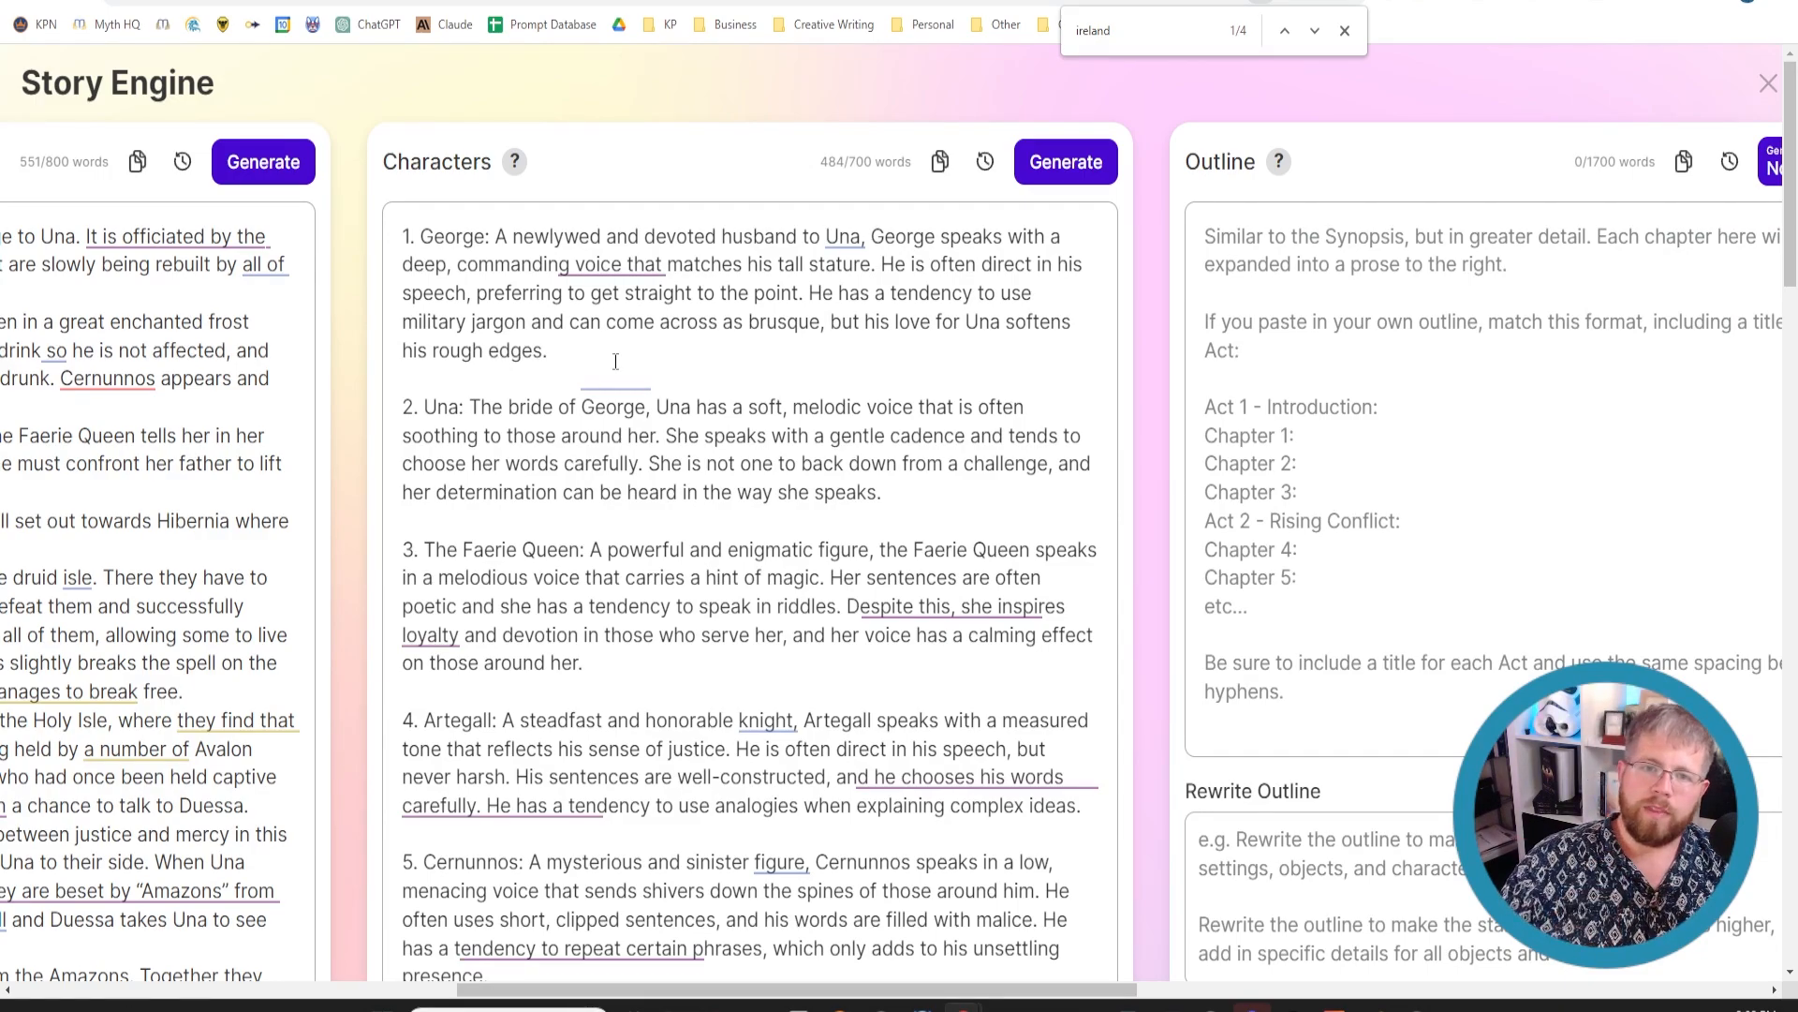
{"action": "double_click", "coordinate": [482, 407]}
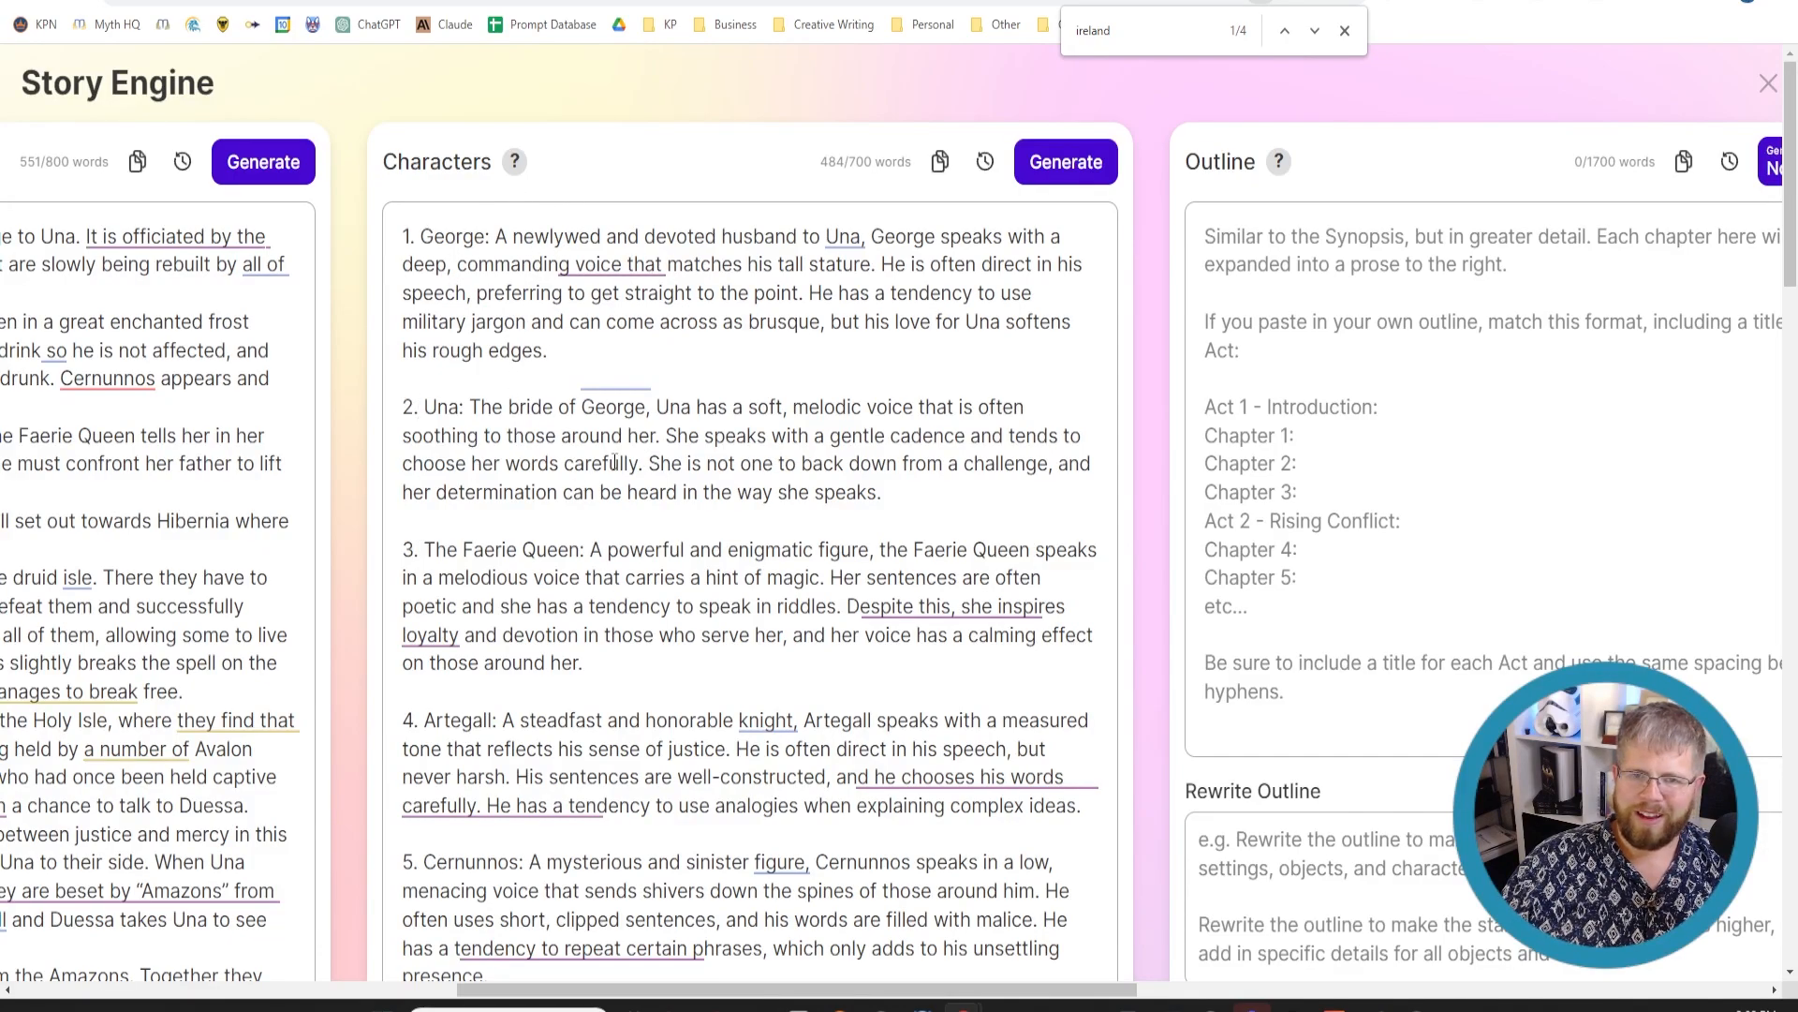
{"action": "scroll", "scroll_direction": "down", "scroll_amount": 3}
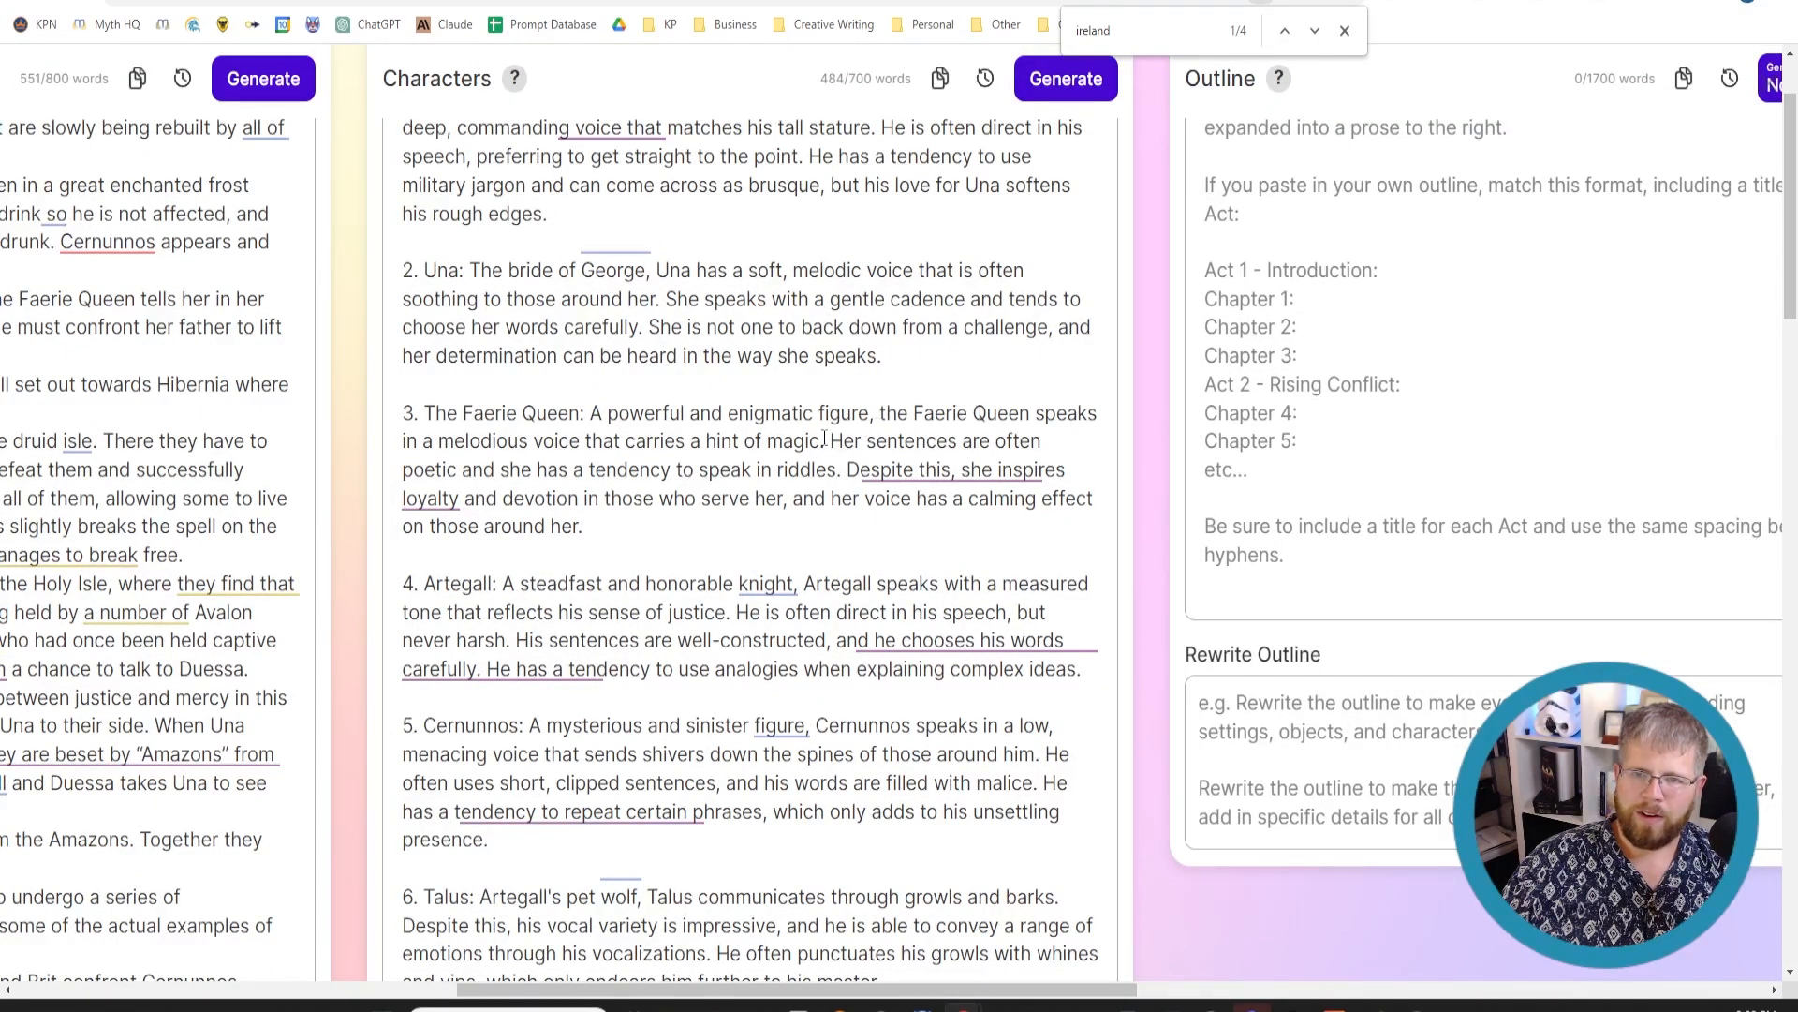
{"action": "left_click", "coordinate": [416, 270]}
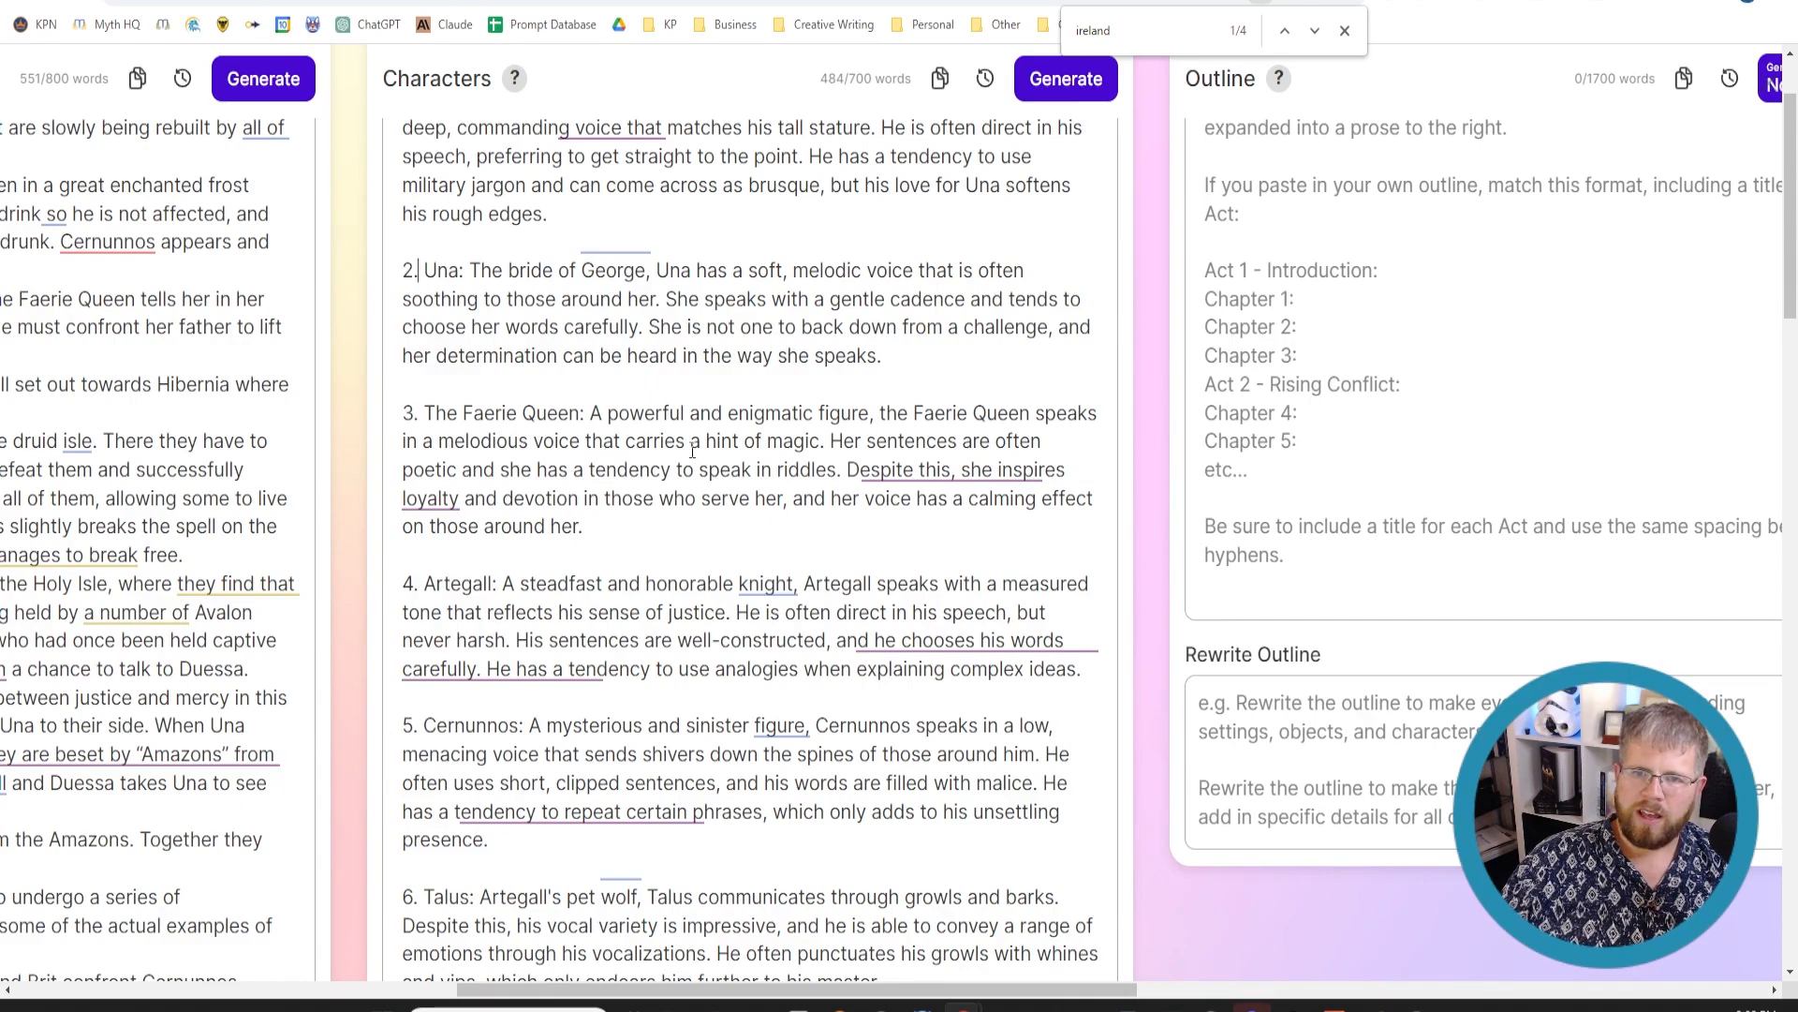
{"action": "mouse_move", "coordinate": [570, 489]}
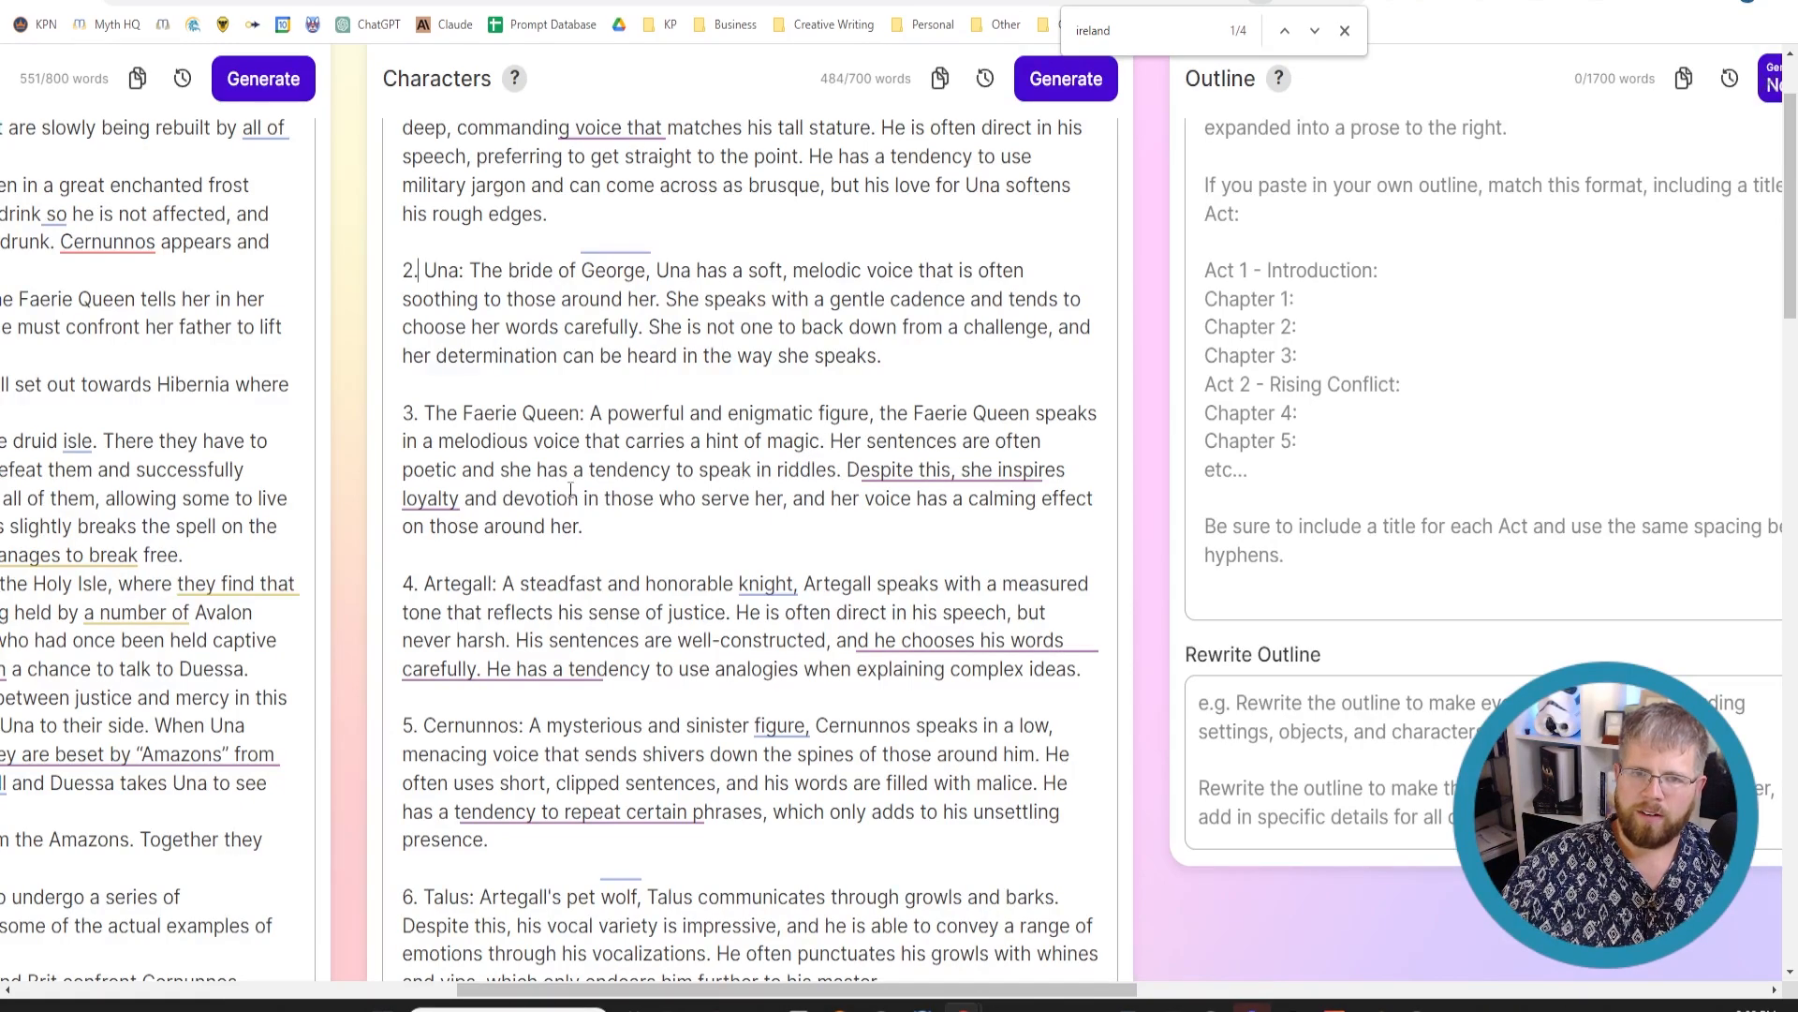
{"action": "mouse_move", "coordinate": [764, 469]}
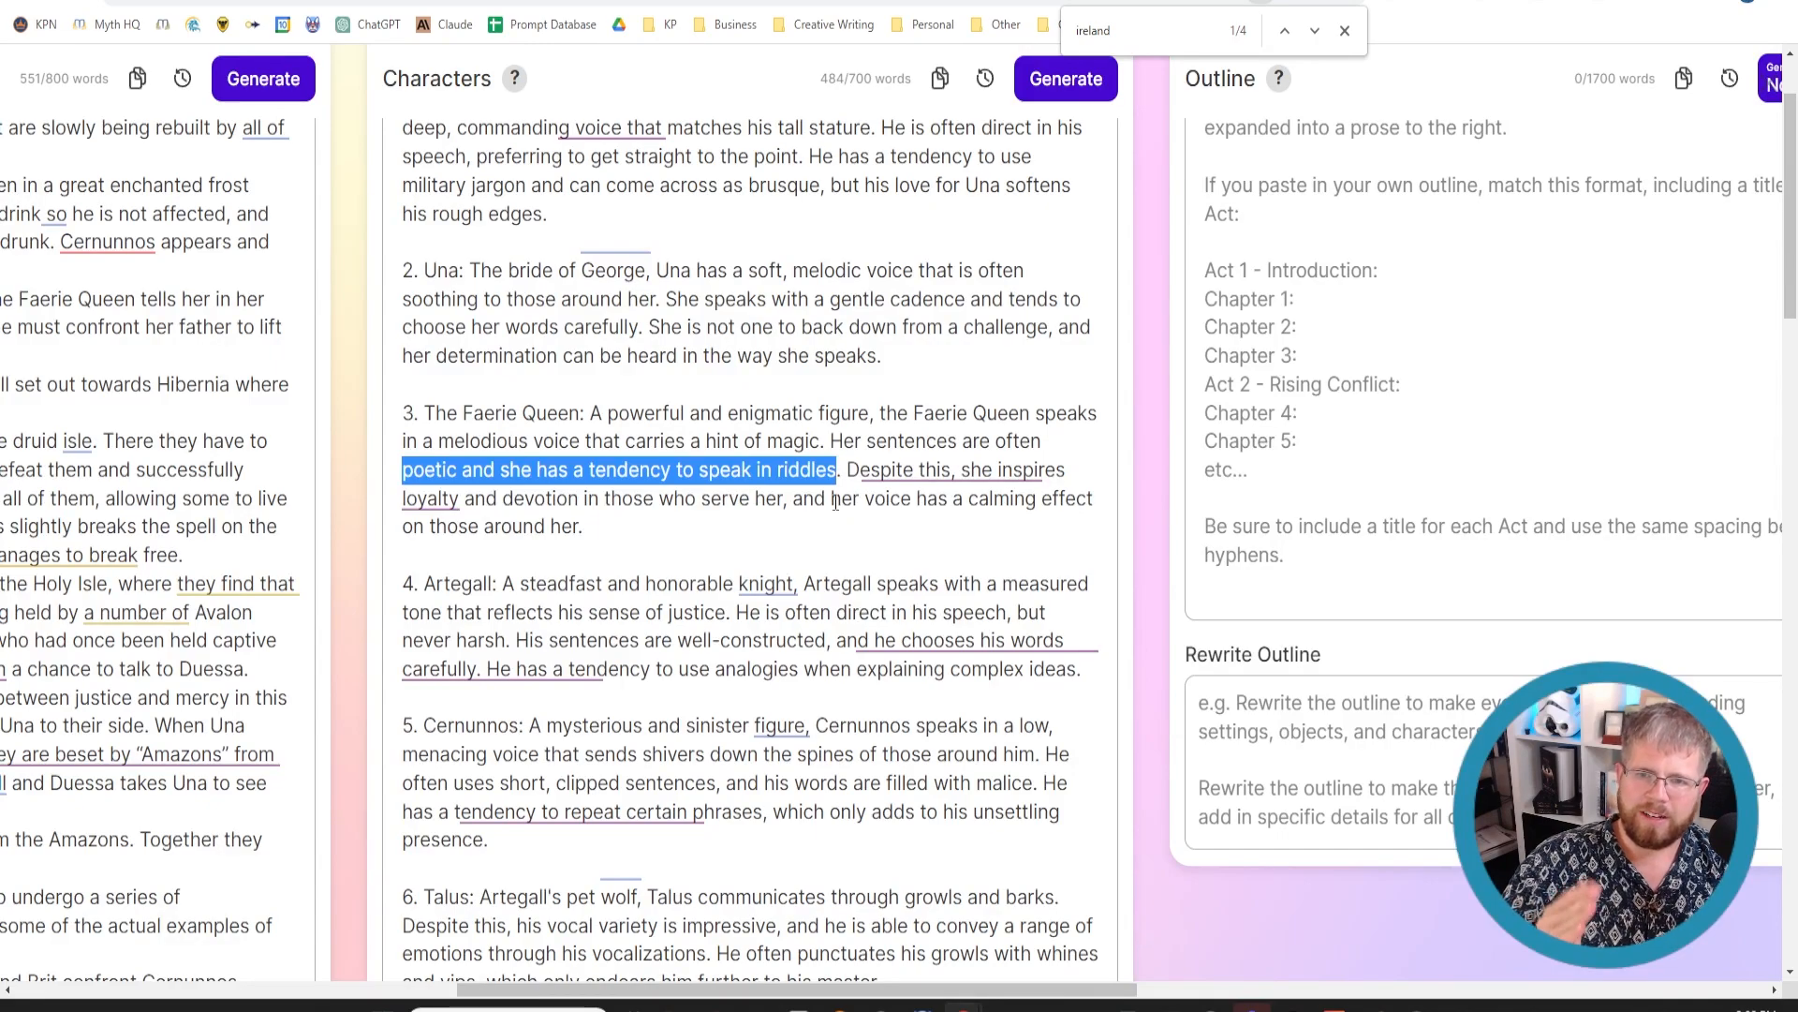
{"action": "left_click", "coordinate": [906, 468]}
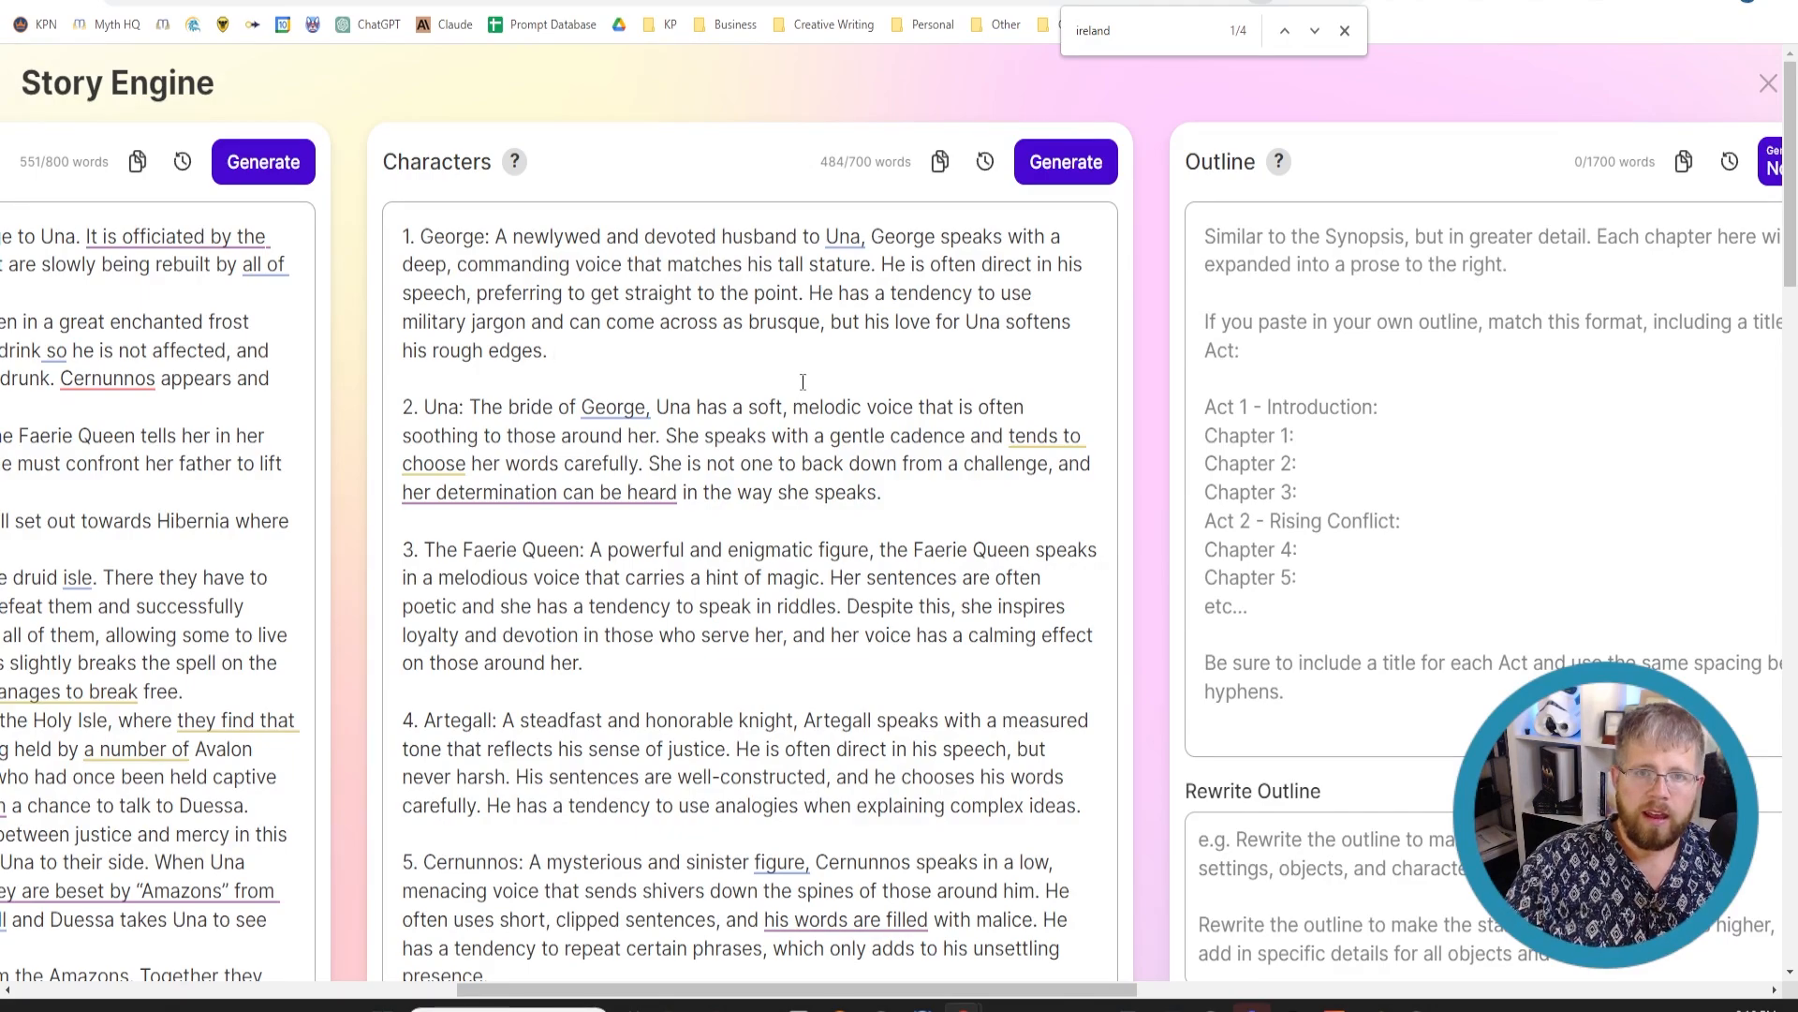
- Append "ENFP on the Myers Briggs test" to the end of George's entry and finish editing
{"action": "type", "text": "ENF"}
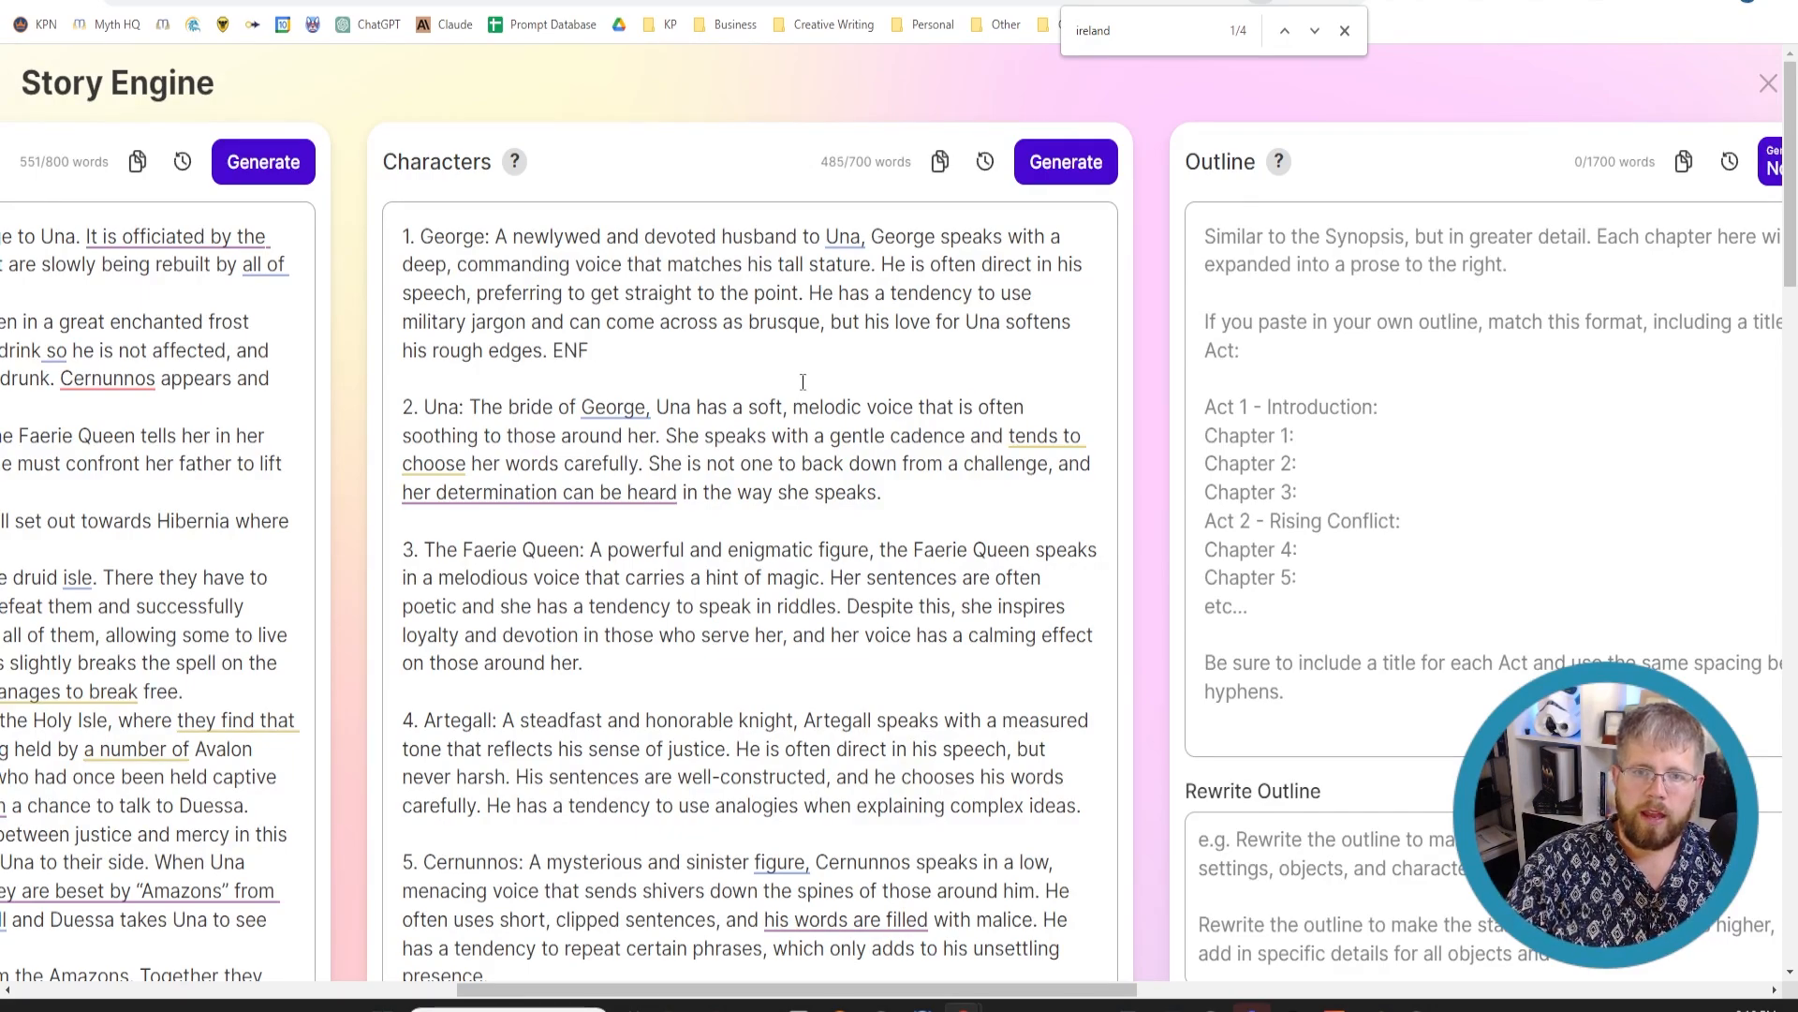
{"action": "type", "text": "P"}
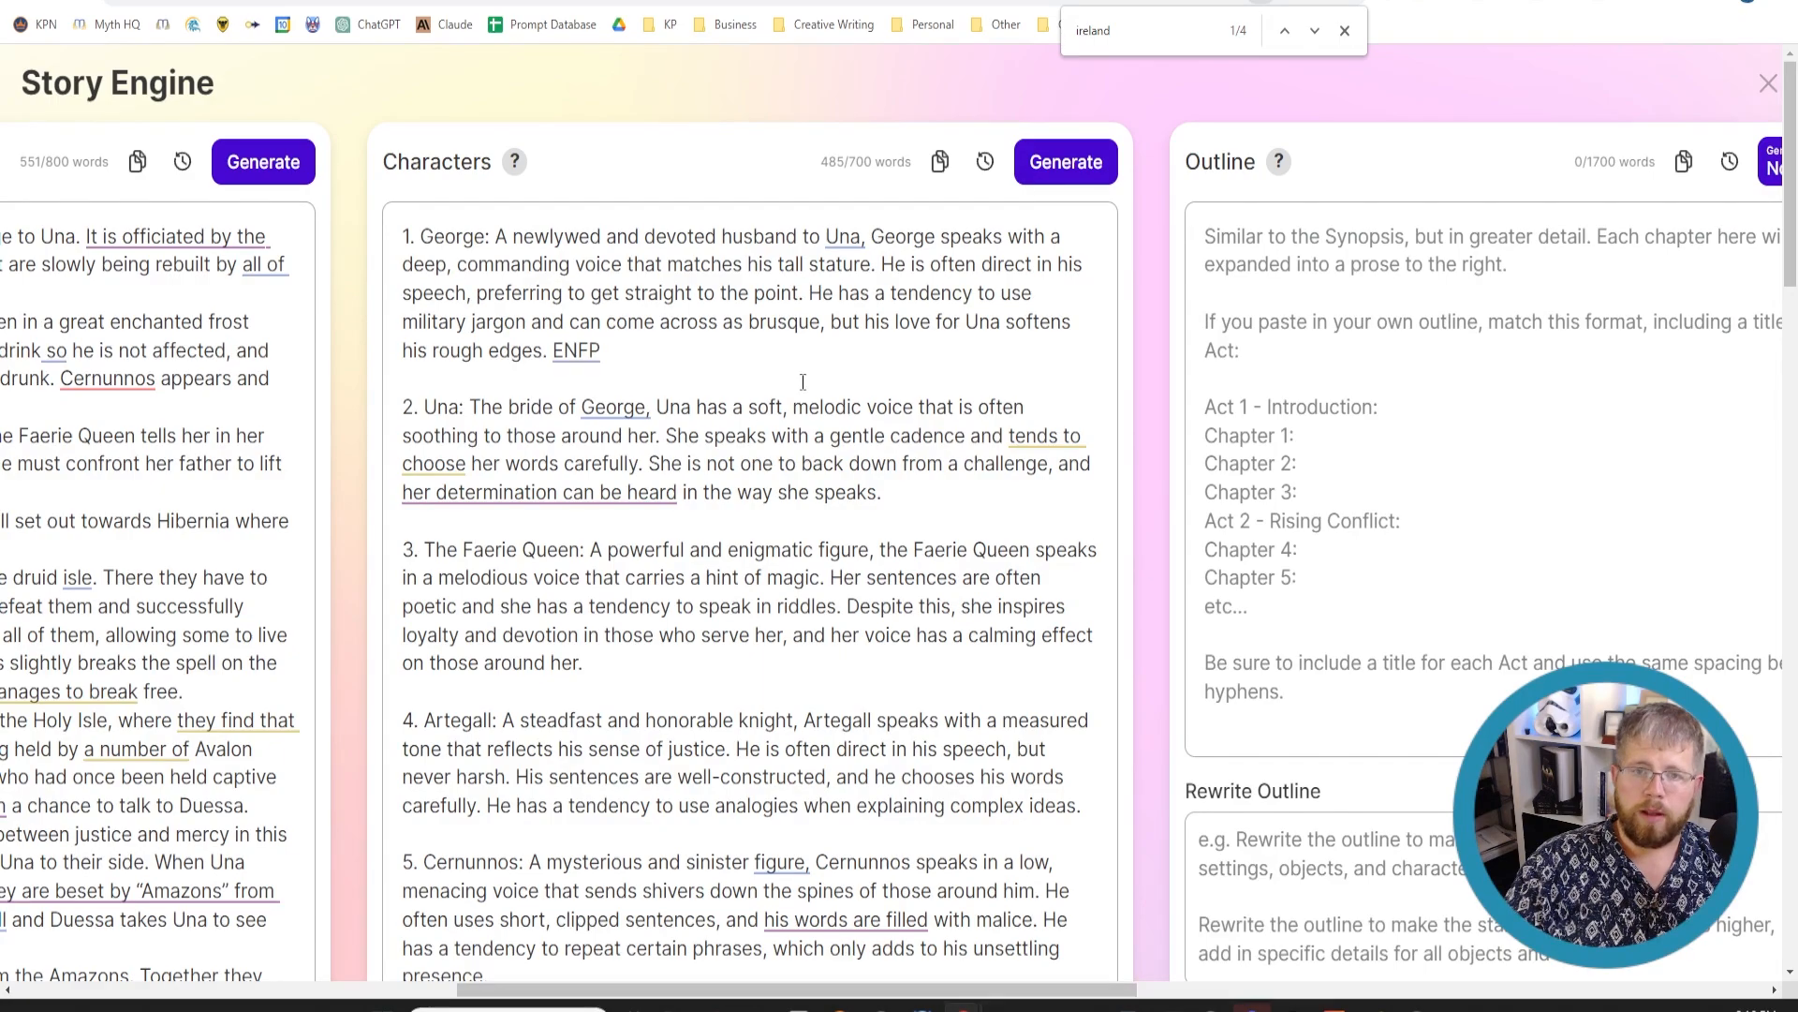
{"action": "type", "text": "on th"}
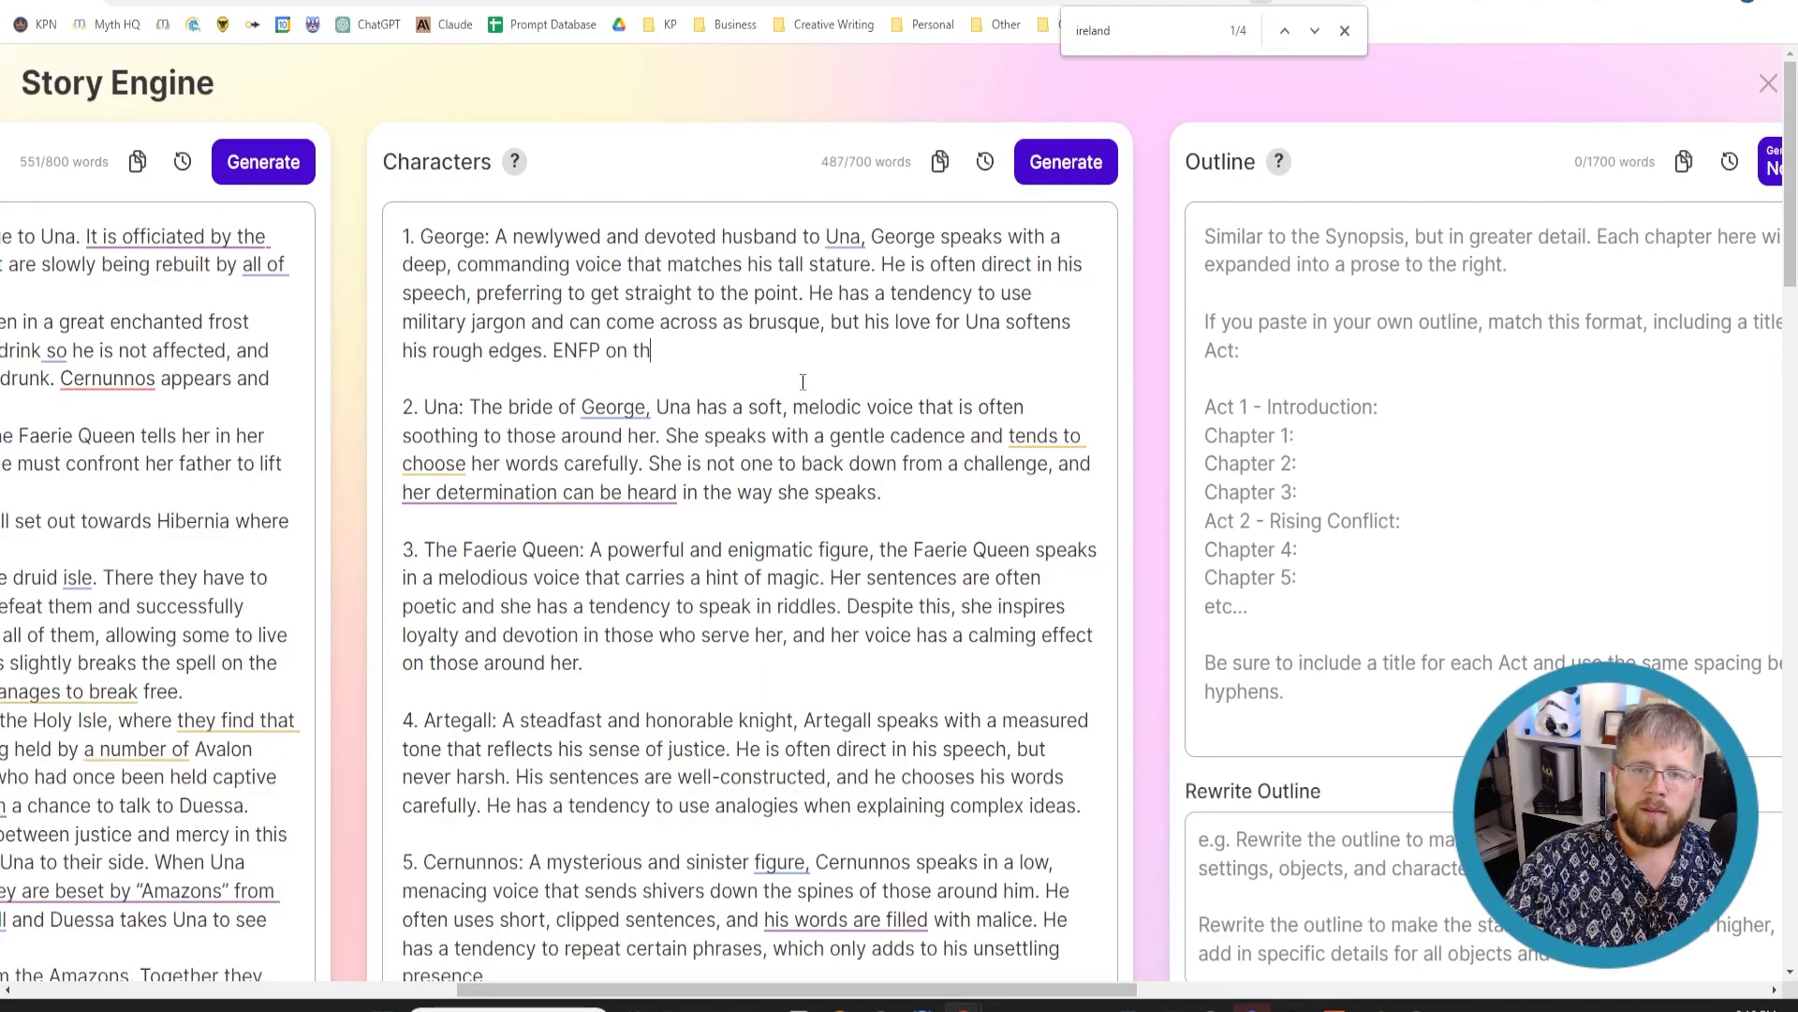
{"action": "type", "text": "e Myers Brig"}
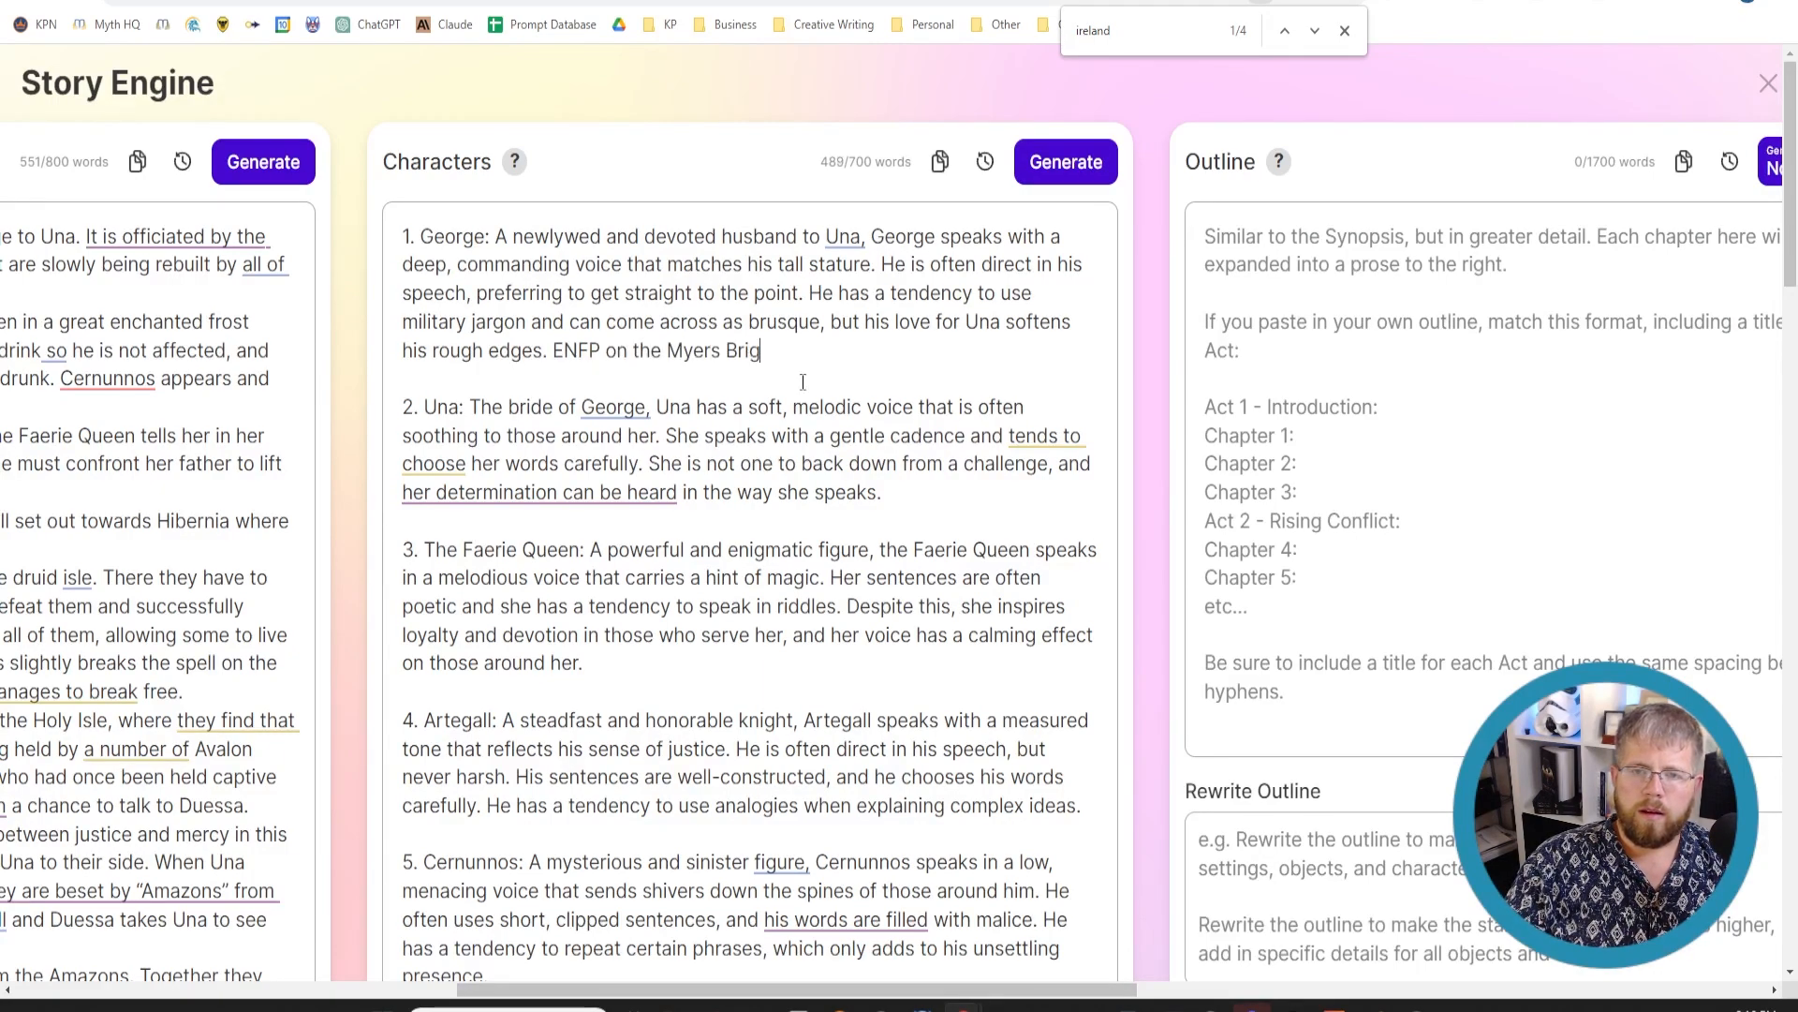
{"action": "type", "text": "gs test."}
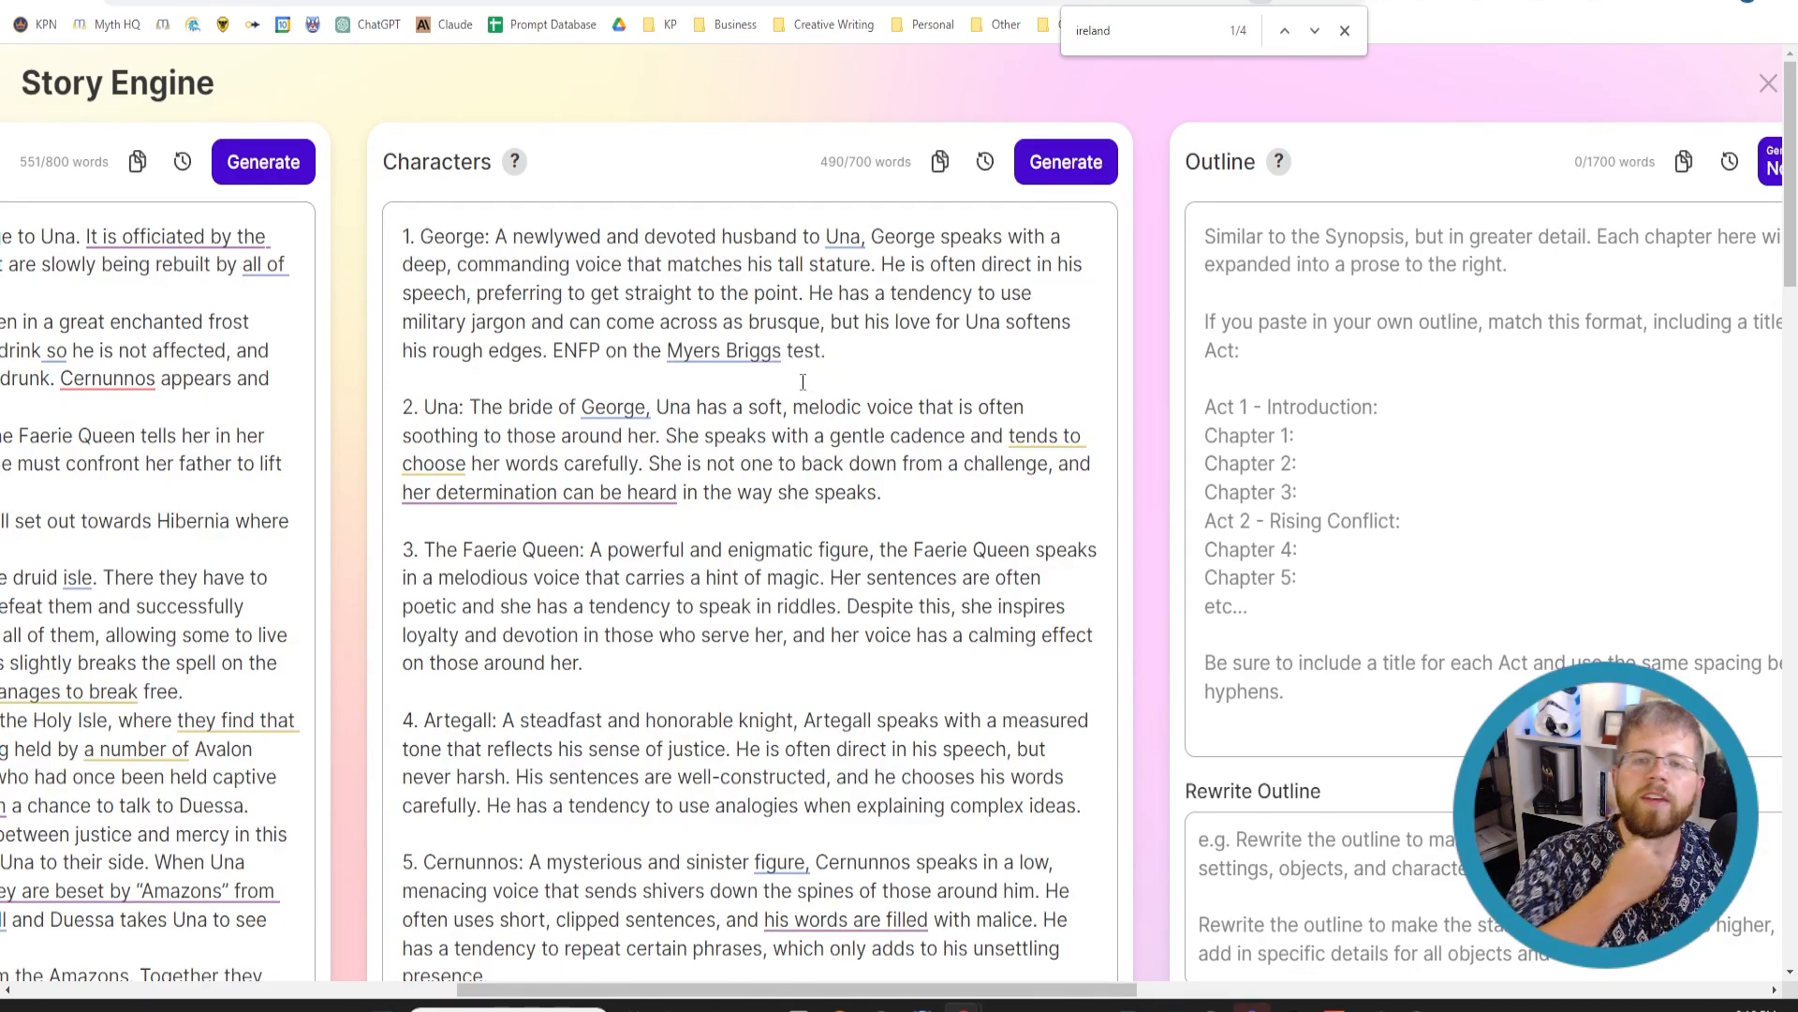
{"action": "left_click", "coordinate": [826, 351]}
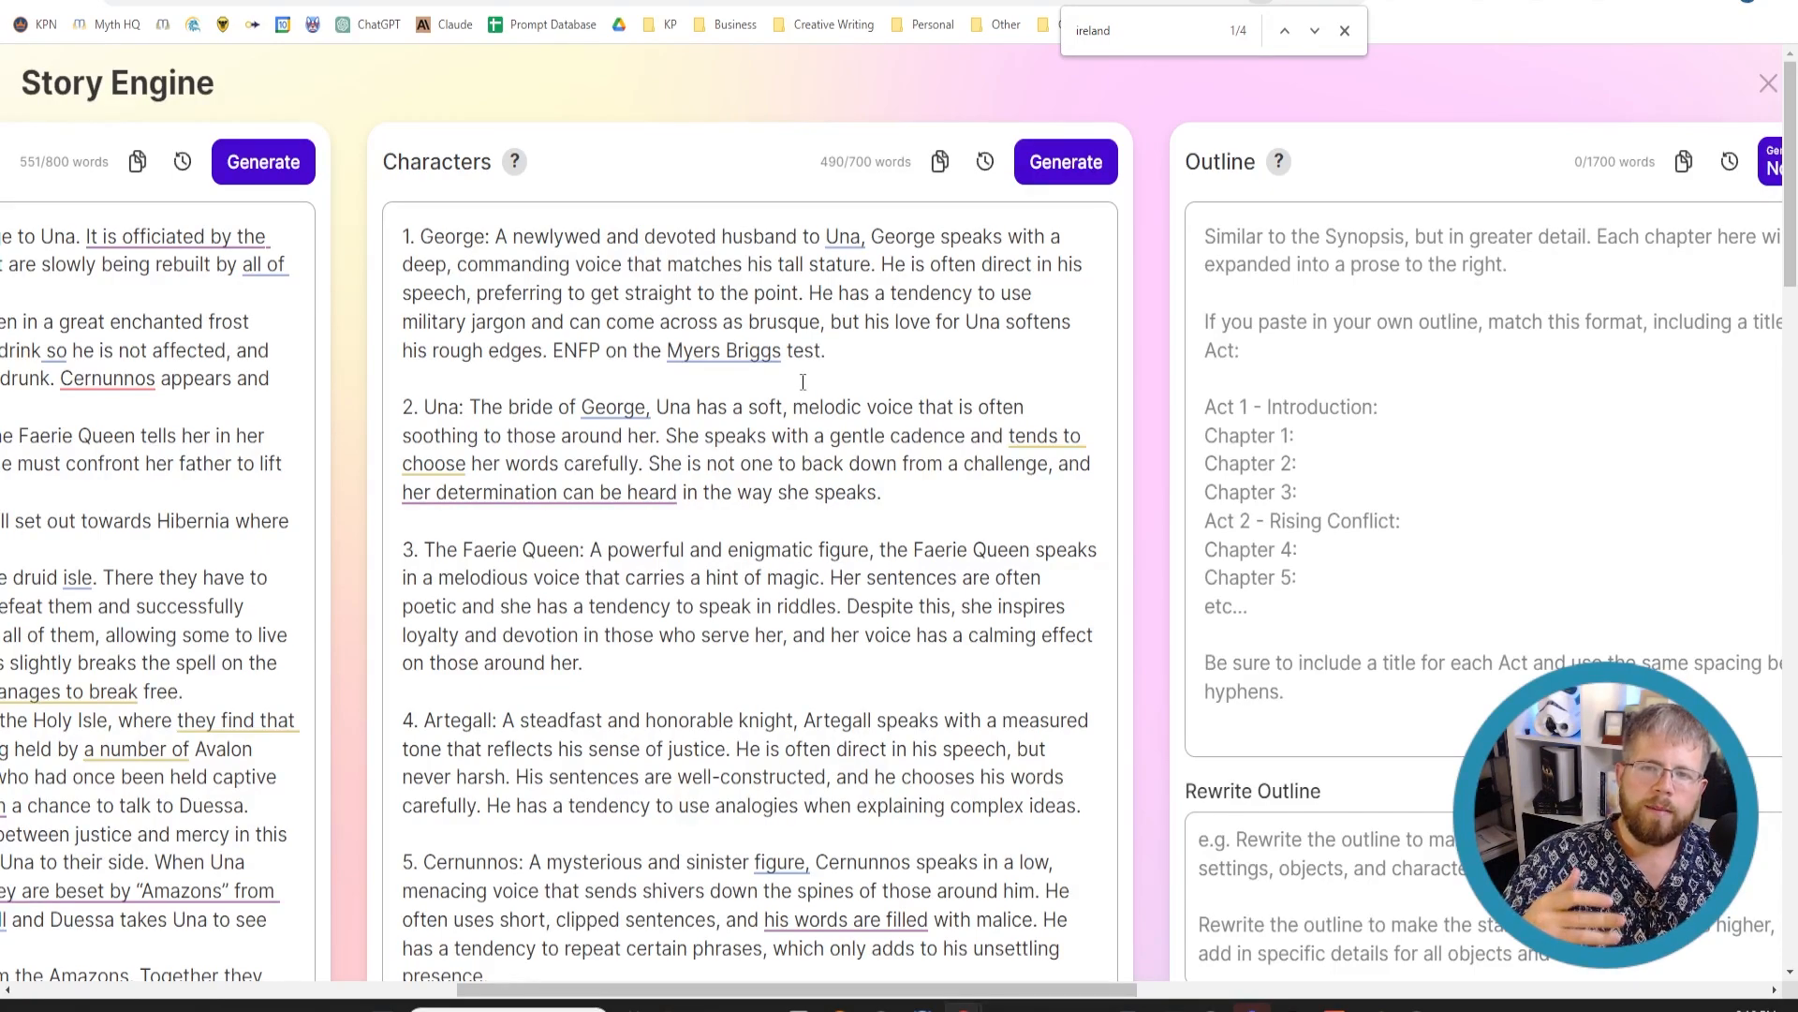
- Delete the Myers Briggs sentence from George's entry and scroll the Characters panel to check the voice descriptions remain
{"action": "left_click", "coordinate": [825, 351]}
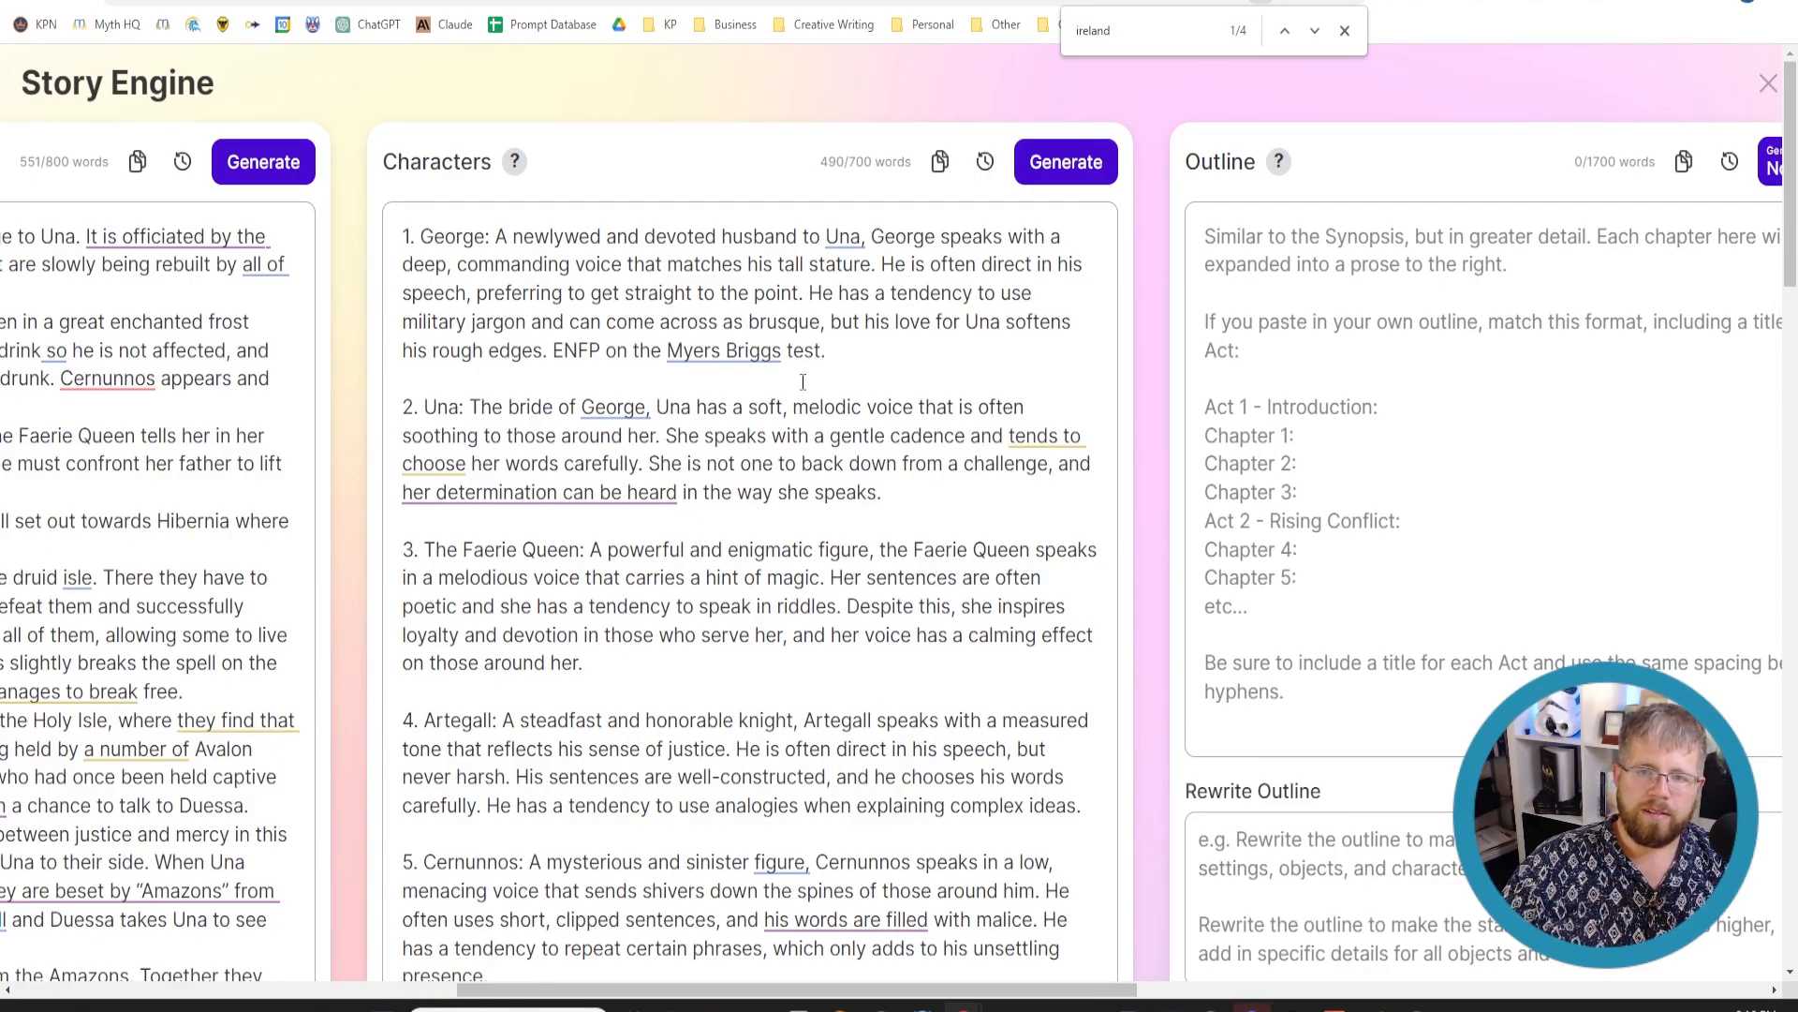
{"action": "left_click", "coordinate": [826, 350]}
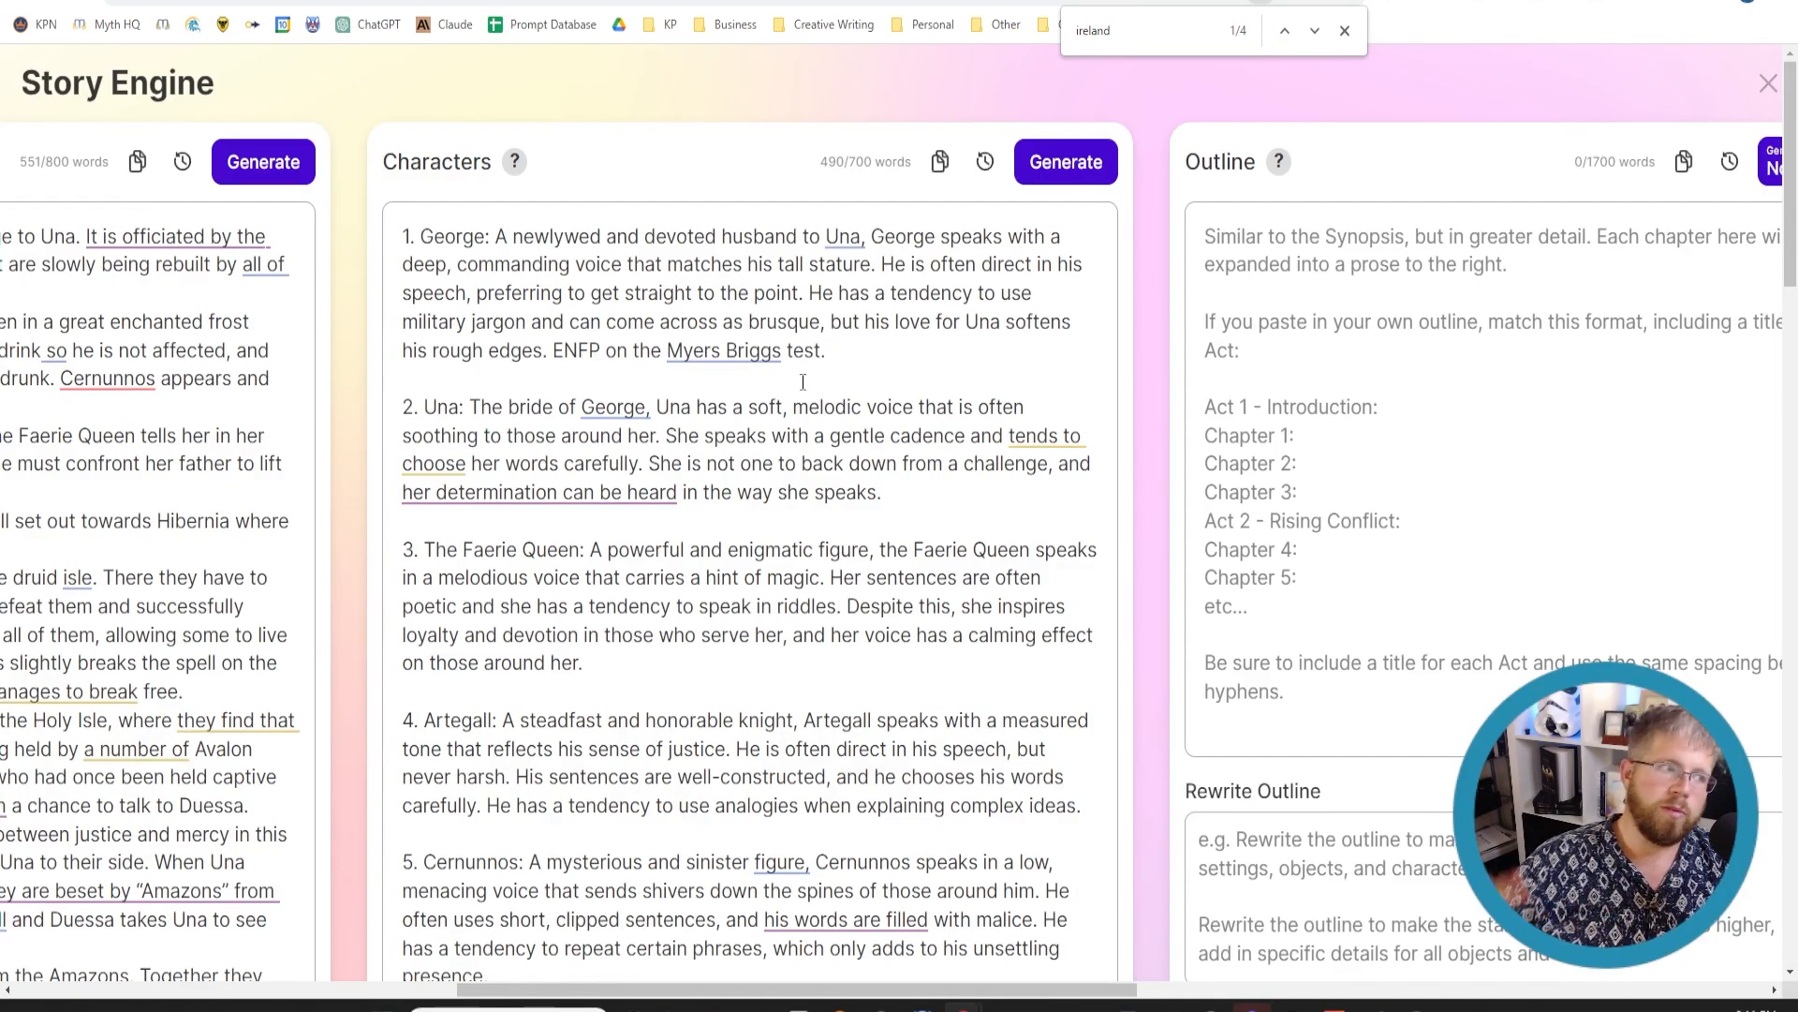
{"action": "left_click", "coordinate": [826, 350]}
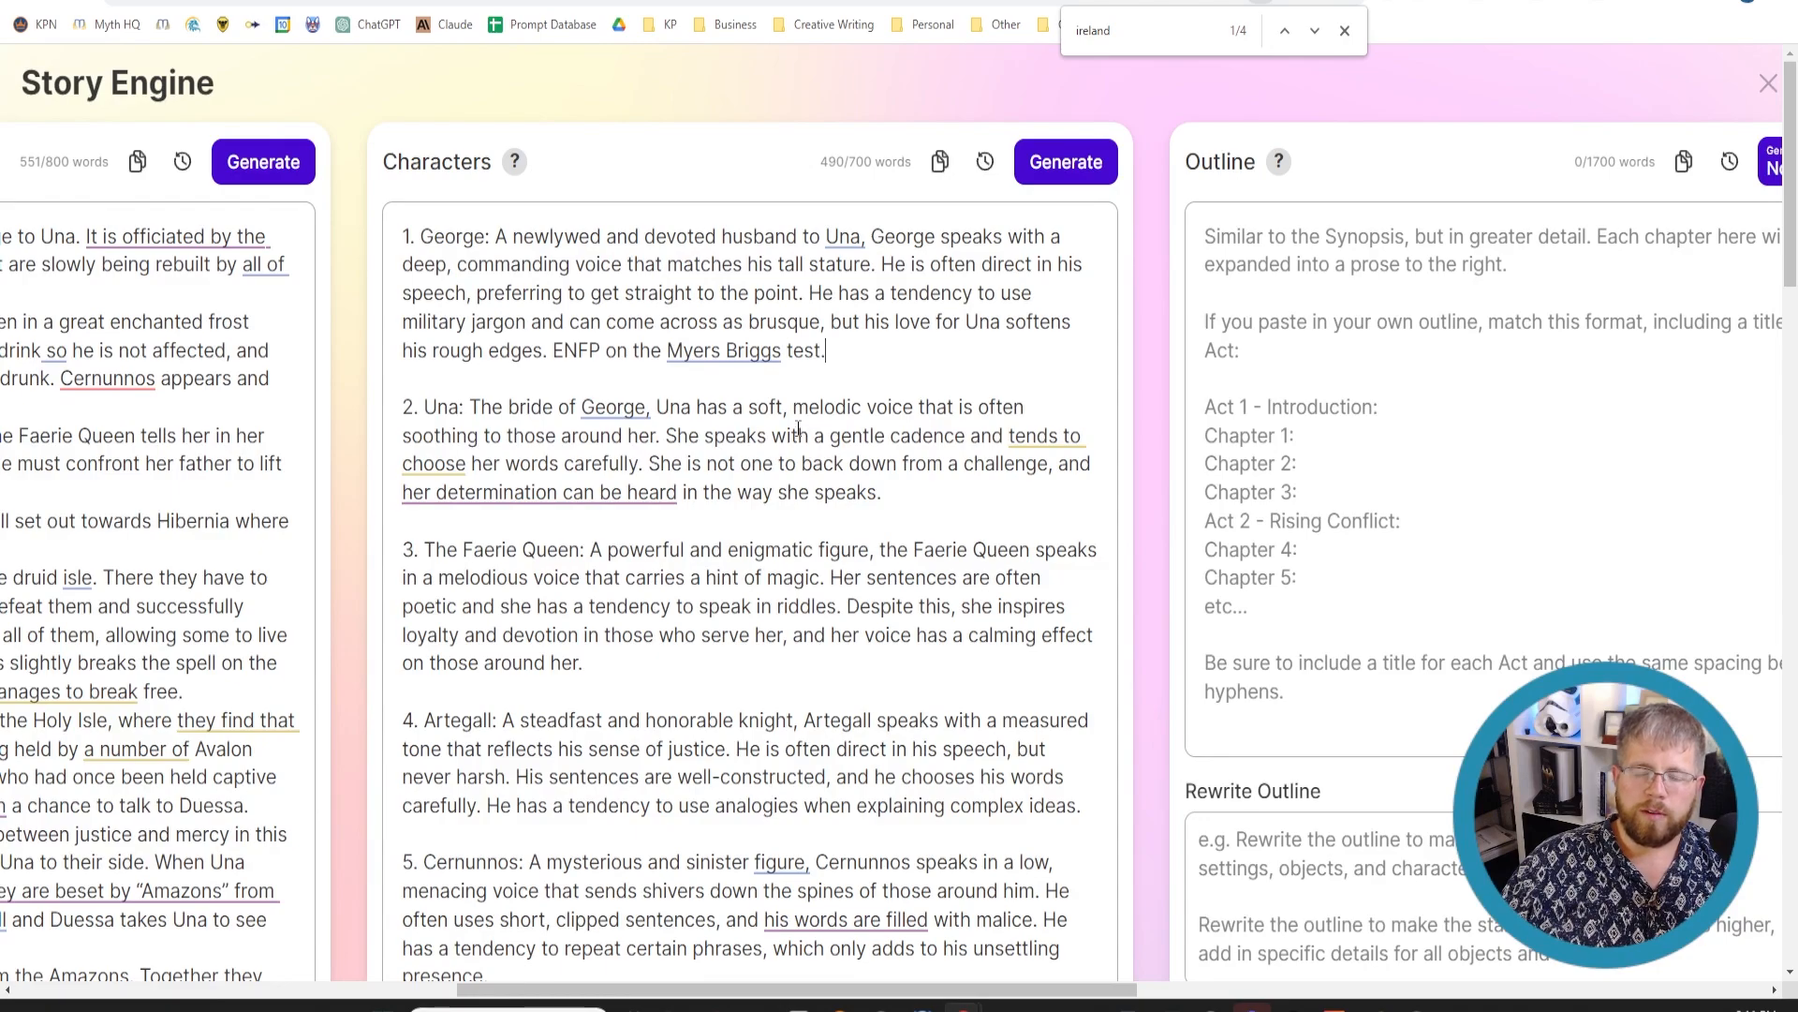
{"action": "scroll", "scroll_direction": "down", "scroll_amount": 3}
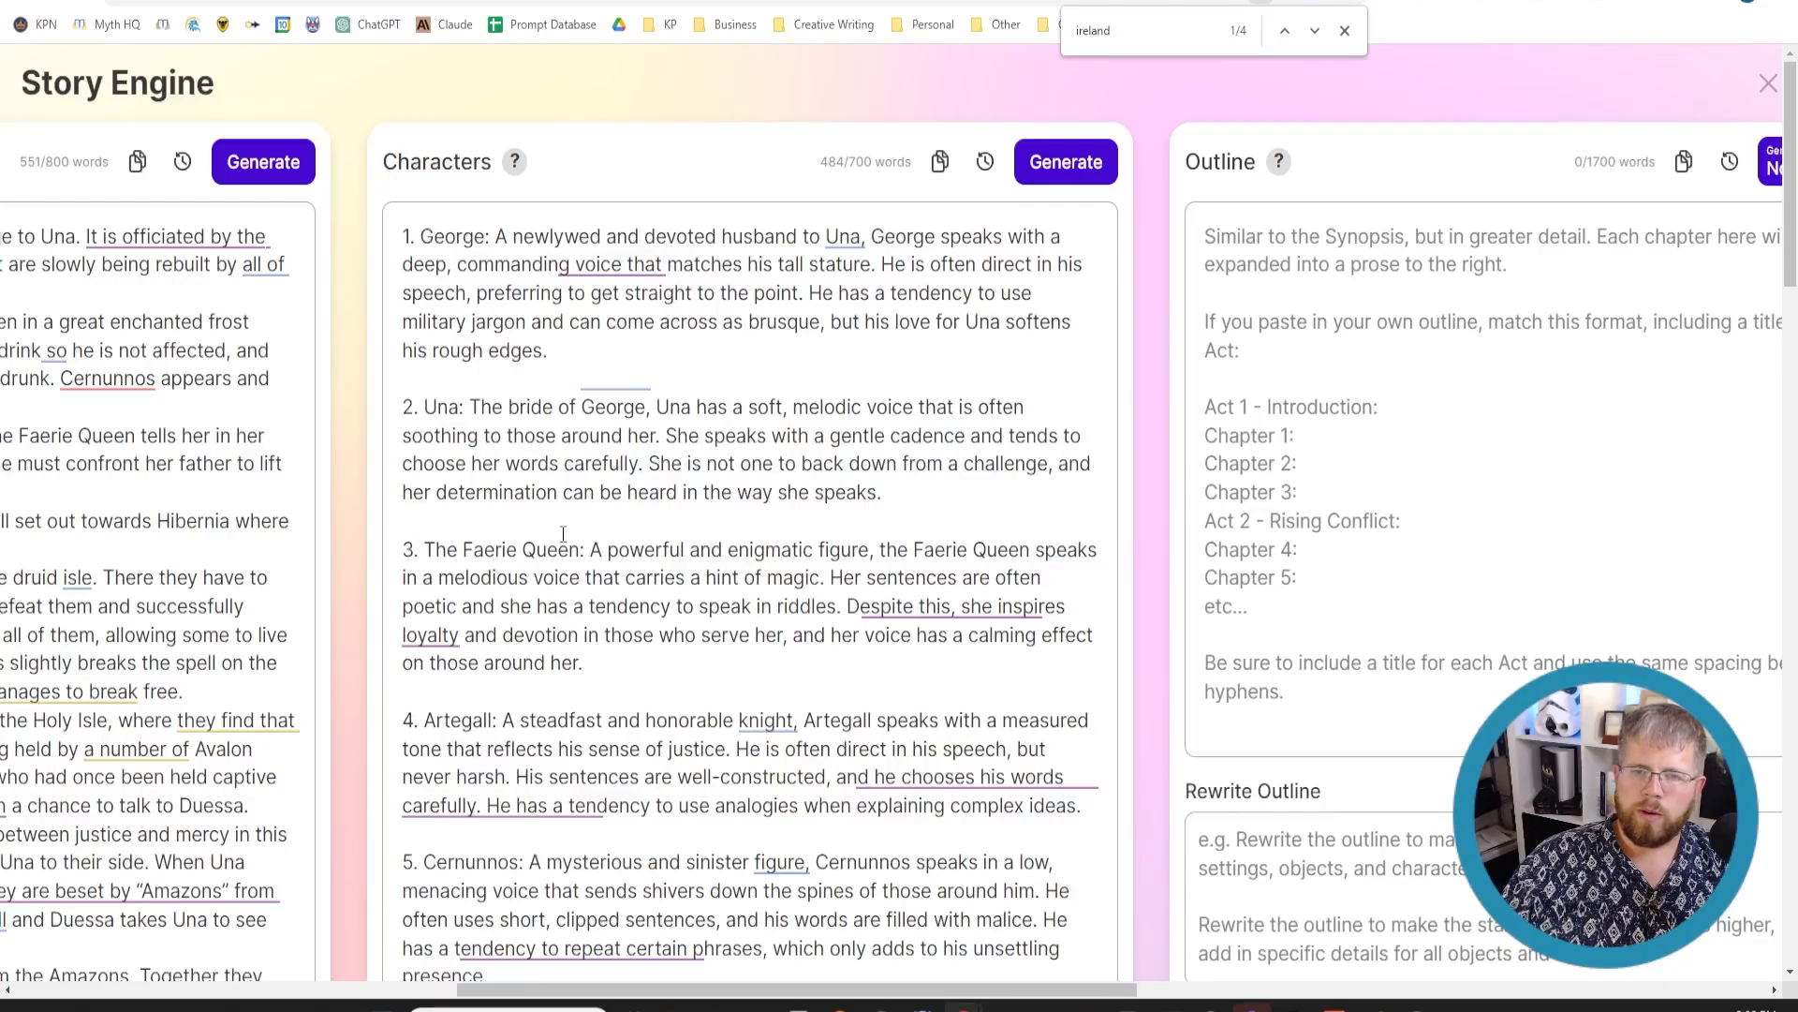
{"action": "scroll", "scroll_direction": "down", "scroll_amount": 3}
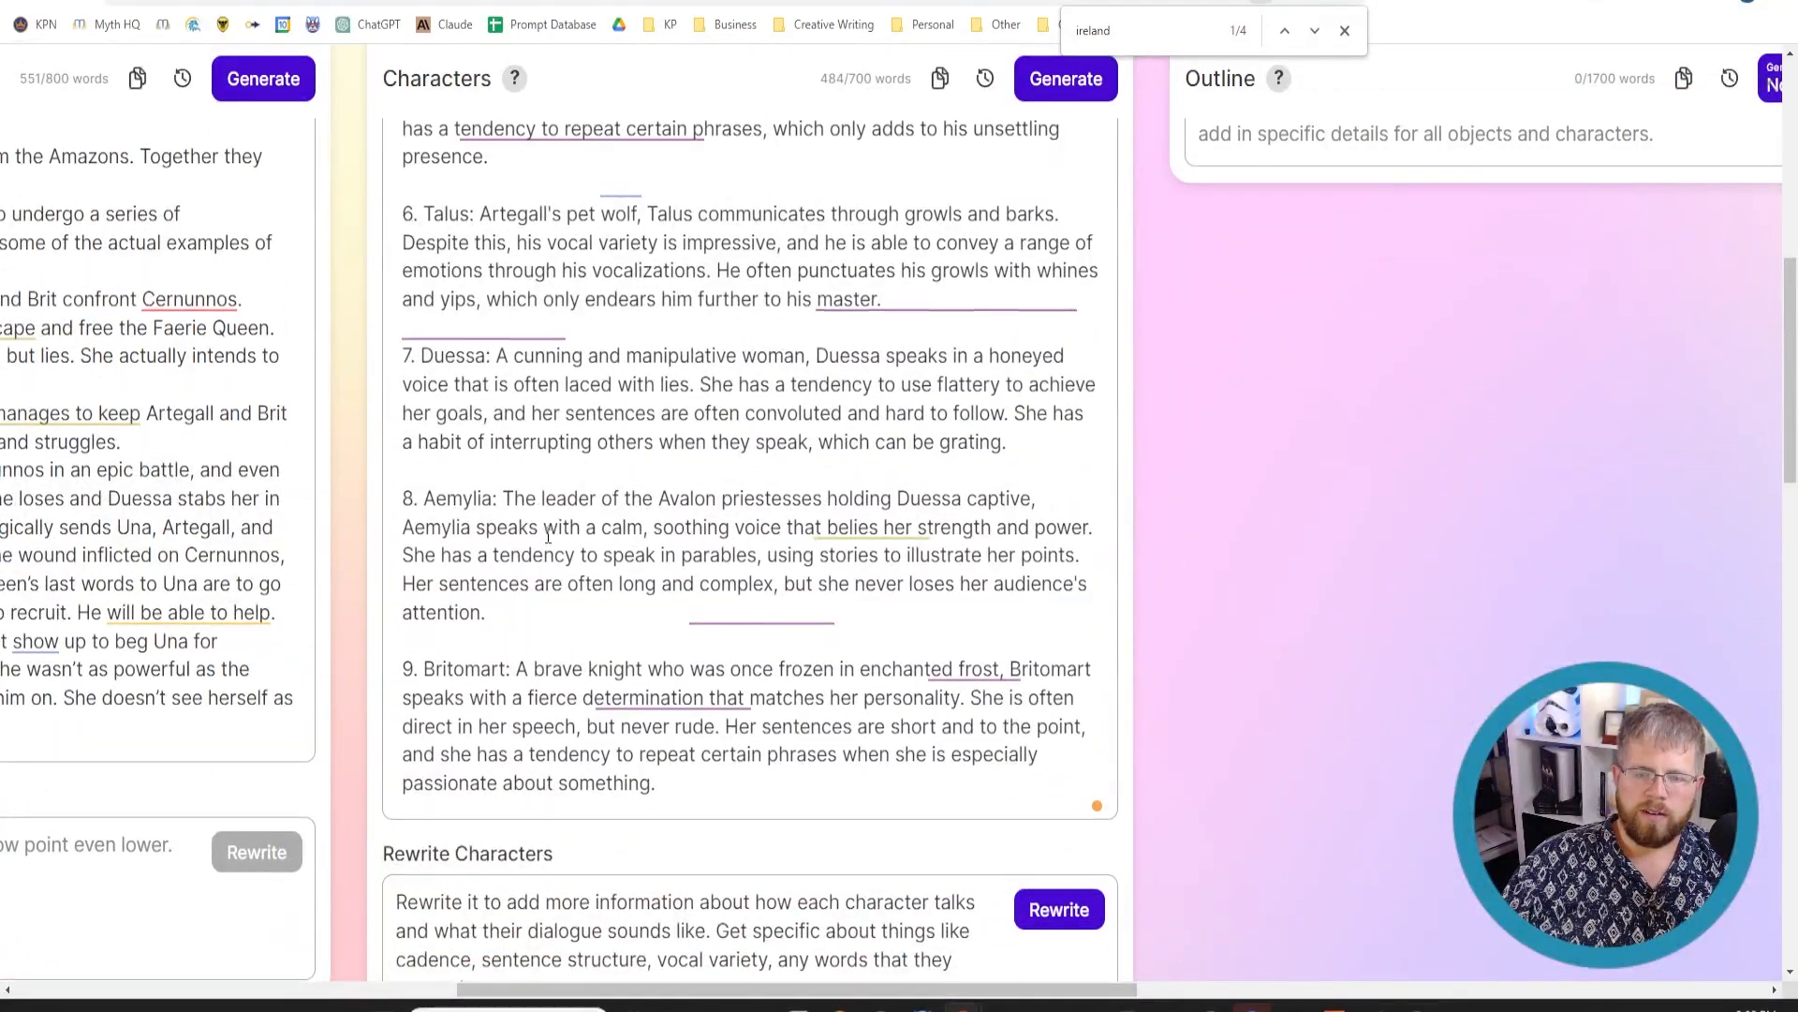
{"action": "scroll", "scroll_direction": "up", "scroll_amount": 3}
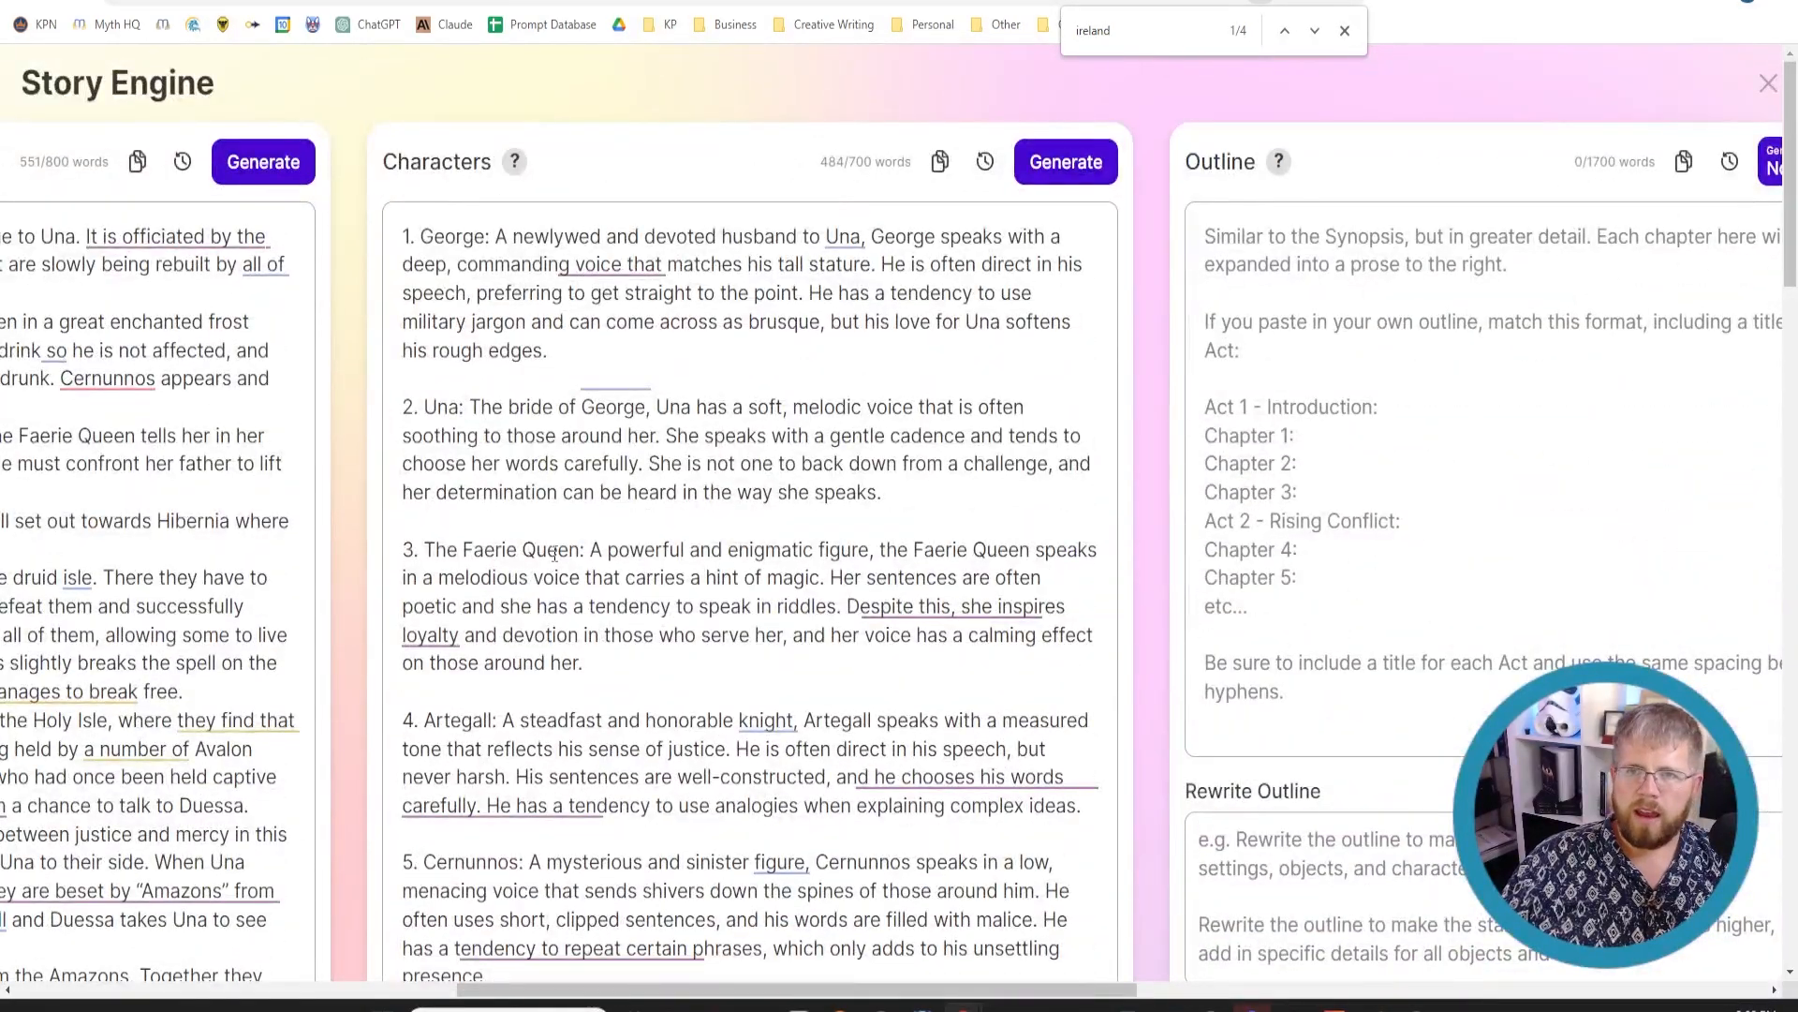